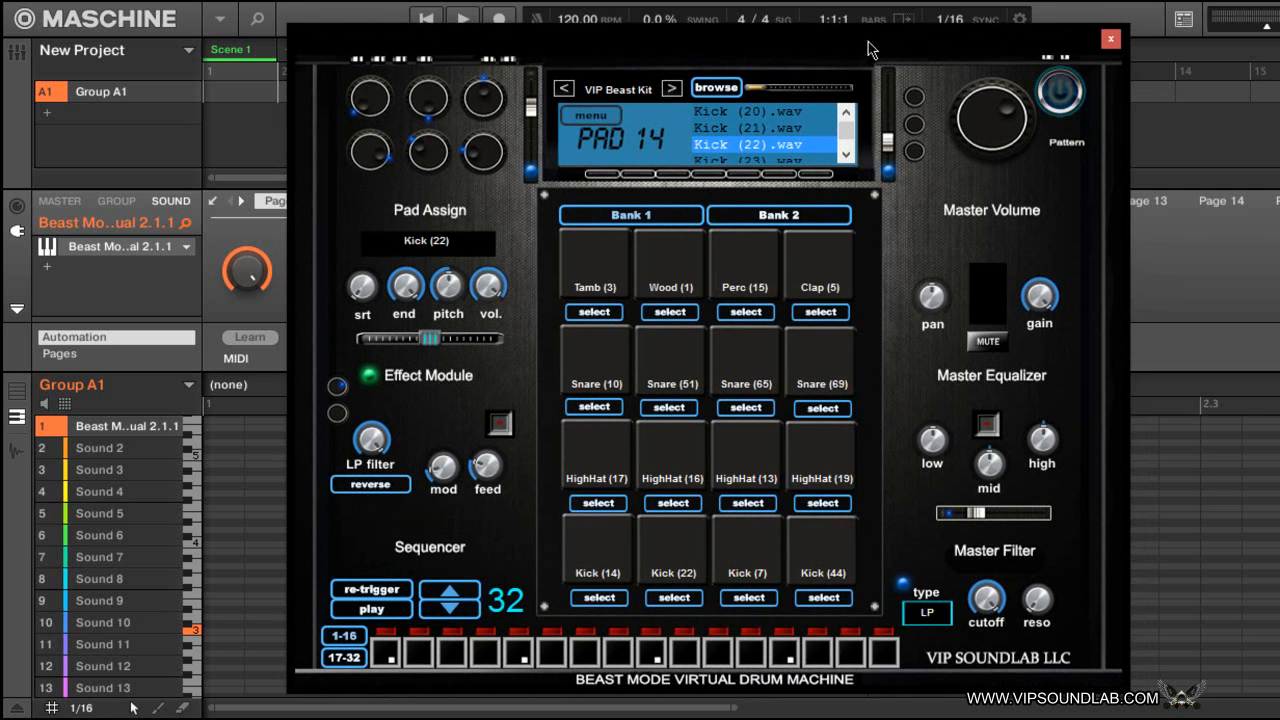
{"action": "mouse_move", "coordinate": [780, 270]}
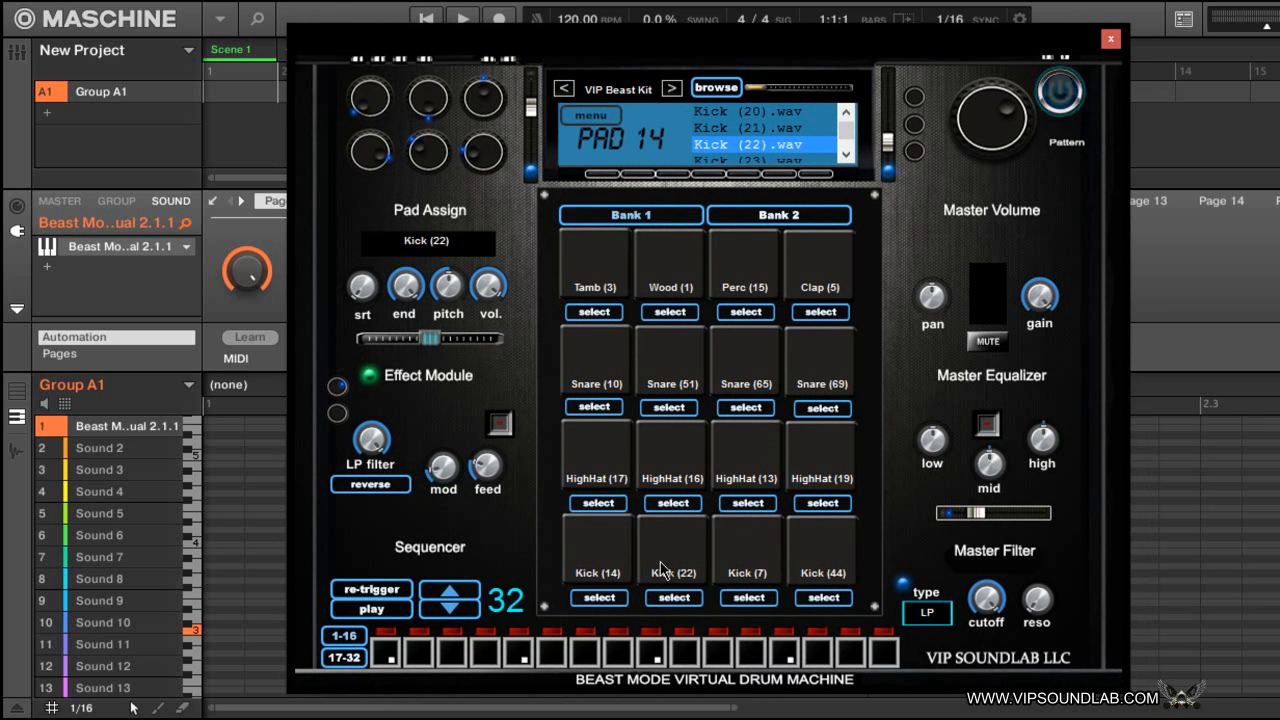
{"action": "mouse_move", "coordinate": [656, 432]}
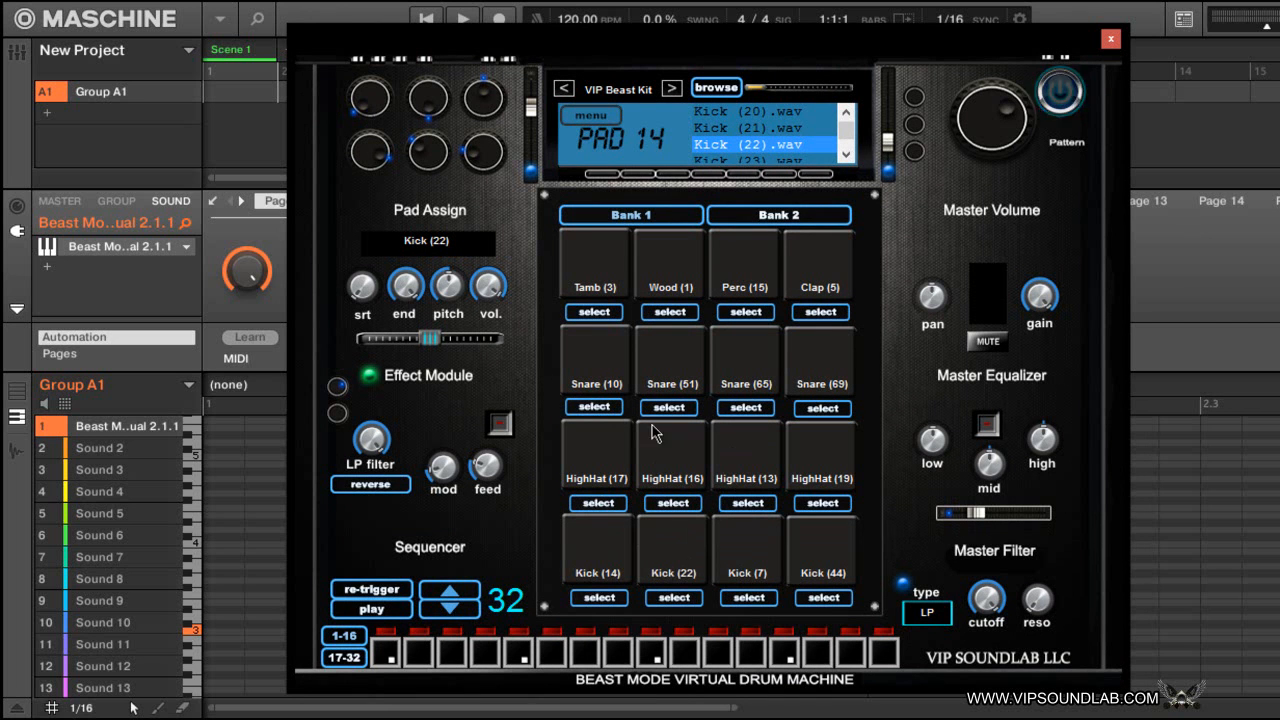
{"action": "mouse_move", "coordinate": [604, 284]}
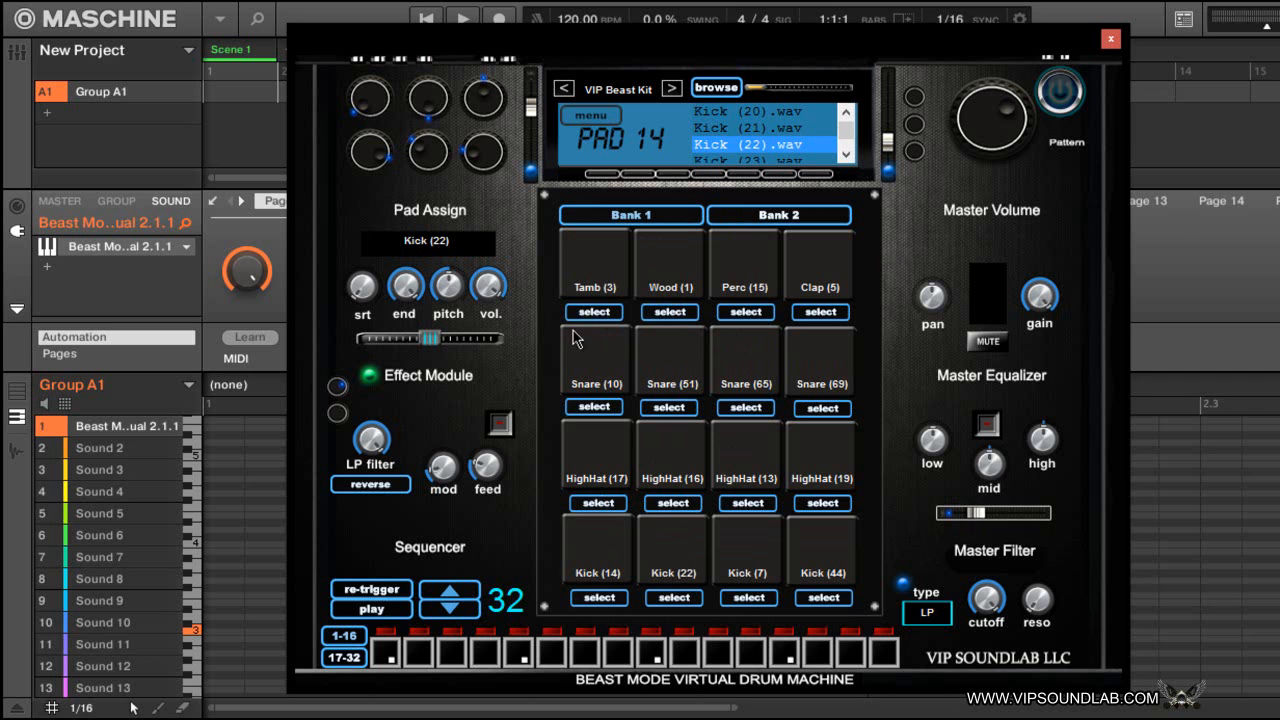
{"action": "mouse_move", "coordinate": [538, 364]}
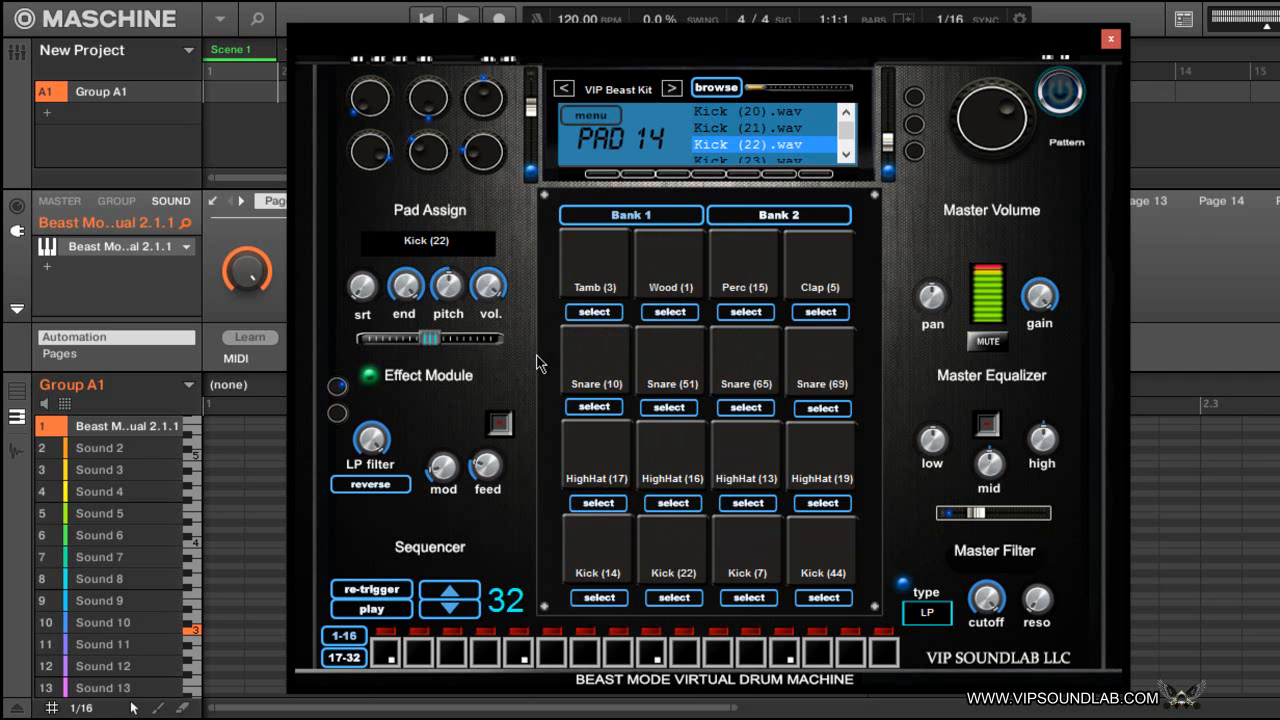
- Audition the drum kit's Snare, Clap, Kick and neighbouring pads
{"action": "left_click", "coordinate": [744, 362]}
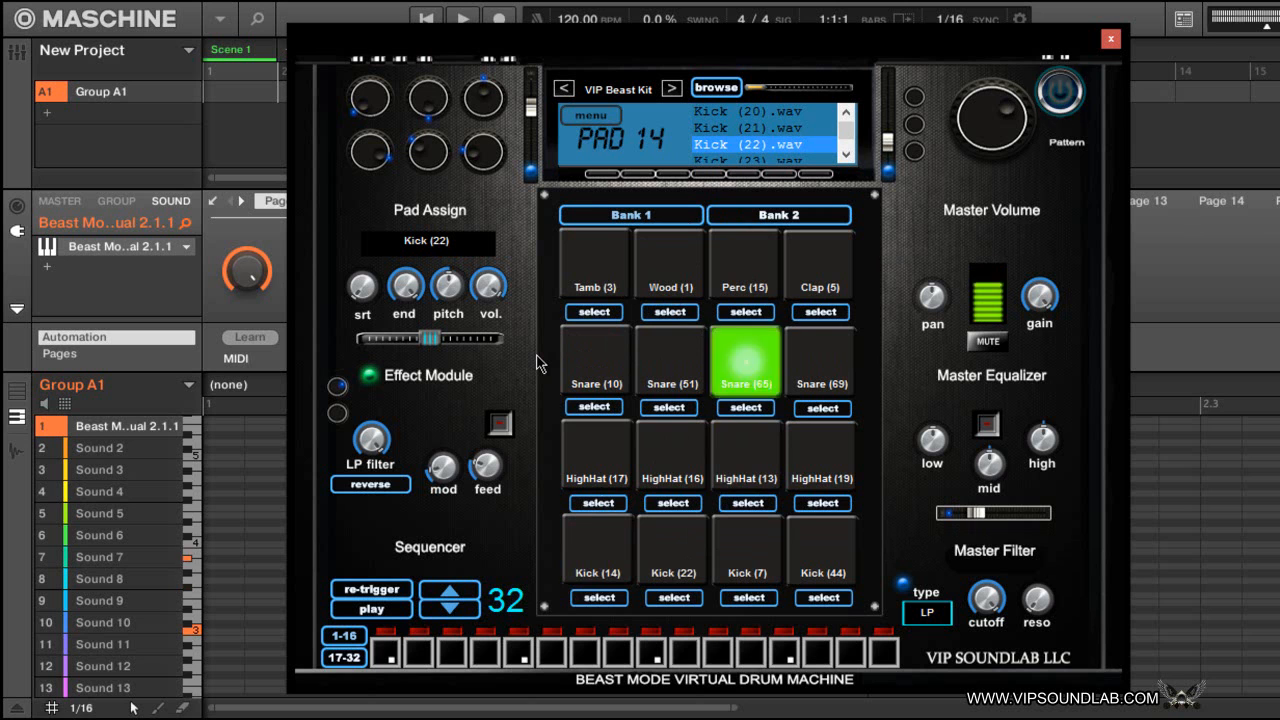
{"action": "left_click", "coordinate": [744, 362]}
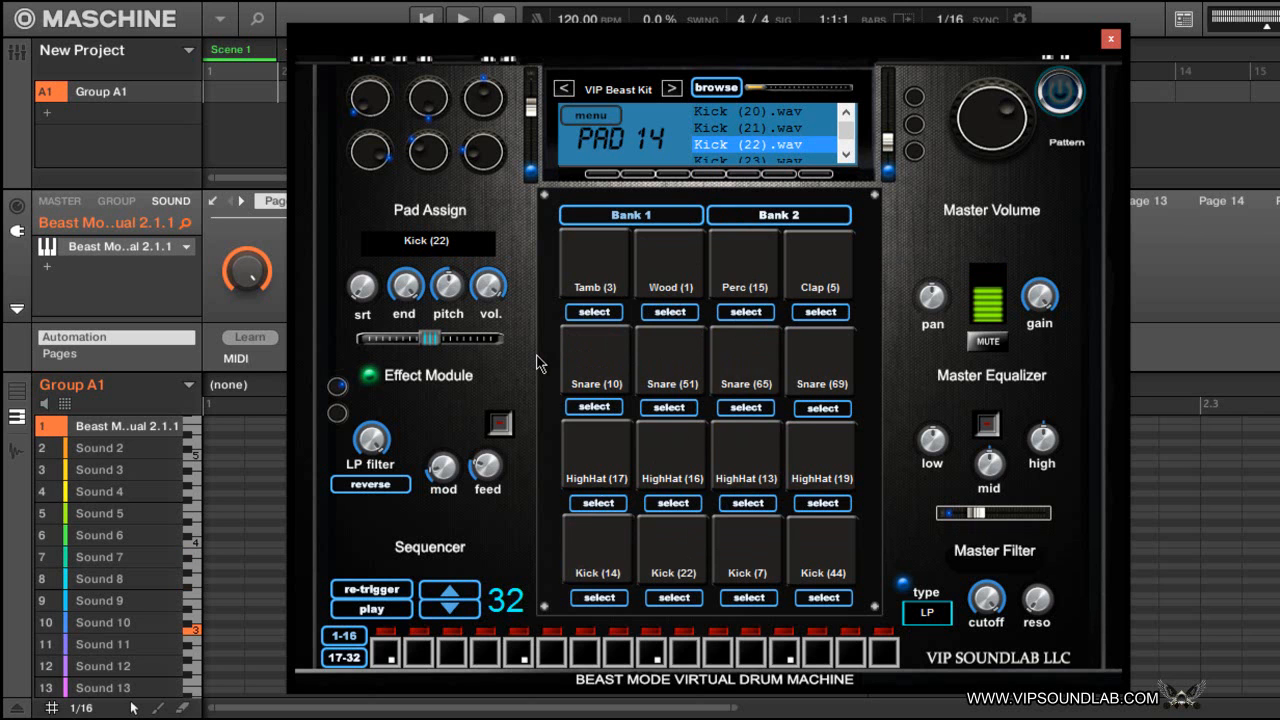
{"action": "left_click", "coordinate": [596, 548]}
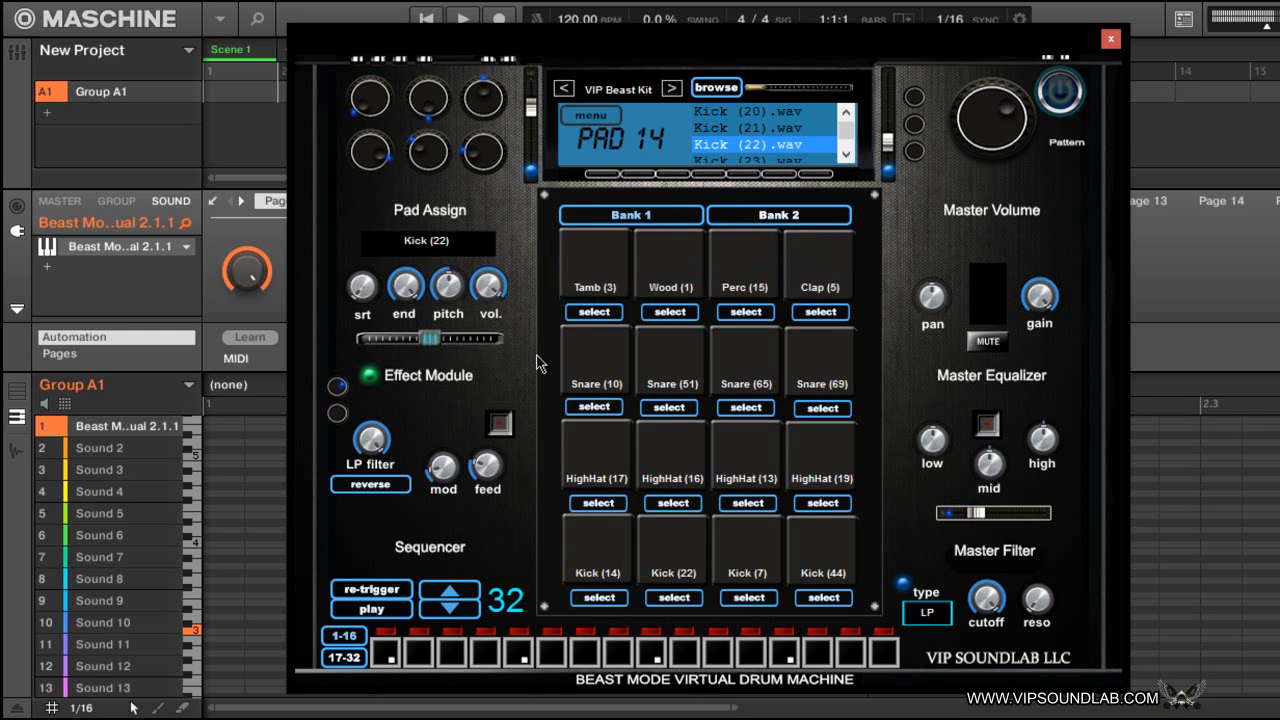
{"action": "left_click", "coordinate": [820, 260]}
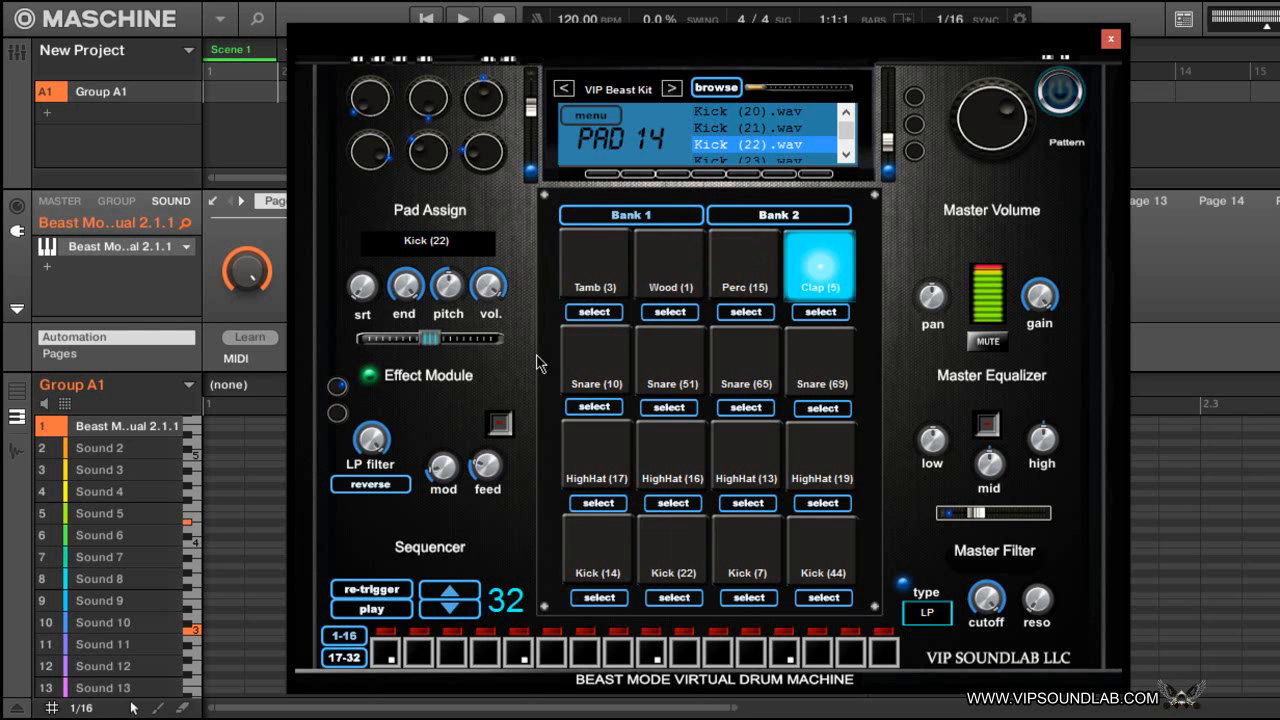
{"action": "left_click", "coordinate": [746, 548]}
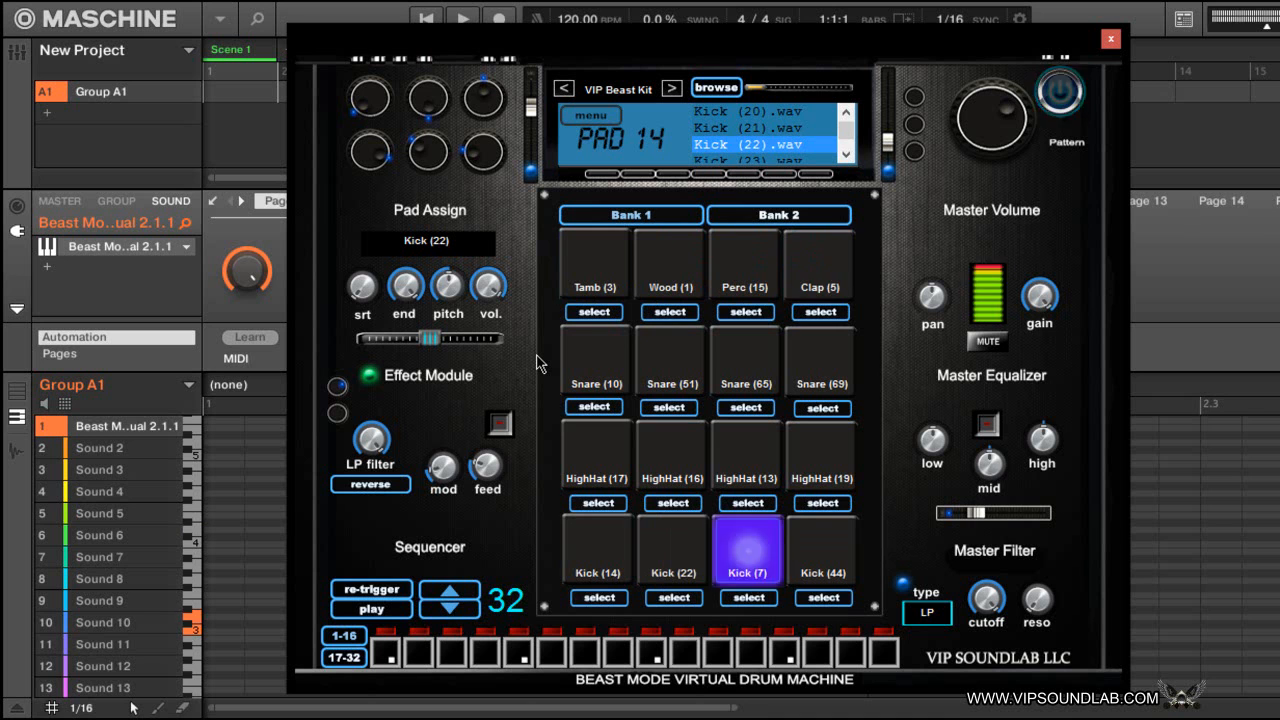
{"action": "left_click", "coordinate": [596, 456]}
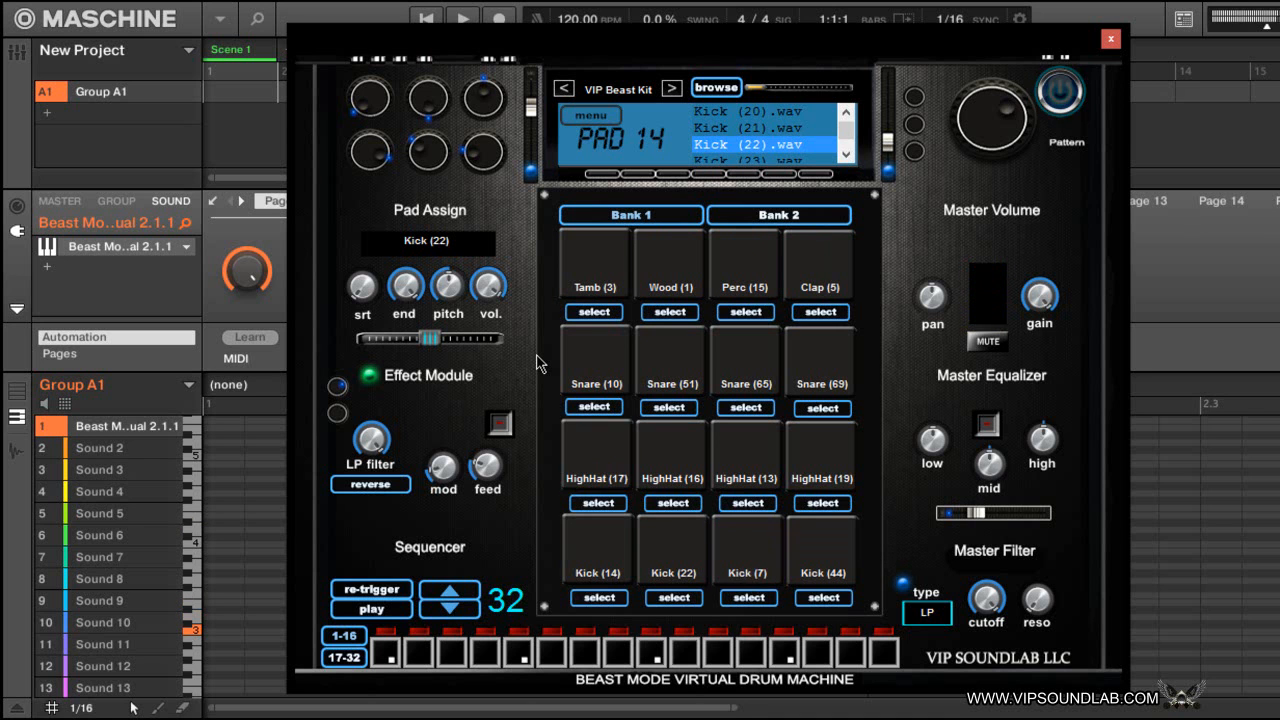
- Play a few more drum pads, then choose the VIP CHOP(1) pad for editing
{"action": "left_click", "coordinate": [670, 360]}
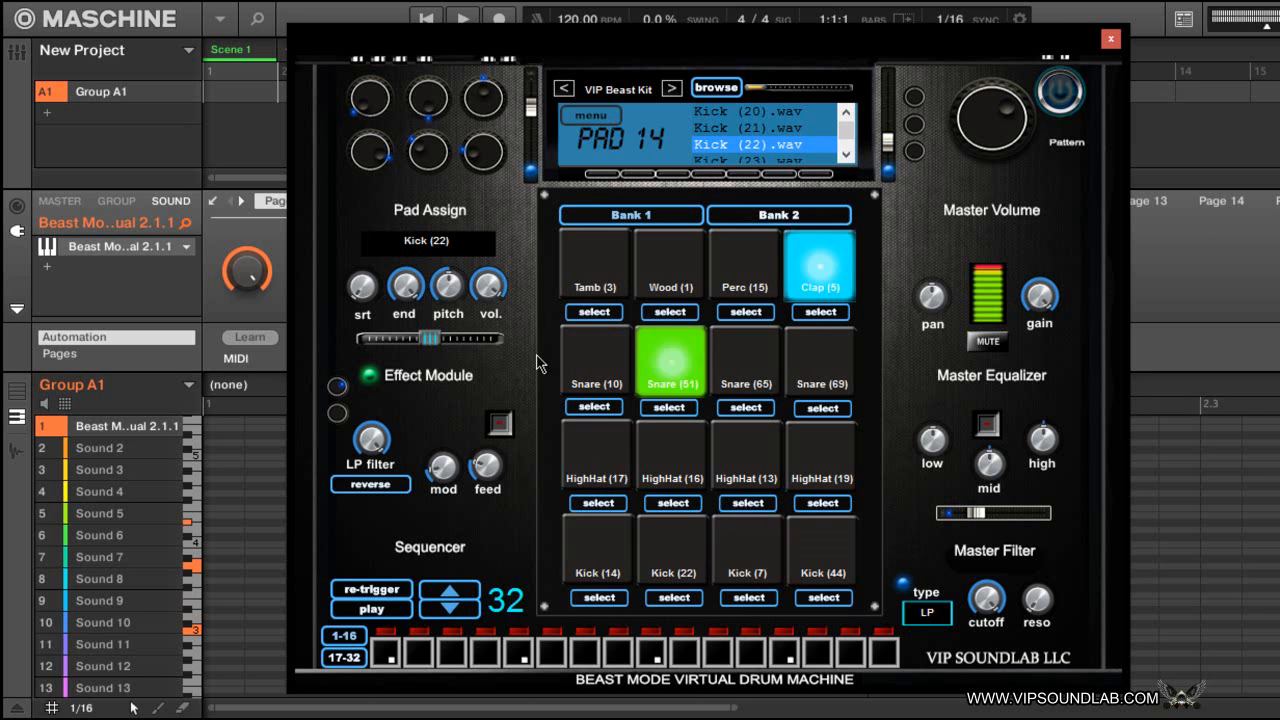
{"action": "left_click", "coordinate": [748, 550]}
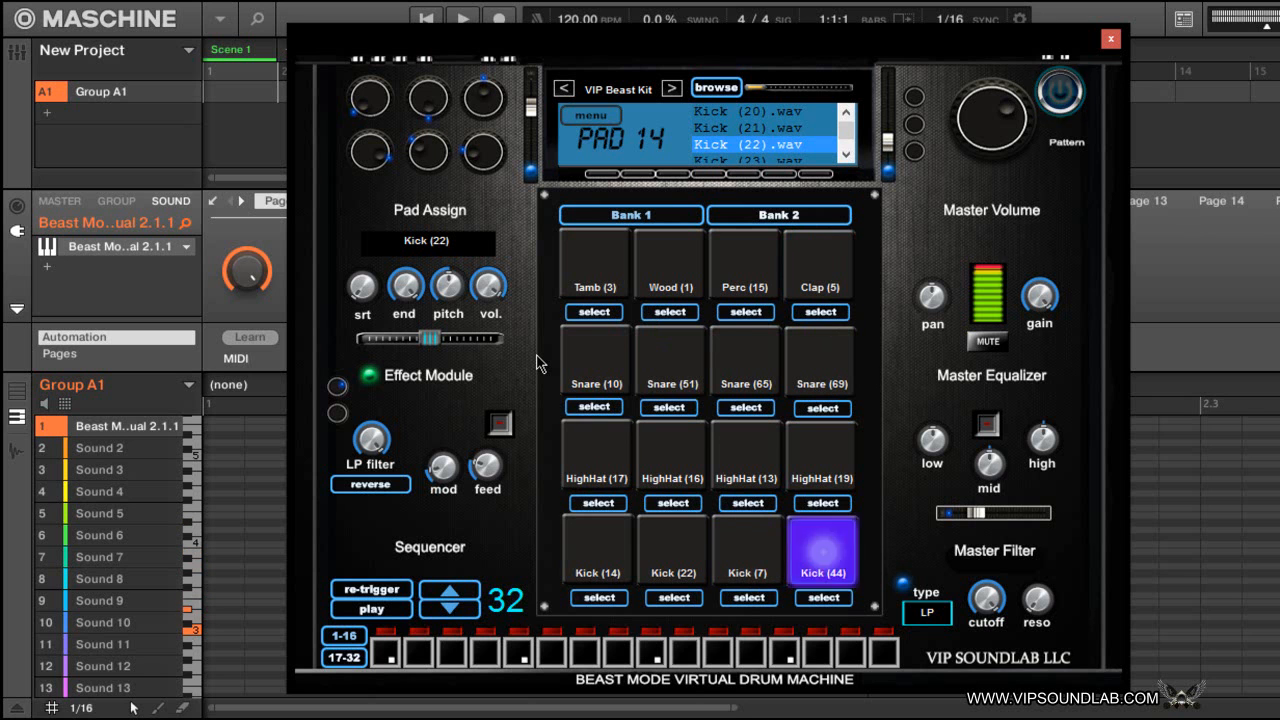
{"action": "left_click", "coordinate": [820, 550]}
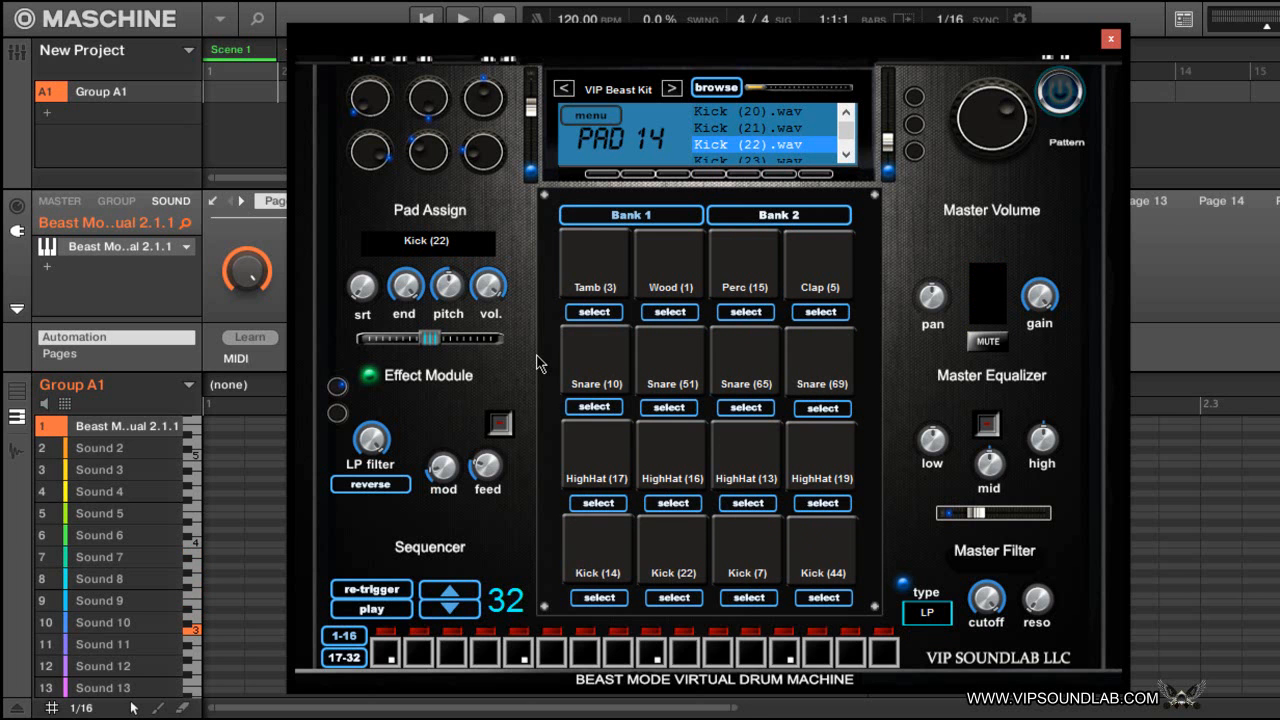
{"action": "mouse_move", "coordinate": [790, 224]}
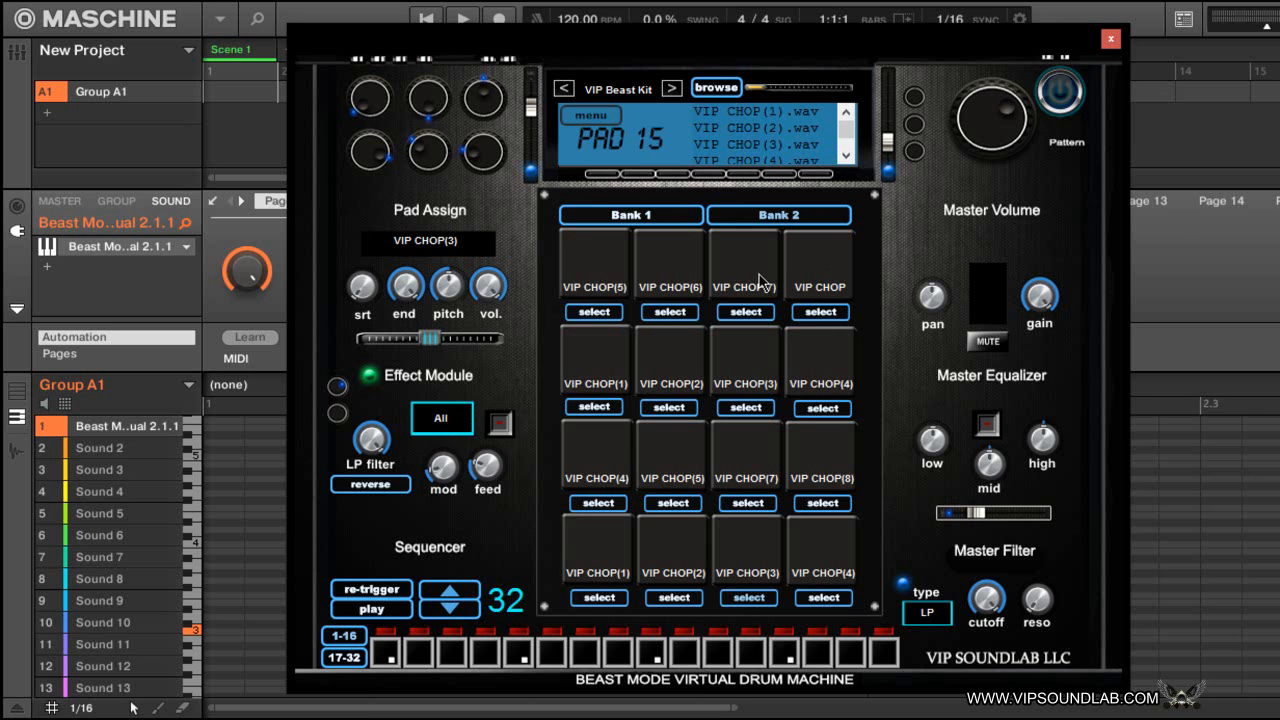
{"action": "mouse_move", "coordinate": [668, 460]}
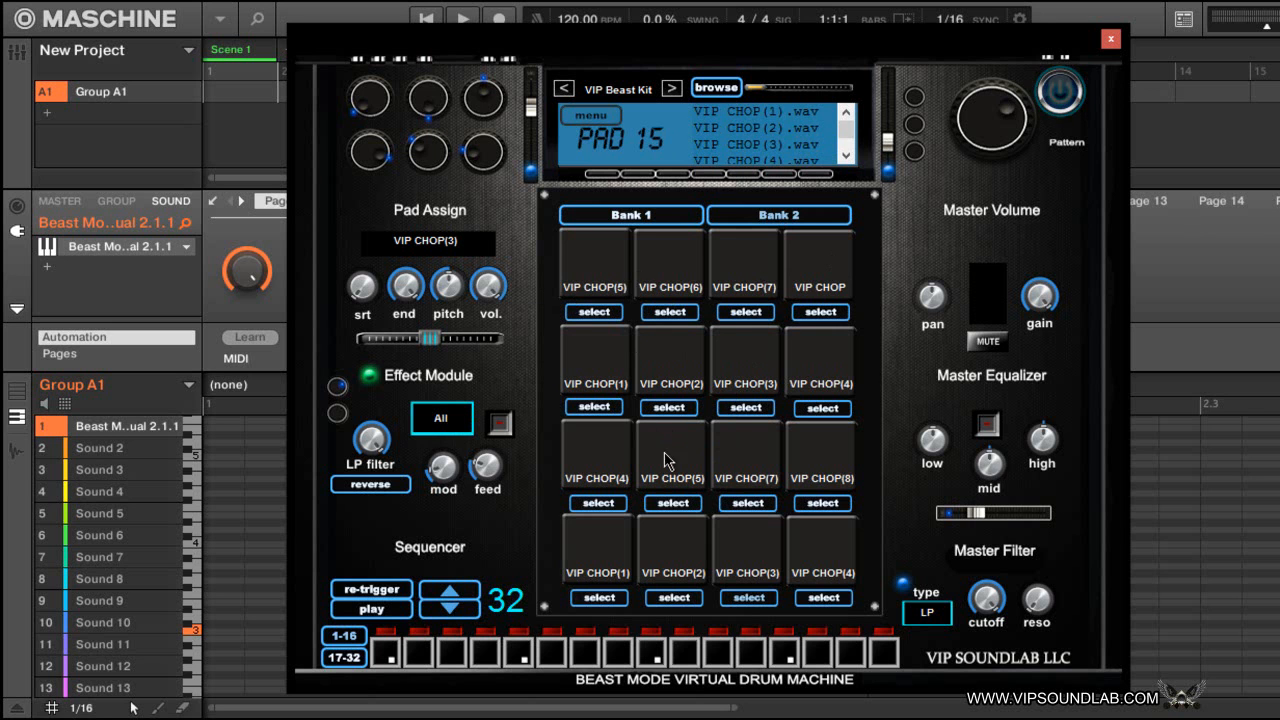
{"action": "mouse_move", "coordinate": [396, 316]}
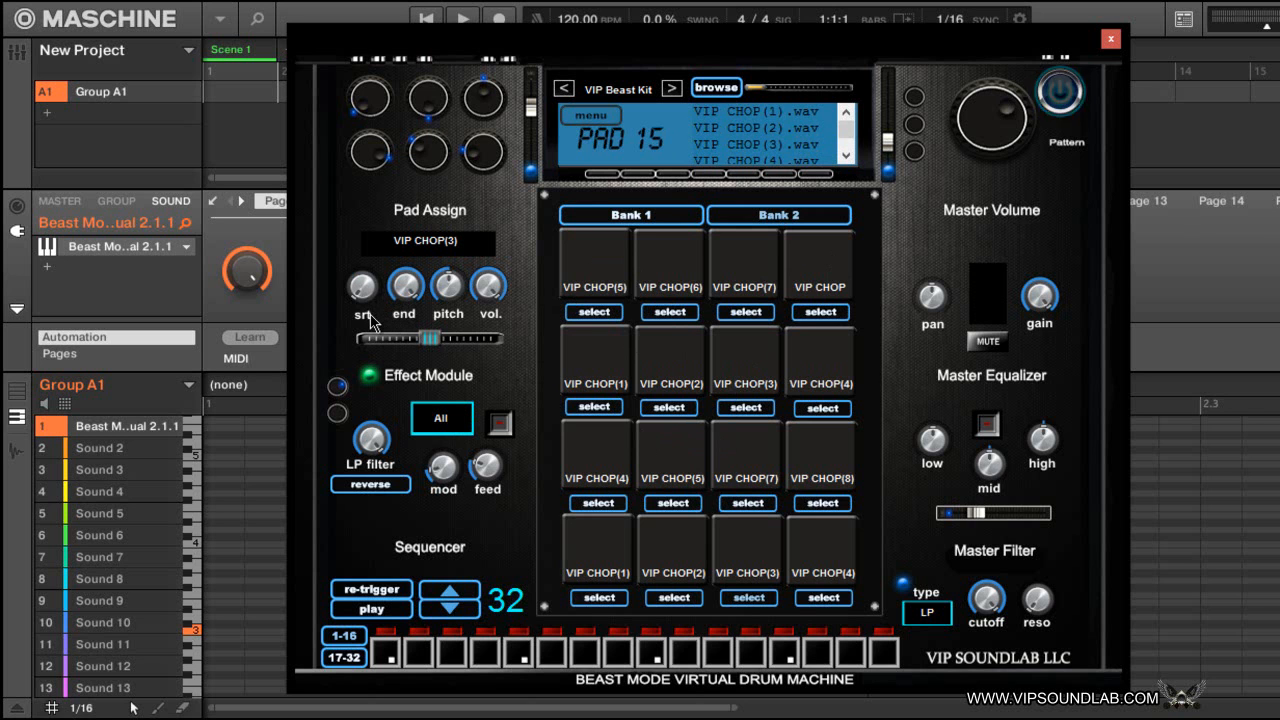
{"action": "mouse_move", "coordinate": [458, 248]}
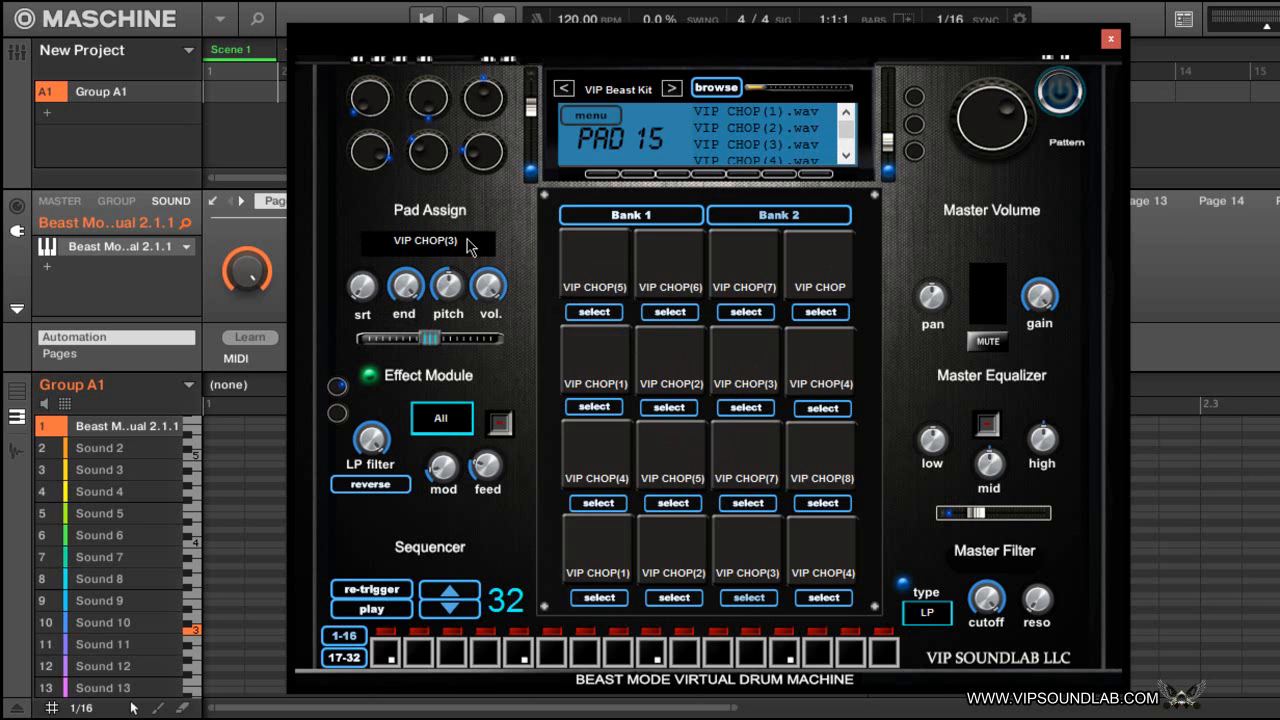
{"action": "mouse_move", "coordinate": [520, 272]}
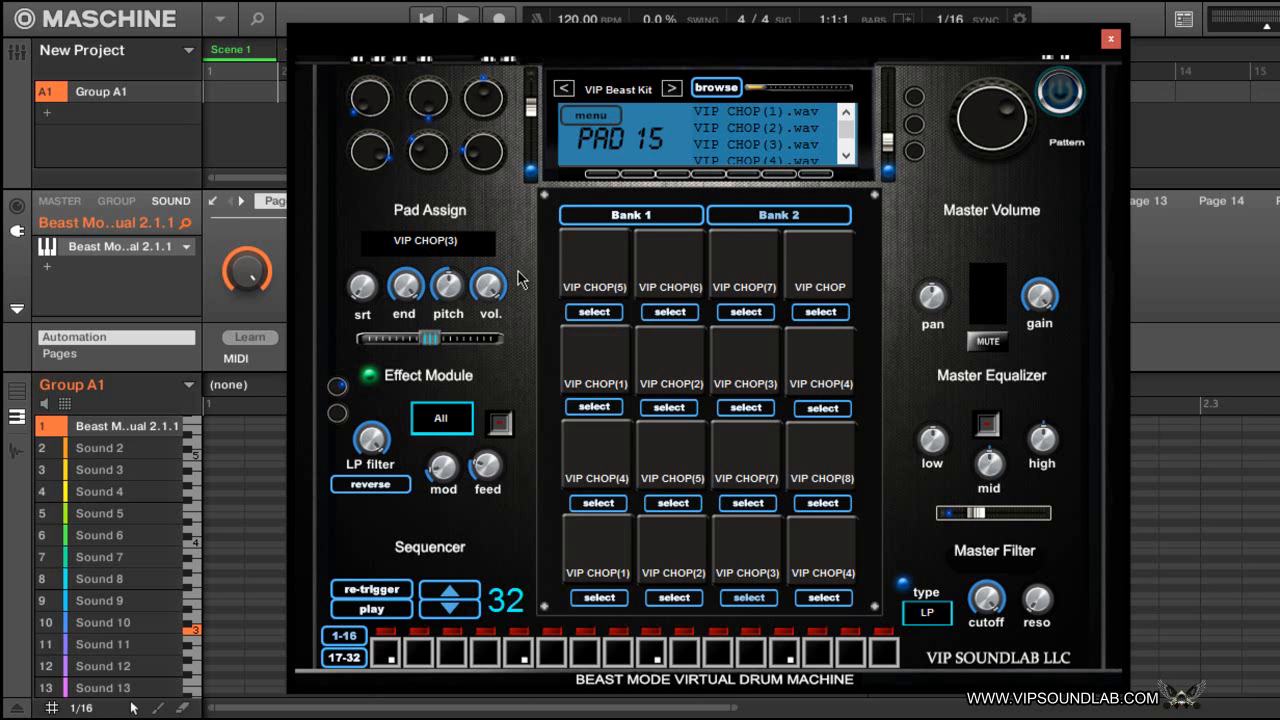
{"action": "mouse_move", "coordinate": [604, 350]}
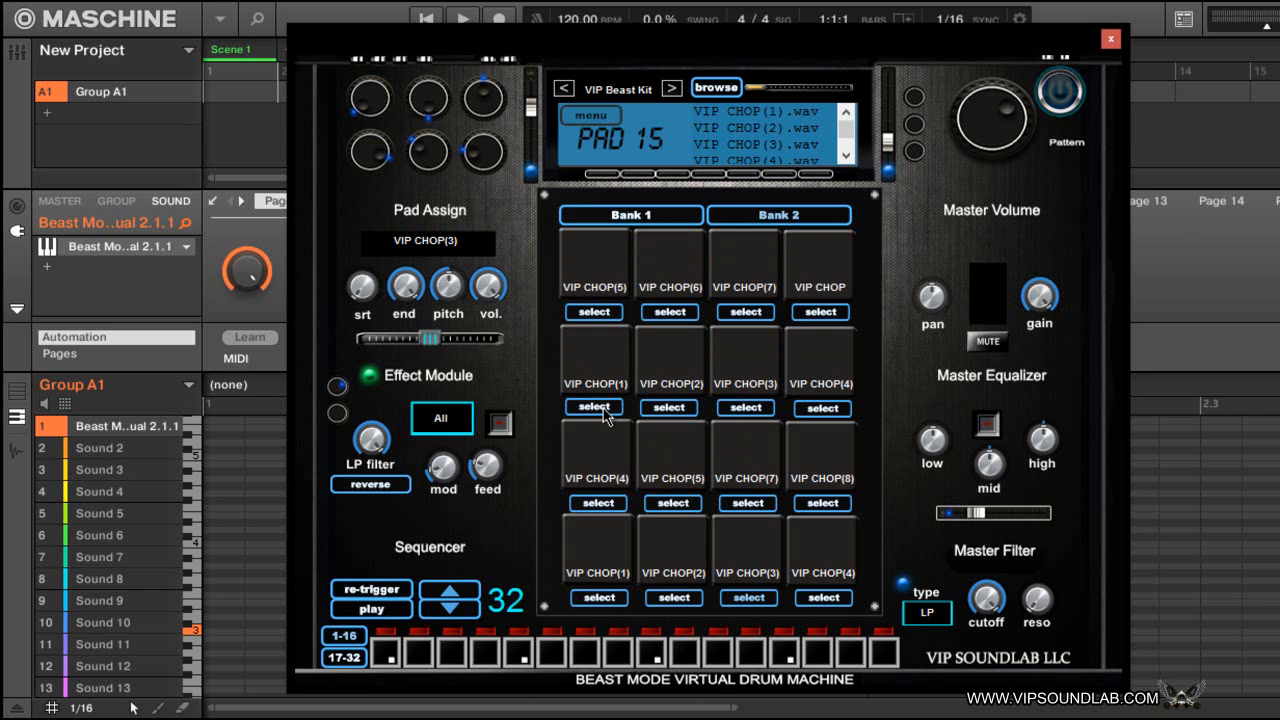
{"action": "left_click", "coordinate": [668, 408]}
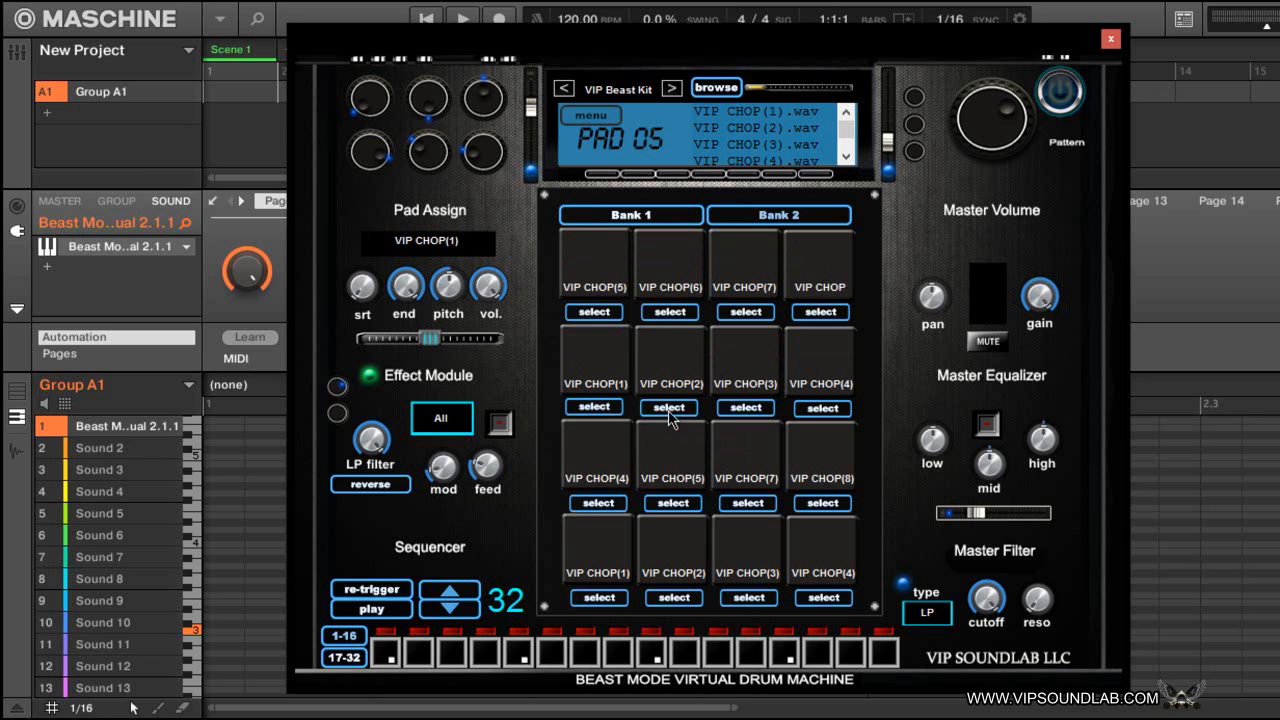
{"action": "mouse_move", "coordinate": [576, 412]}
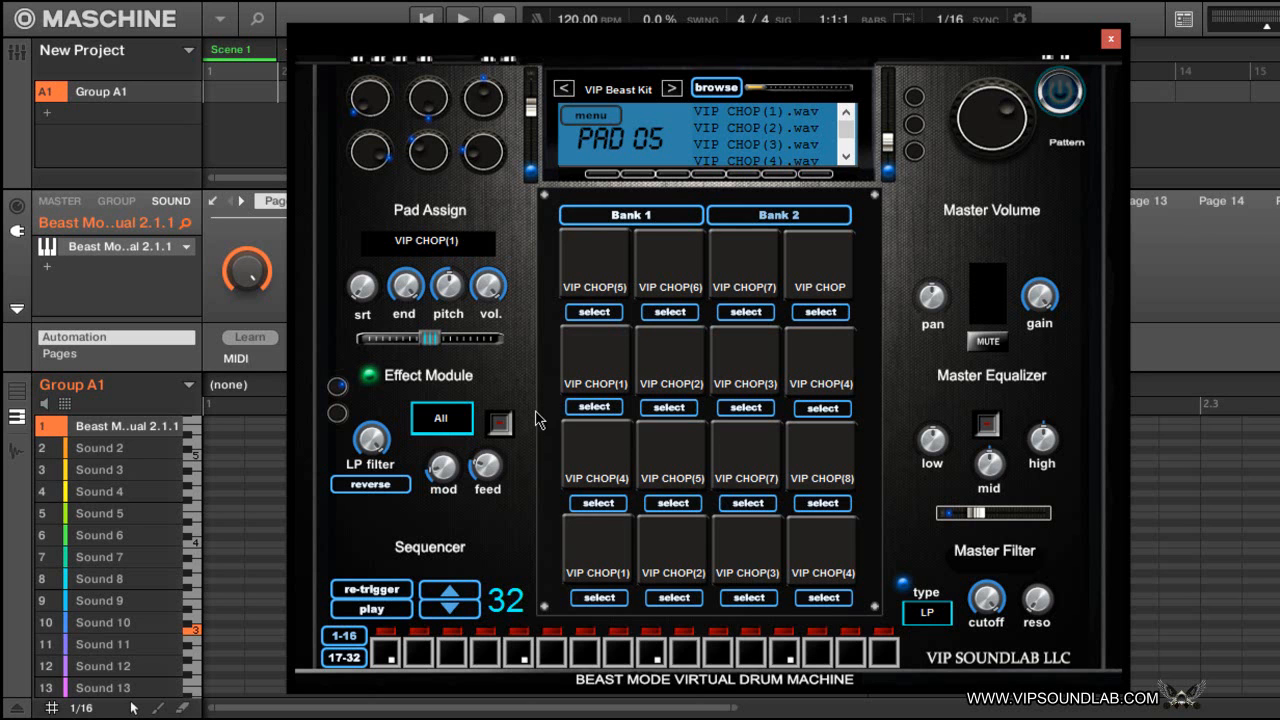
{"action": "mouse_move", "coordinate": [548, 412]}
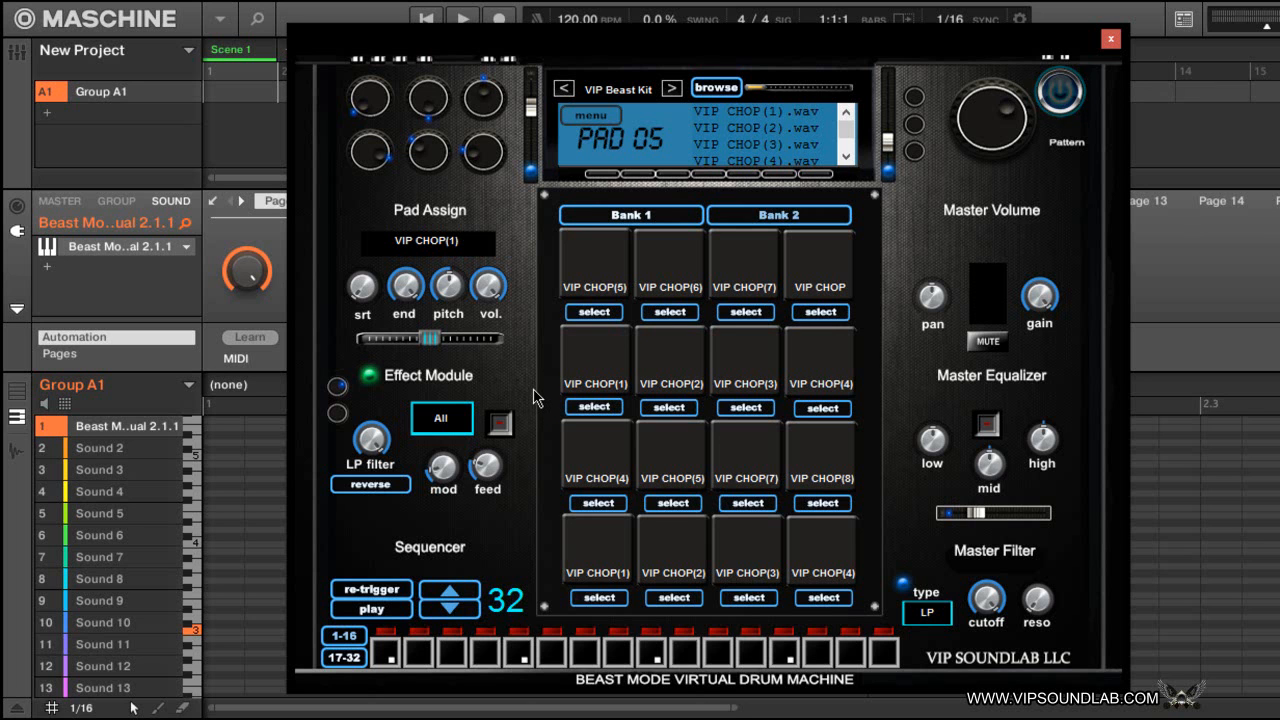
{"action": "mouse_move", "coordinate": [540, 368]}
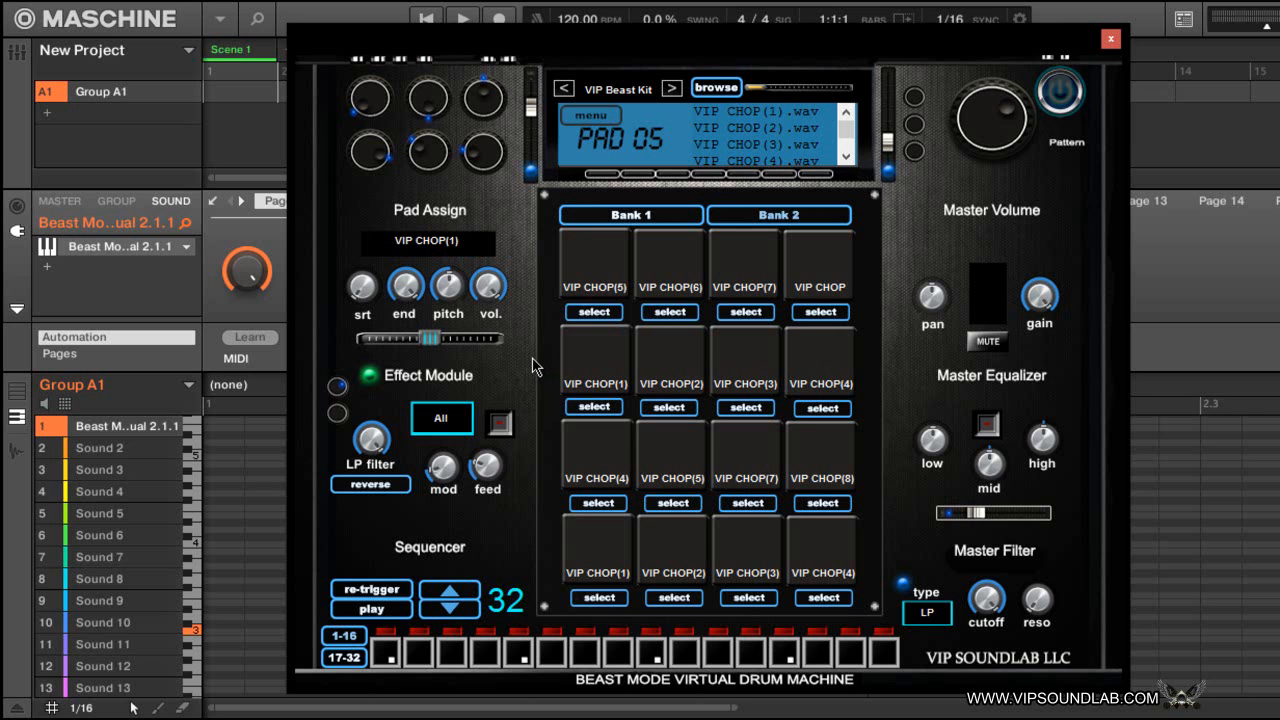
{"action": "mouse_move", "coordinate": [600, 604]}
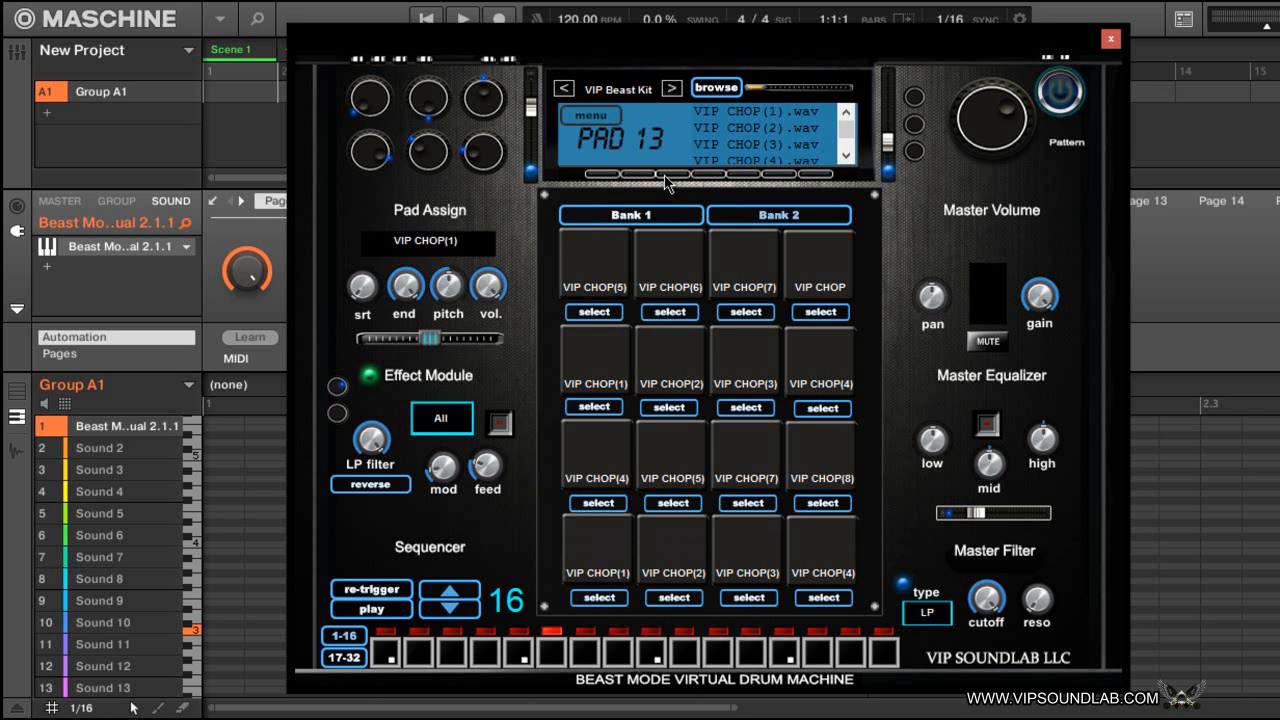
{"action": "mouse_move", "coordinate": [716, 88]}
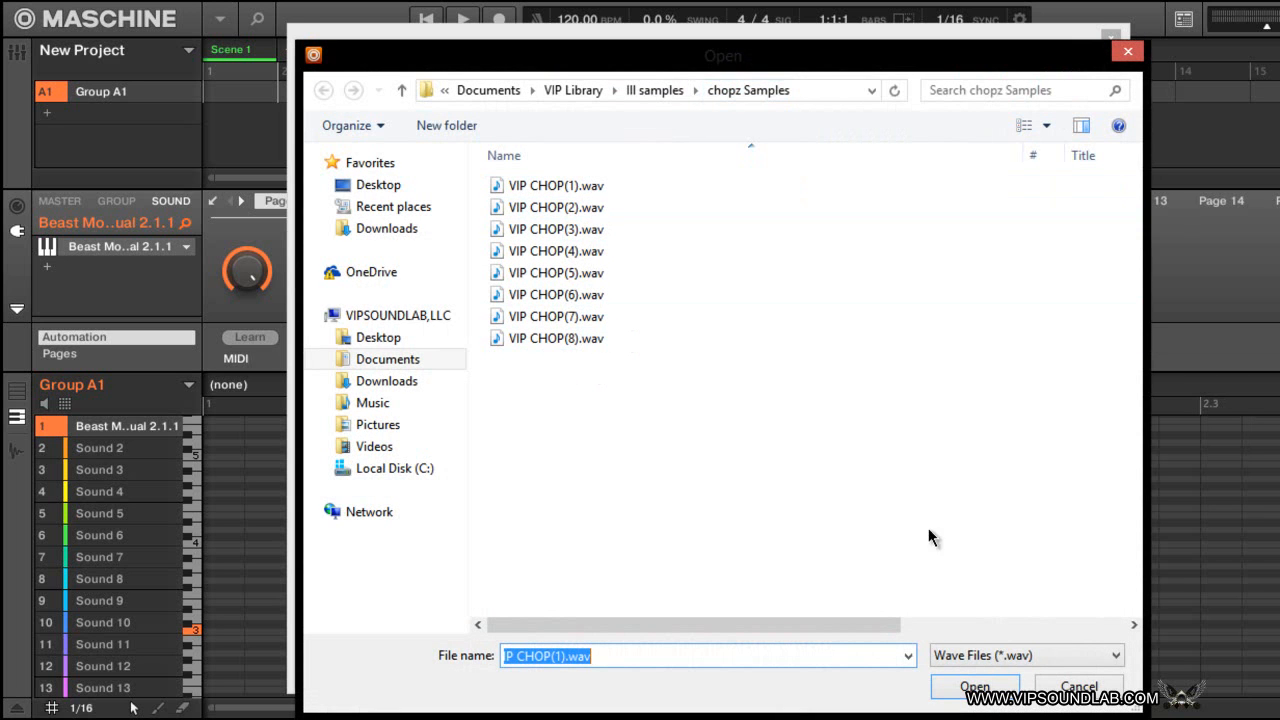
- Select pad 14 so the display shows its VIP CHOP(2) sample and sequence
{"action": "left_click", "coordinate": [972, 686]}
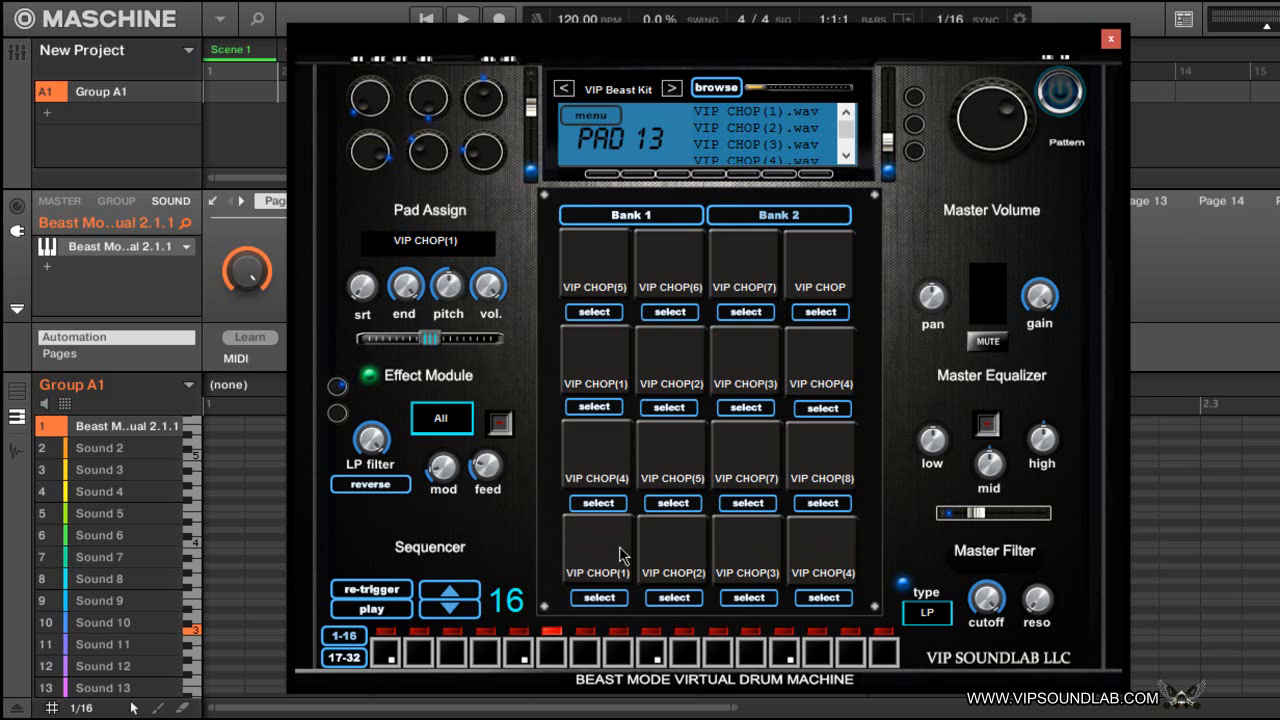
{"action": "mouse_move", "coordinate": [640, 340]}
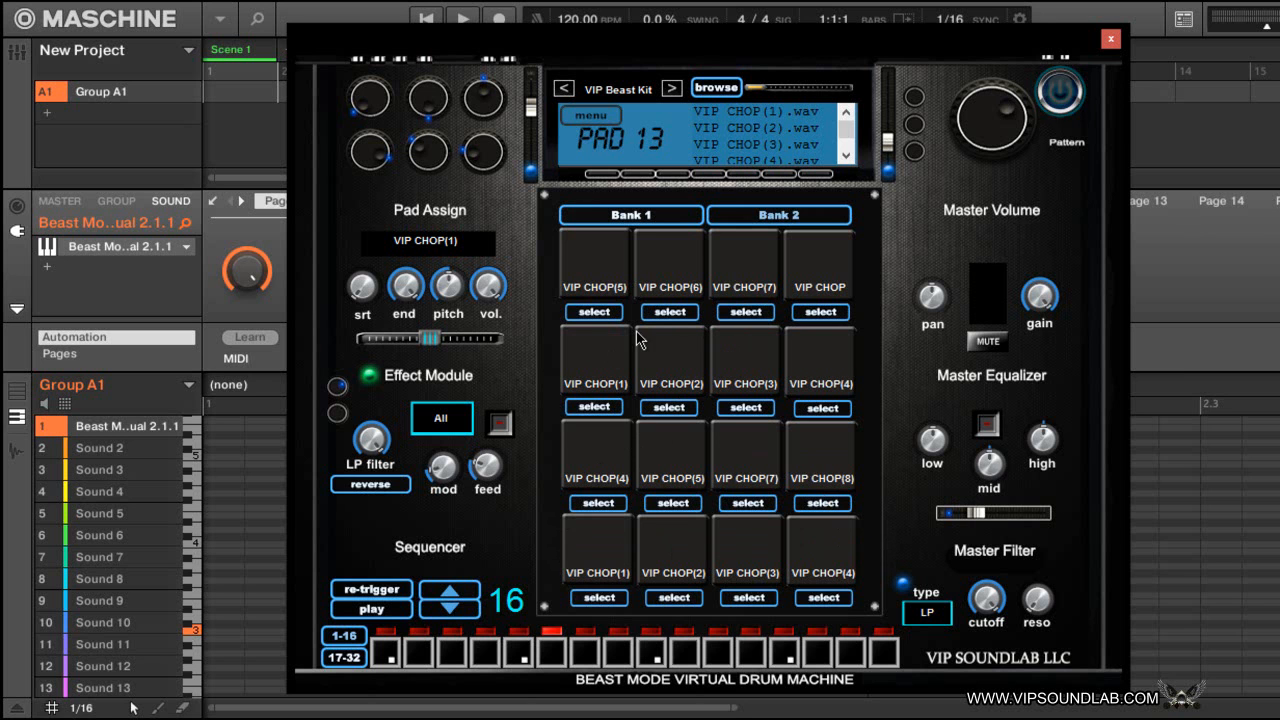
{"action": "mouse_move", "coordinate": [668, 440]}
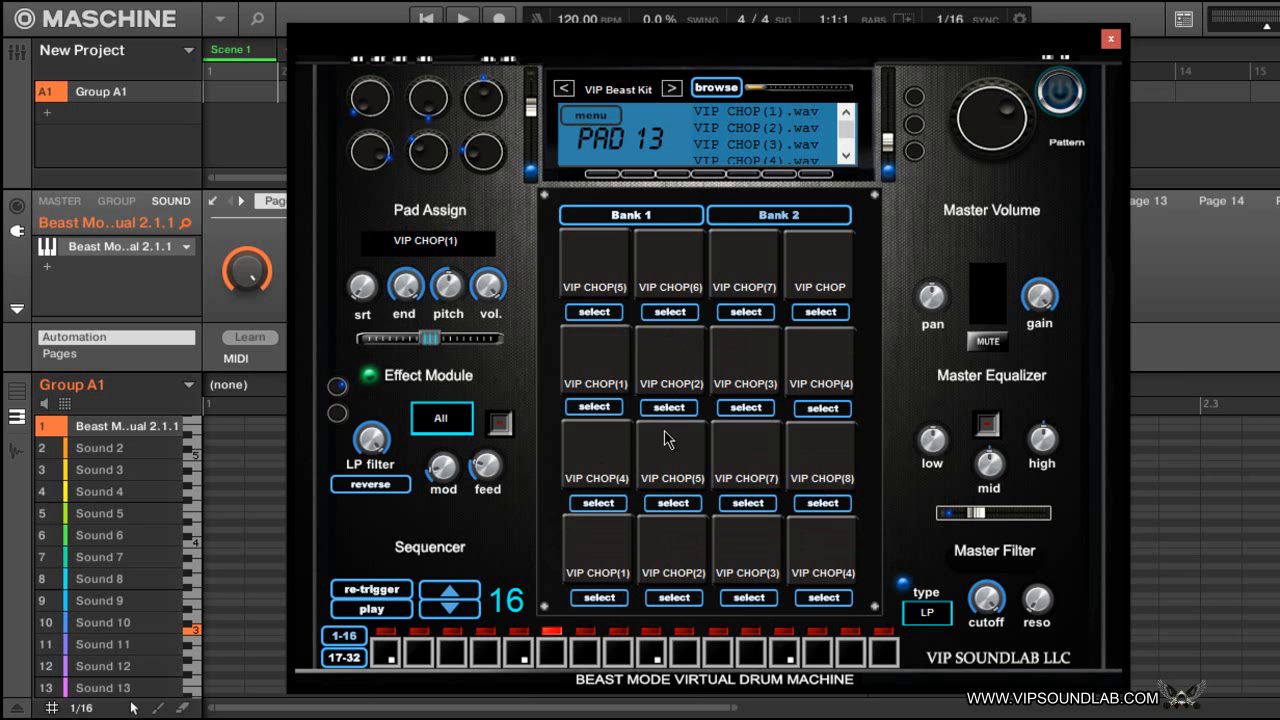
{"action": "mouse_move", "coordinate": [664, 444]}
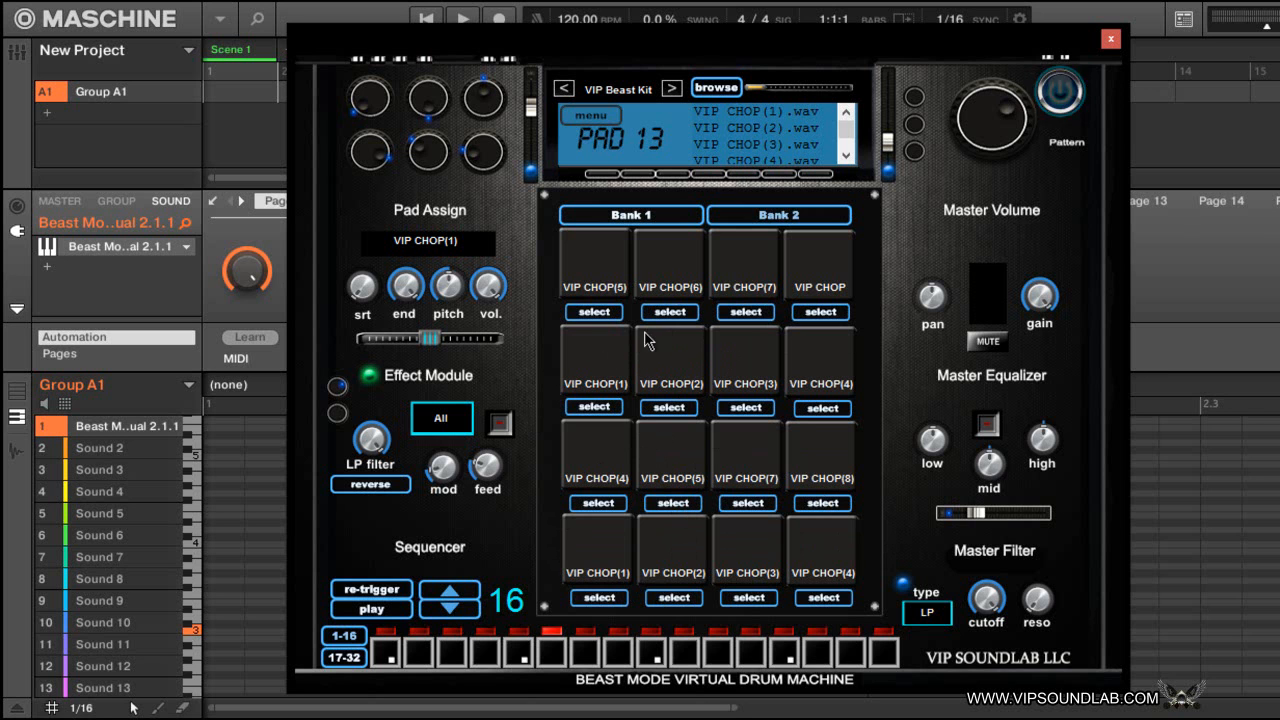
{"action": "mouse_move", "coordinate": [640, 424]}
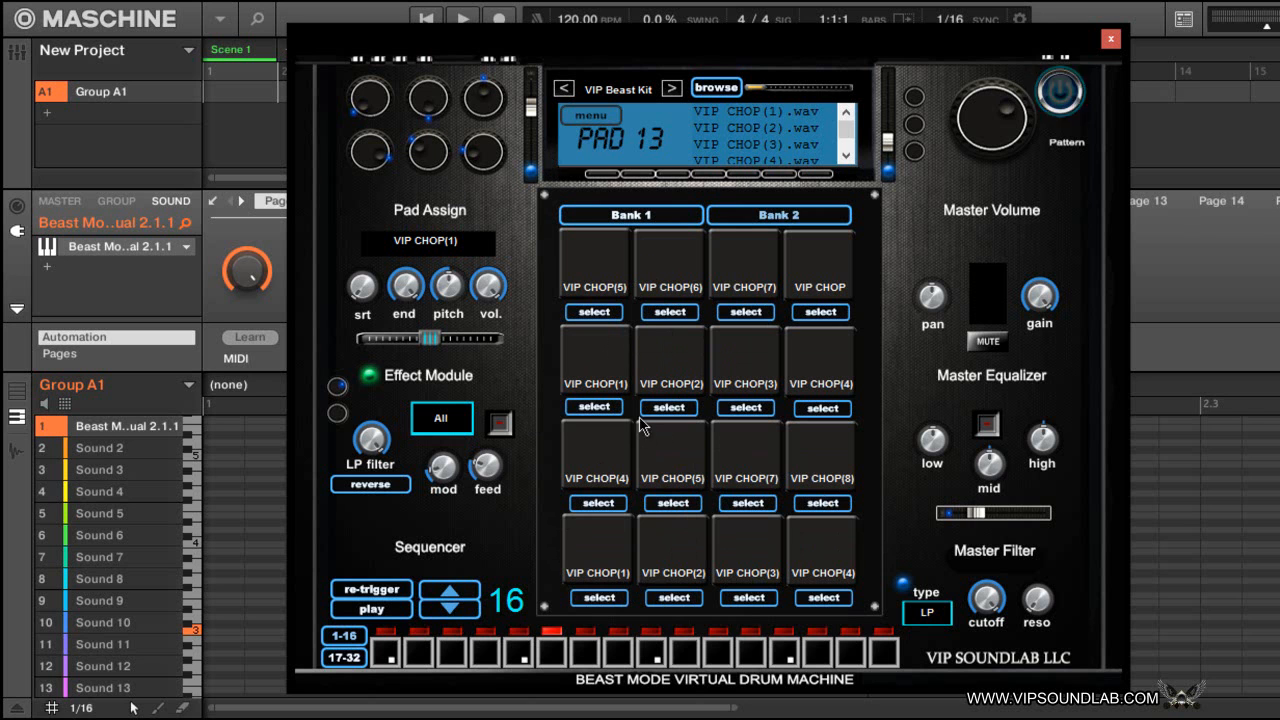
{"action": "mouse_move", "coordinate": [656, 576]}
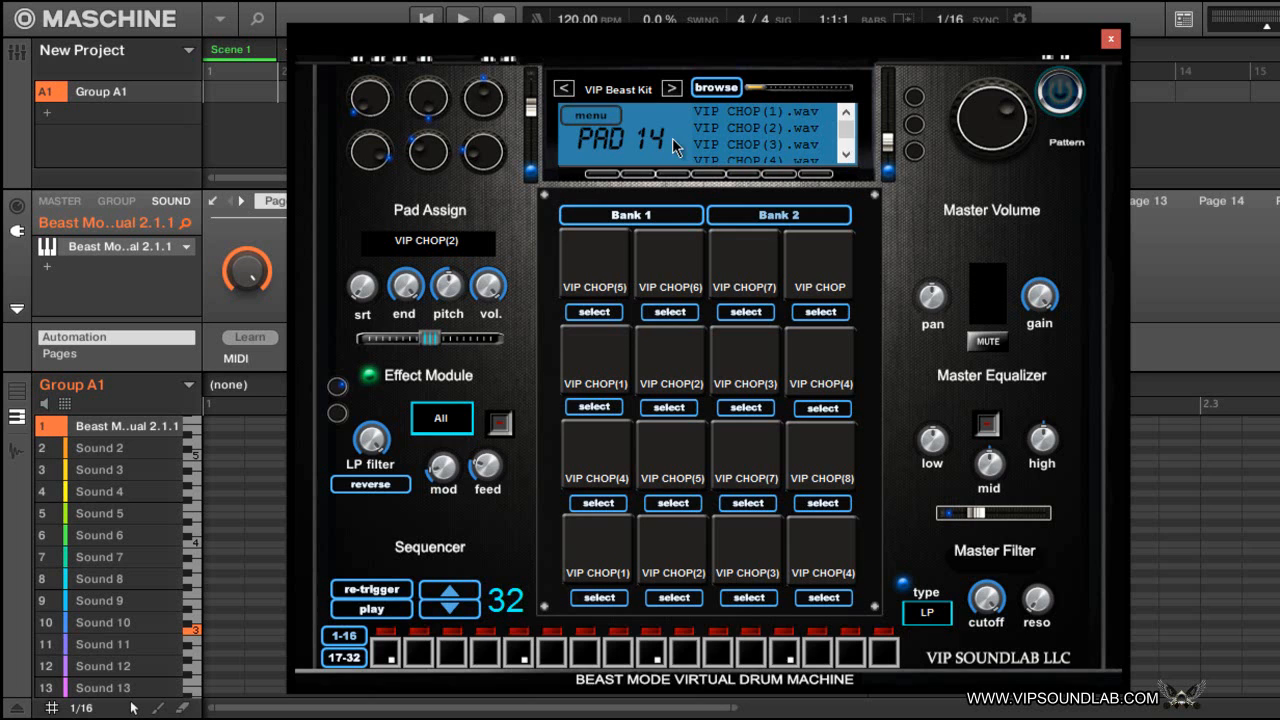
{"action": "left_click", "coordinate": [716, 86]}
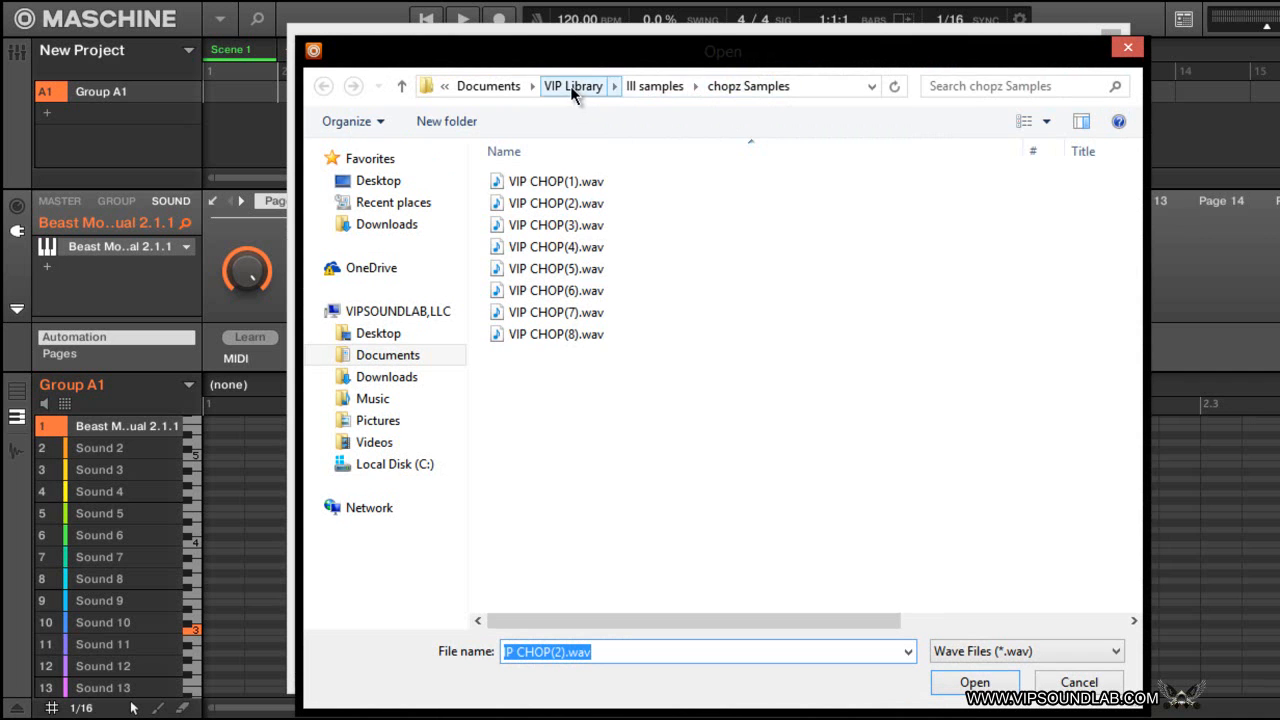
{"action": "mouse_move", "coordinate": [984, 562]}
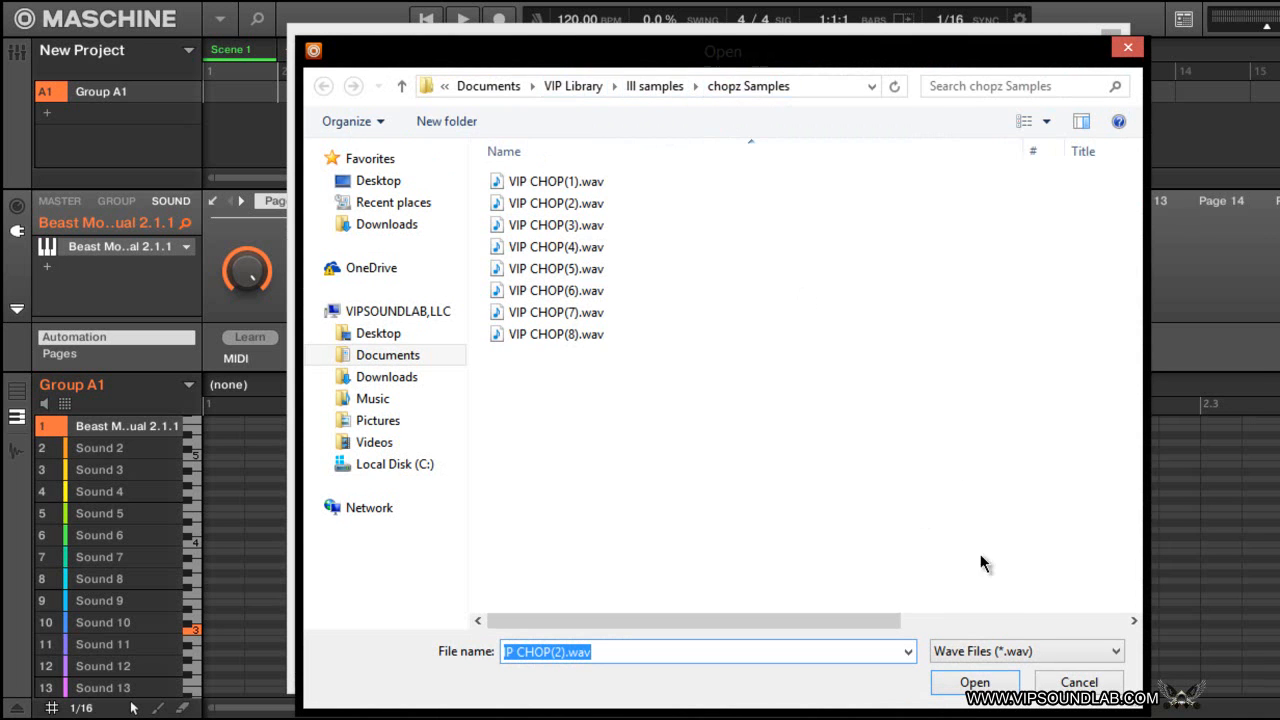
{"action": "left_click", "coordinate": [974, 680]}
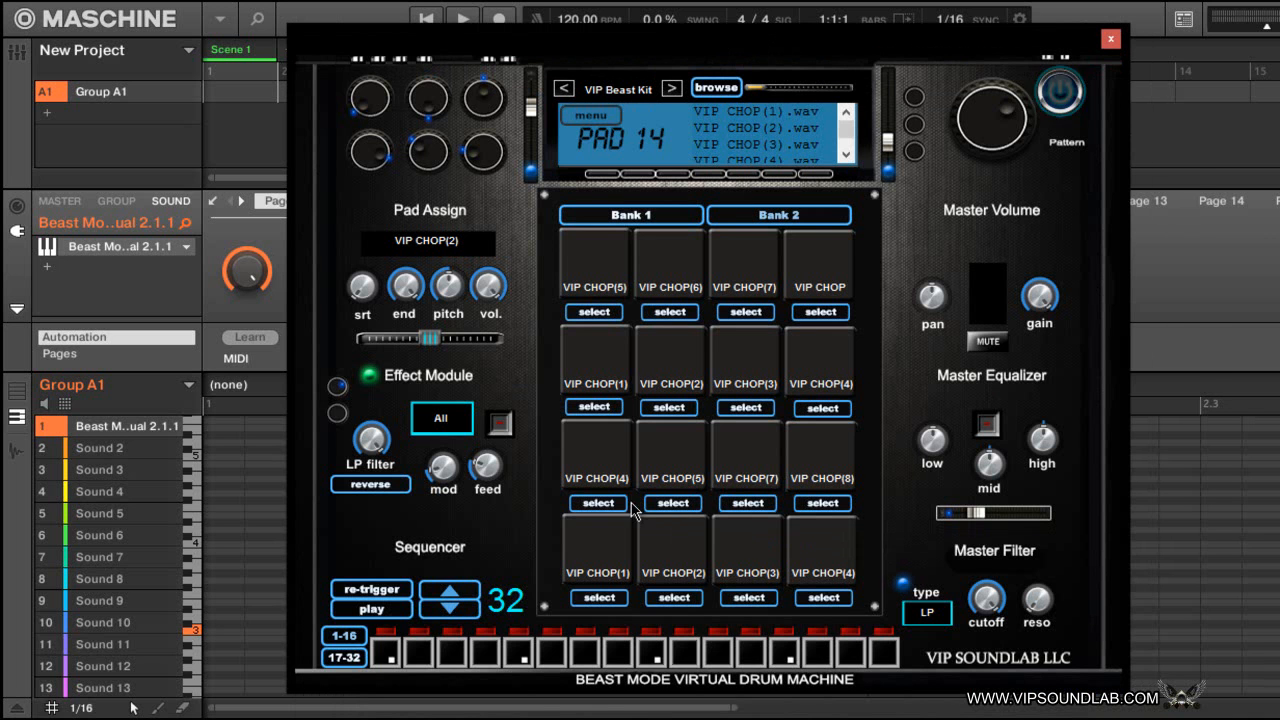
{"action": "mouse_move", "coordinate": [540, 480]}
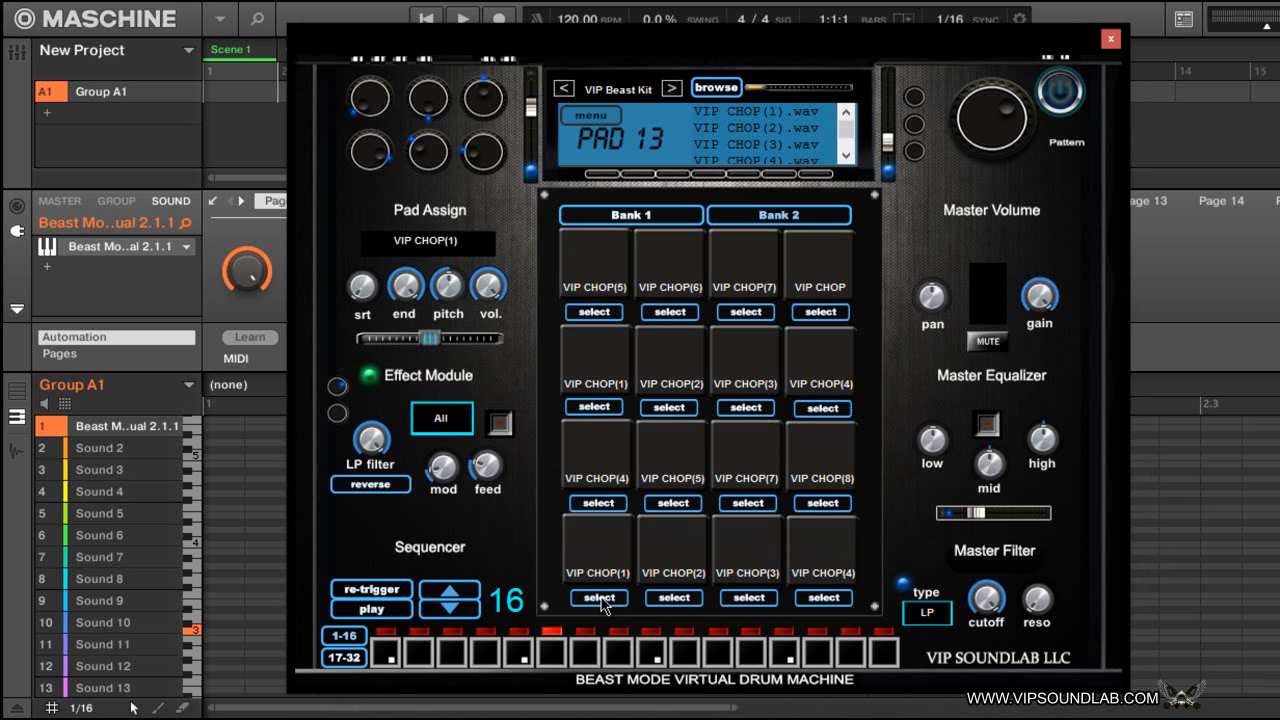
{"action": "mouse_move", "coordinate": [458, 428]}
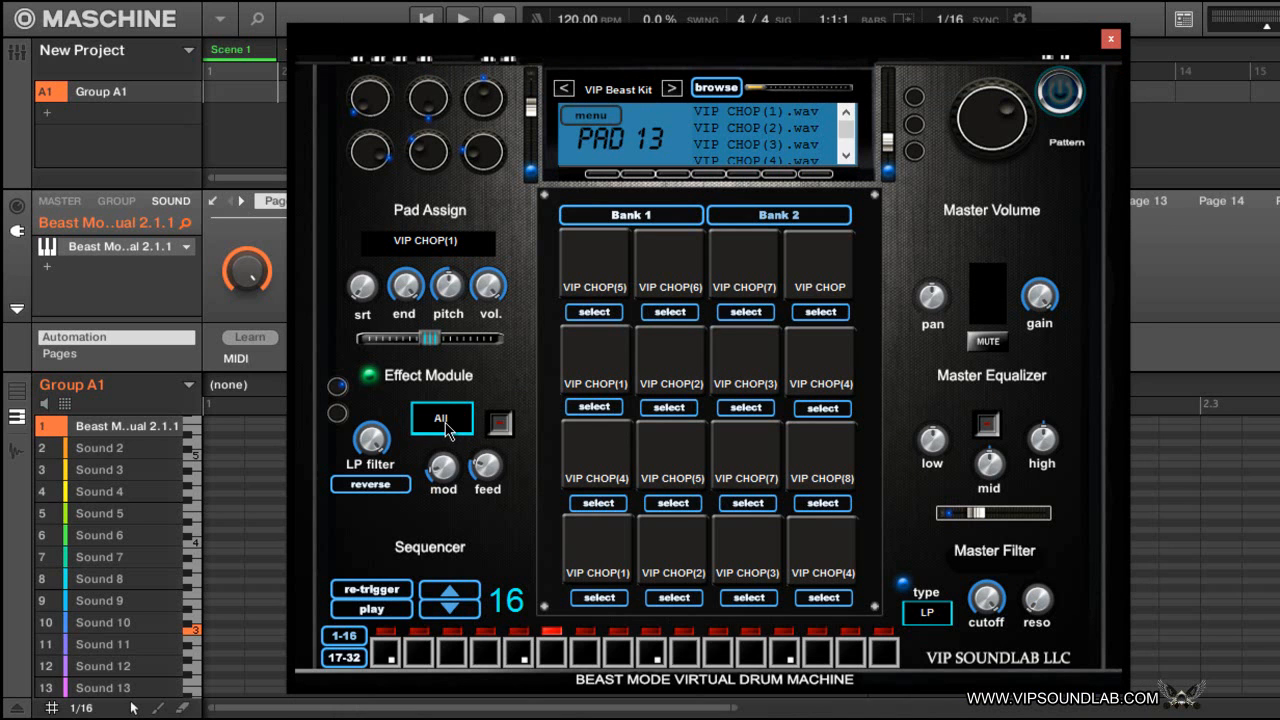
{"action": "mouse_move", "coordinate": [830, 496]}
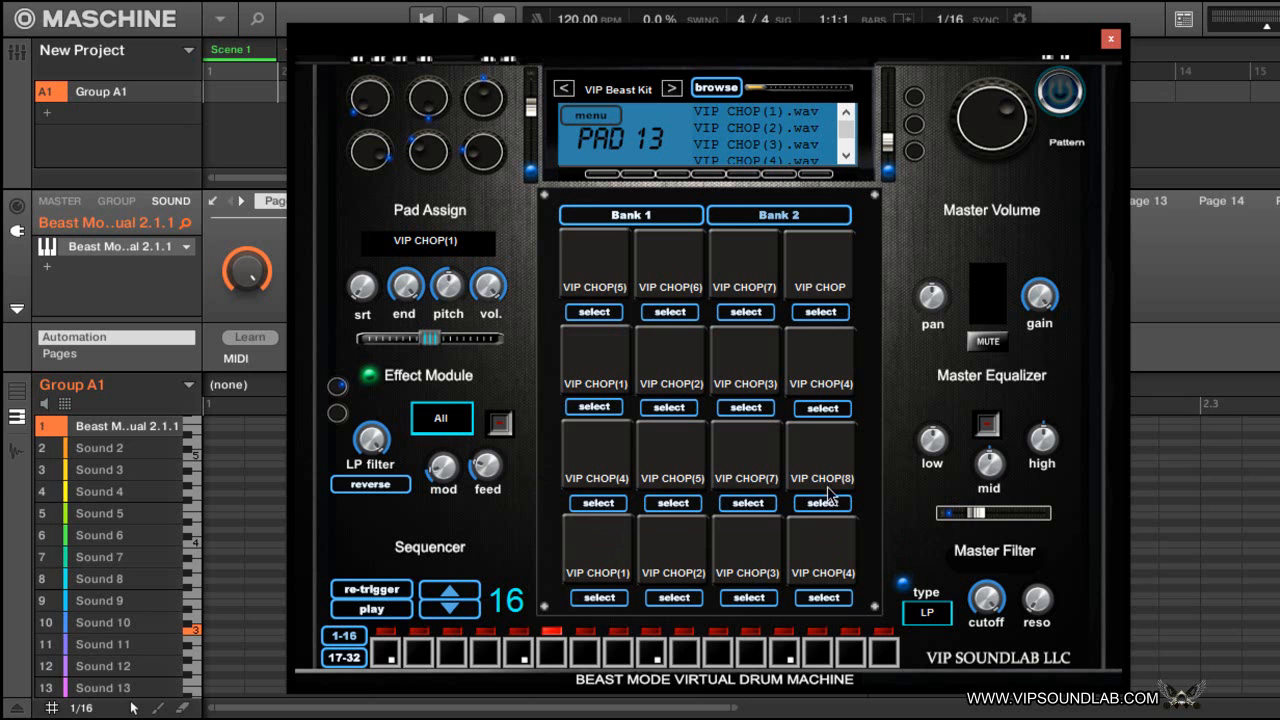
{"action": "left_click", "coordinate": [440, 418]}
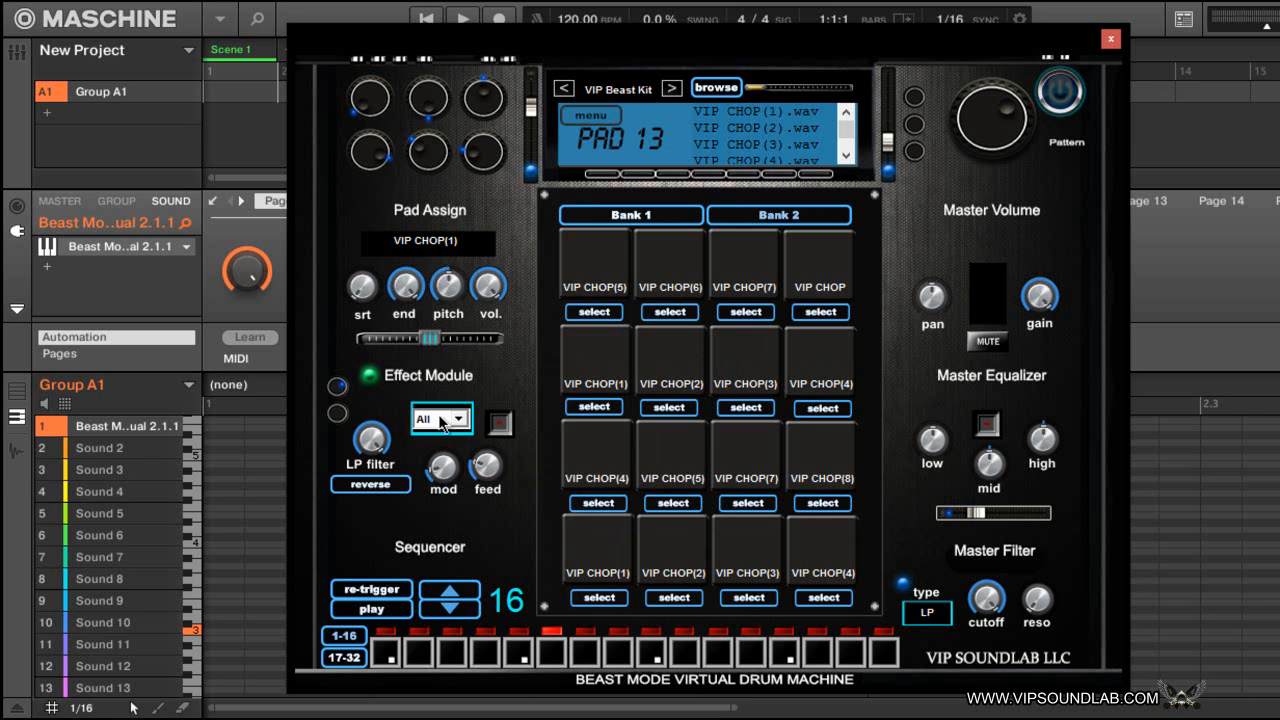
{"action": "left_click", "coordinate": [440, 418]}
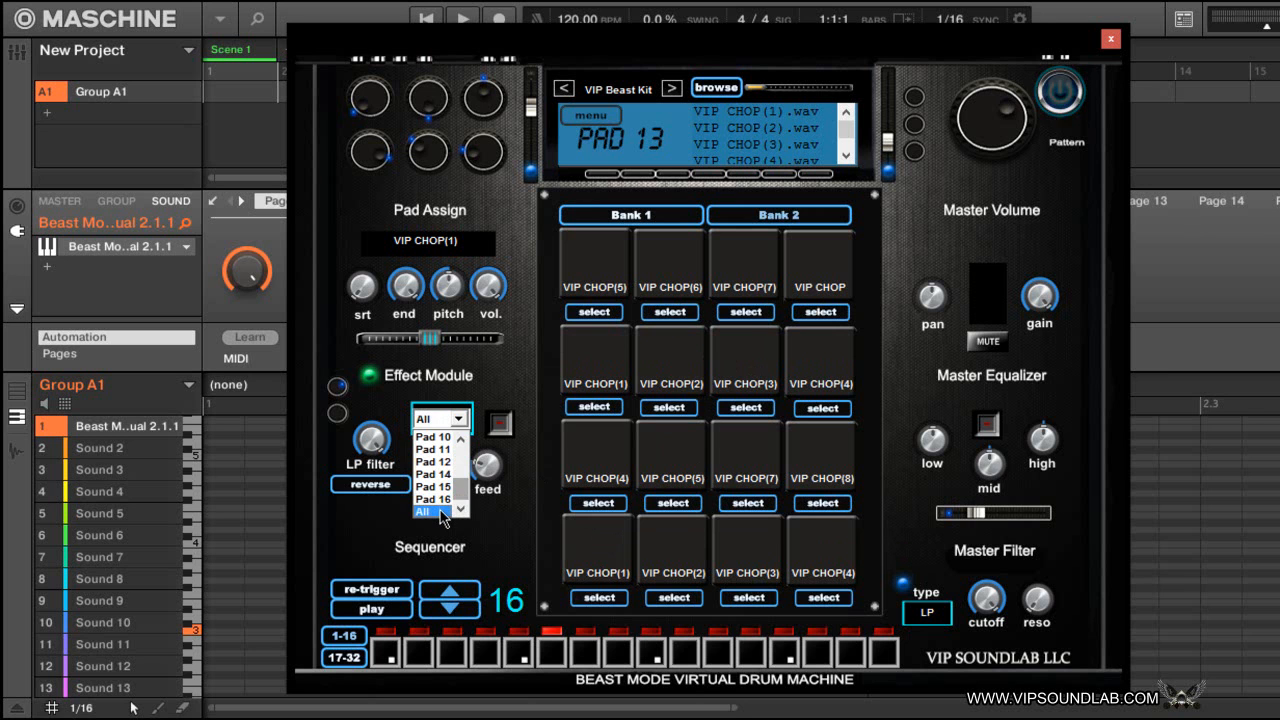
{"action": "left_click", "coordinate": [424, 512]}
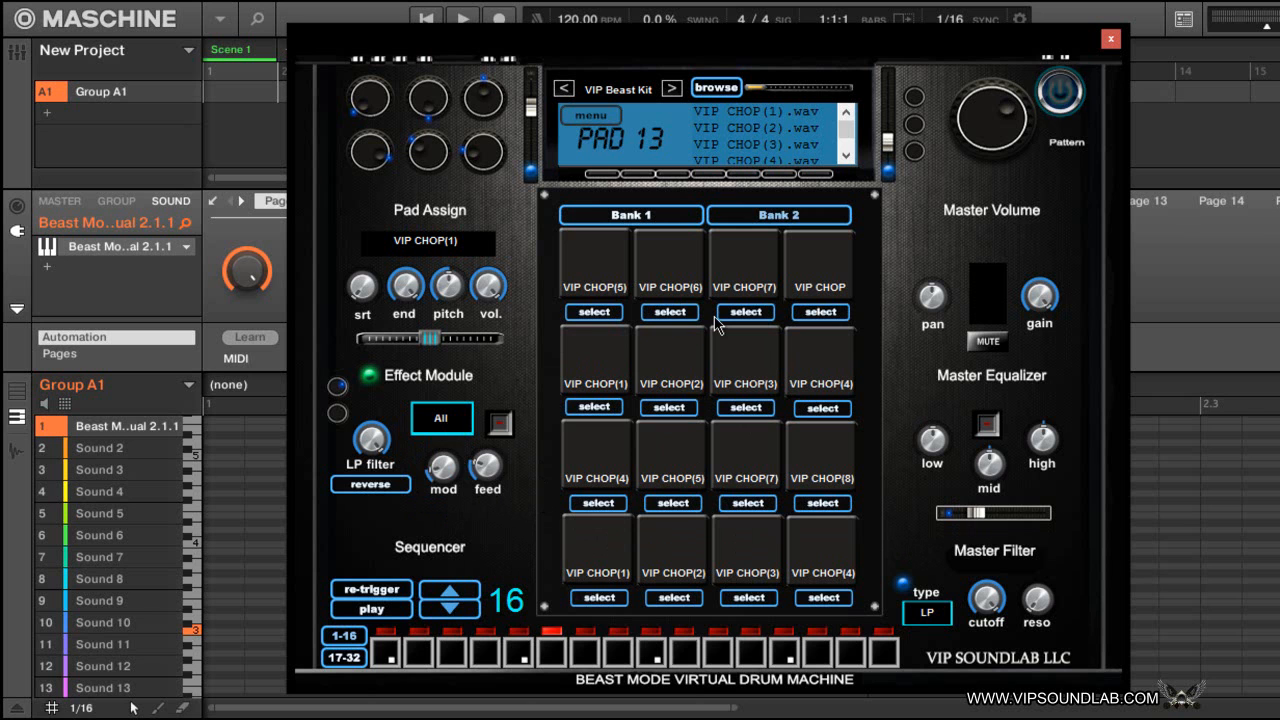
{"action": "mouse_move", "coordinate": [596, 574]}
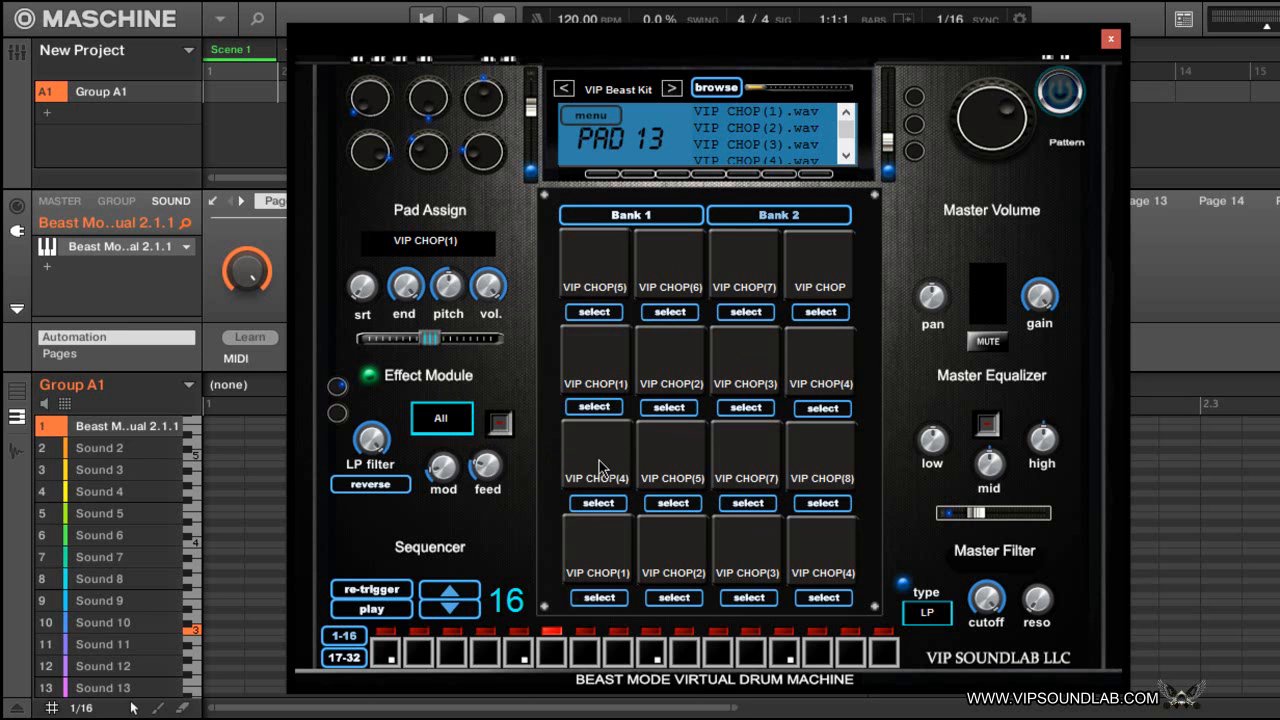
{"action": "mouse_move", "coordinate": [650, 444]}
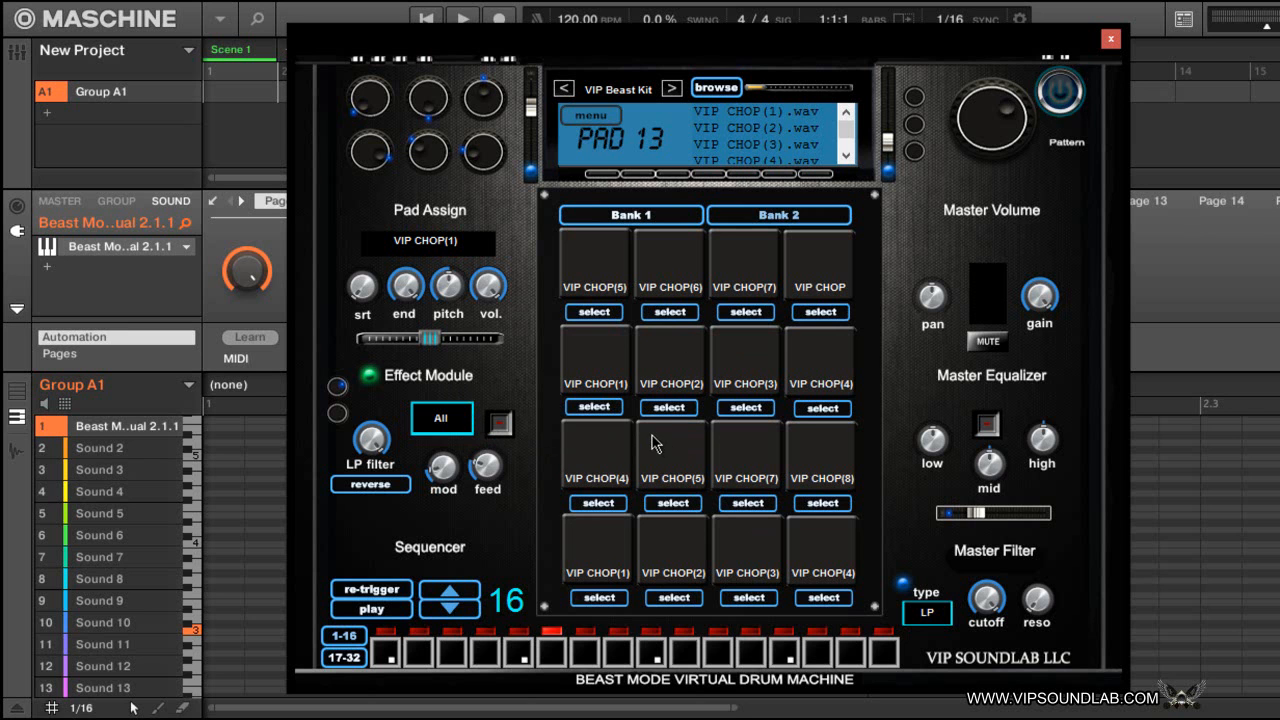
{"action": "mouse_move", "coordinate": [638, 428]}
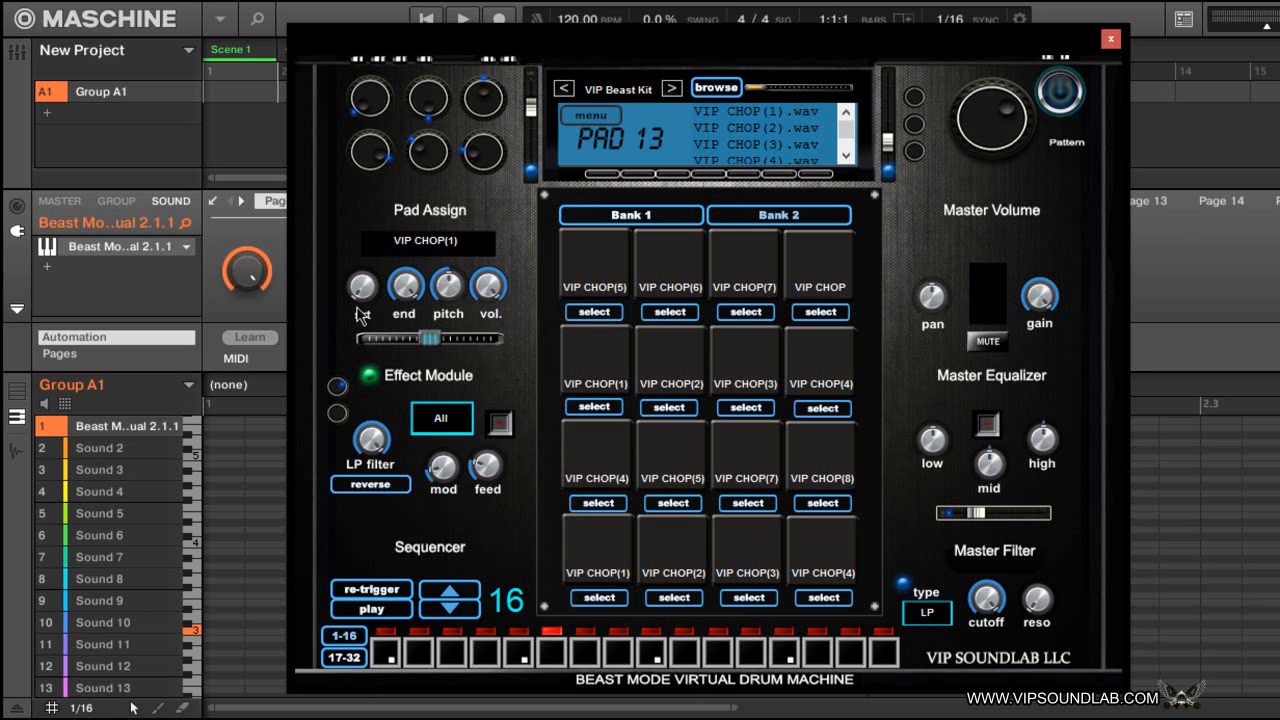
{"action": "mouse_move", "coordinate": [436, 340]}
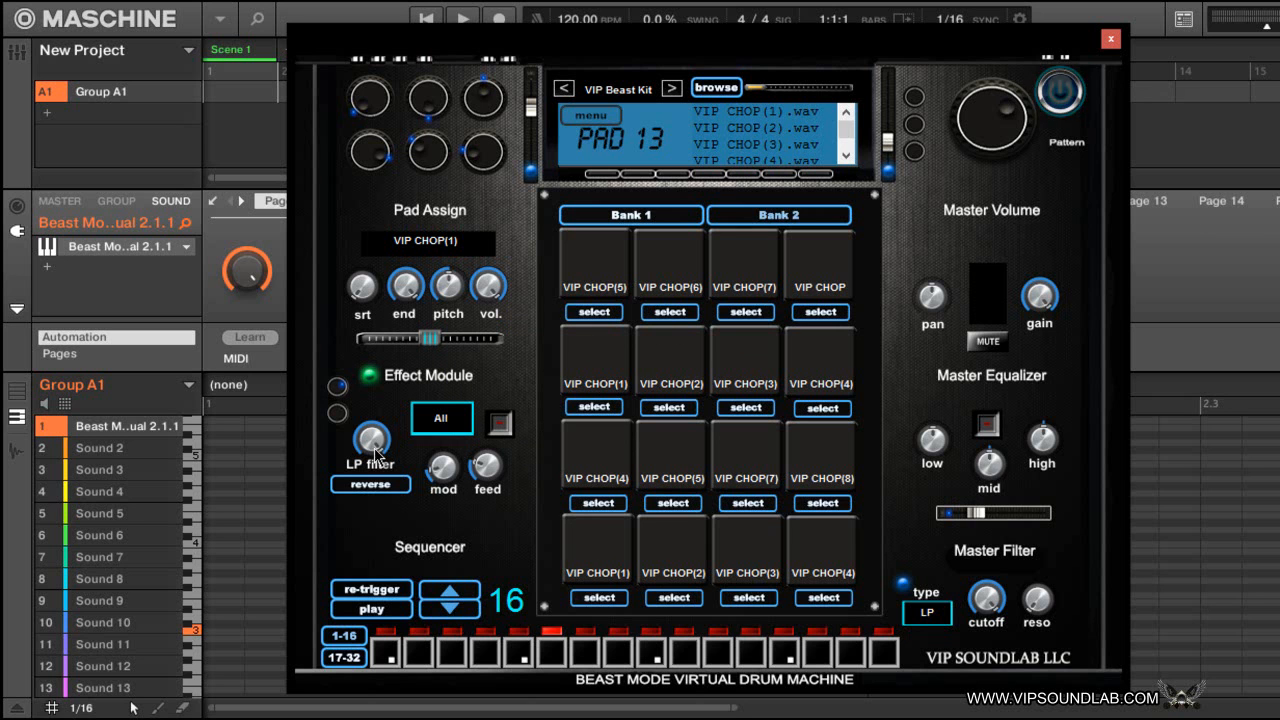
{"action": "mouse_move", "coordinate": [372, 440]}
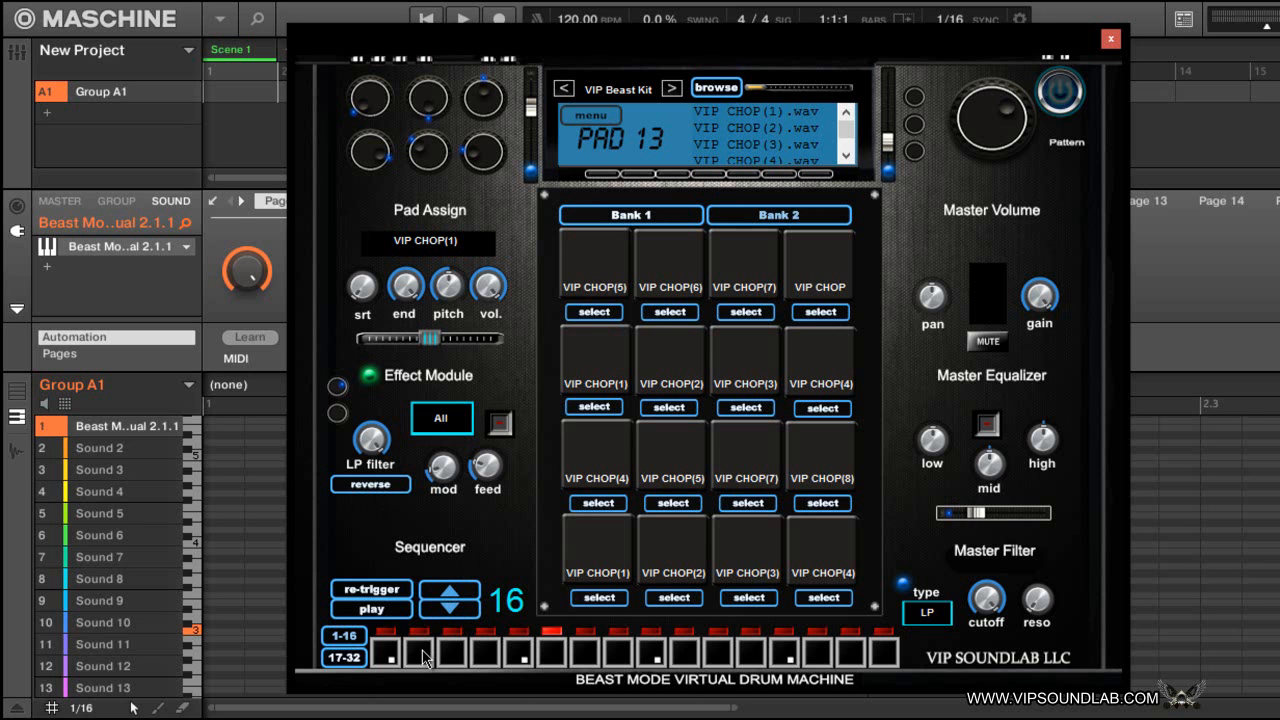
{"action": "mouse_move", "coordinate": [628, 644]}
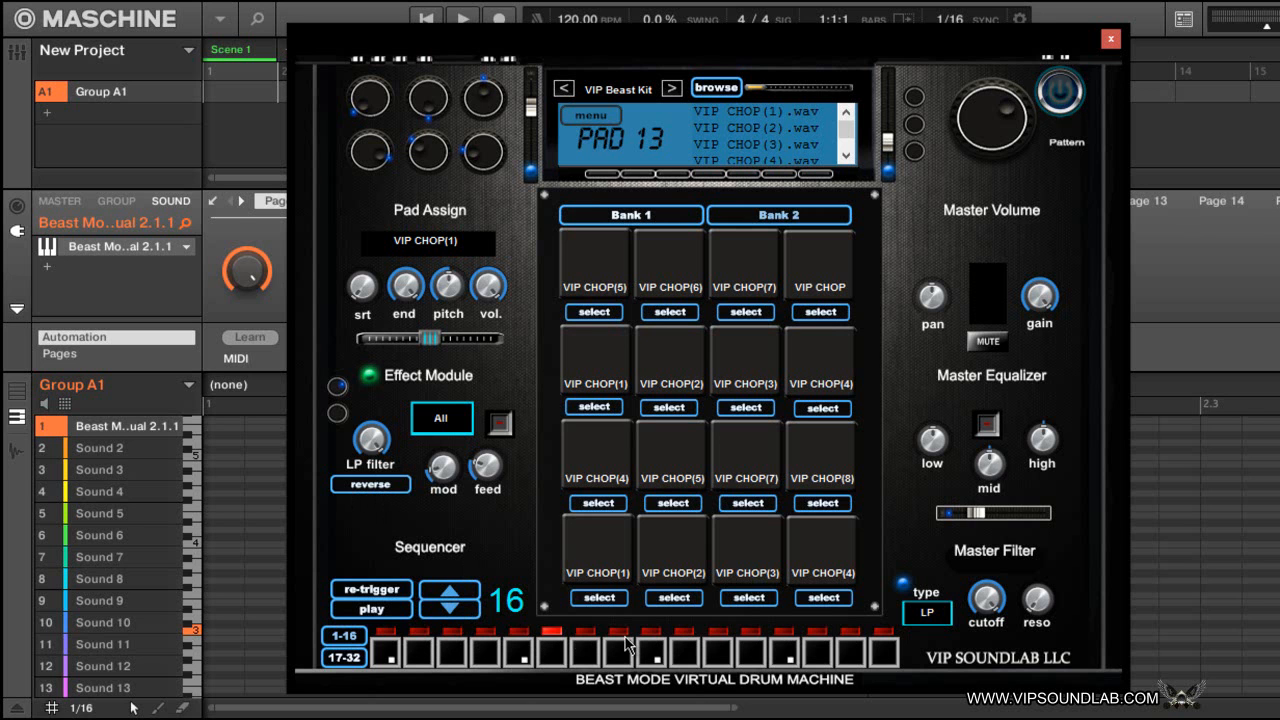
{"action": "mouse_move", "coordinate": [530, 576]}
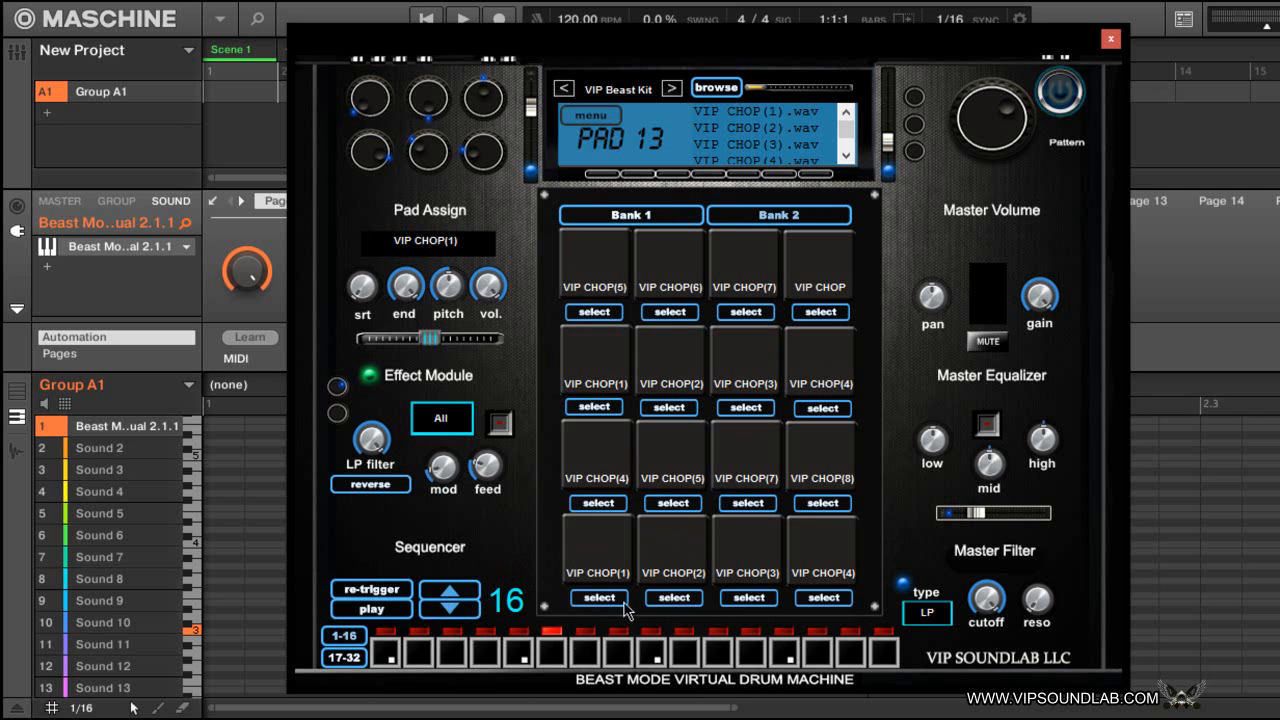
{"action": "mouse_move", "coordinate": [510, 590]}
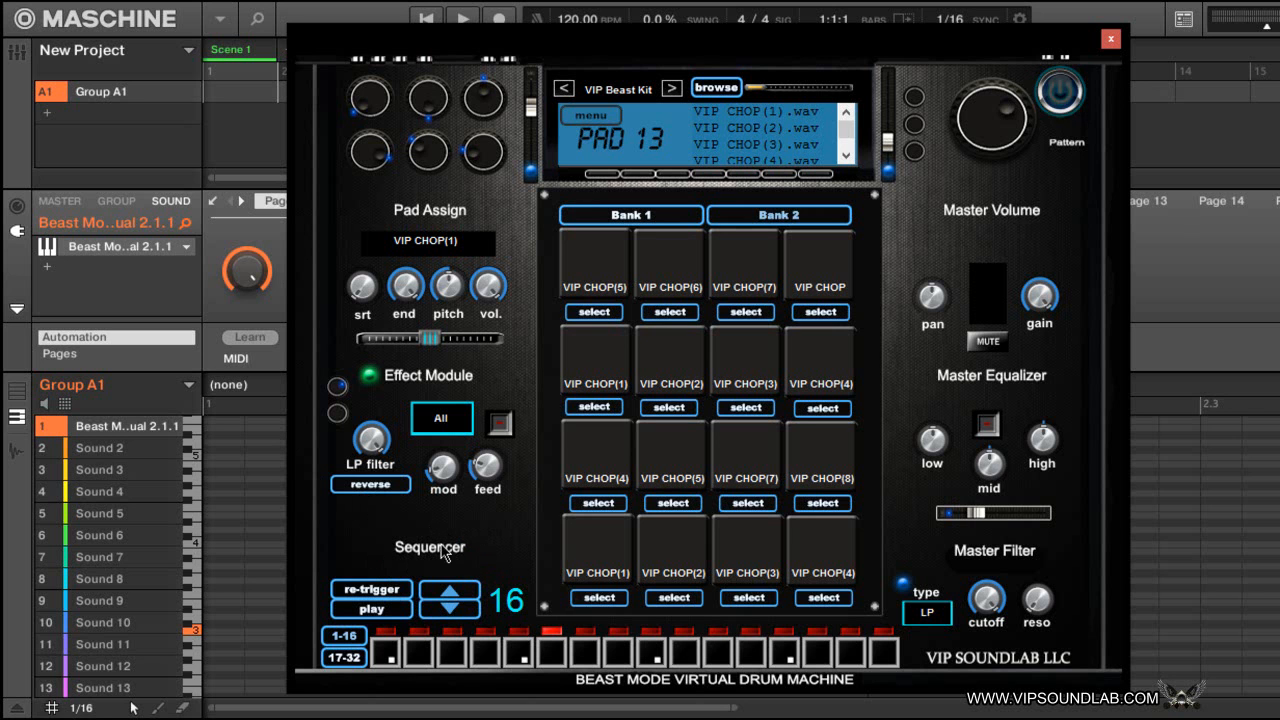
{"action": "mouse_move", "coordinate": [424, 660]}
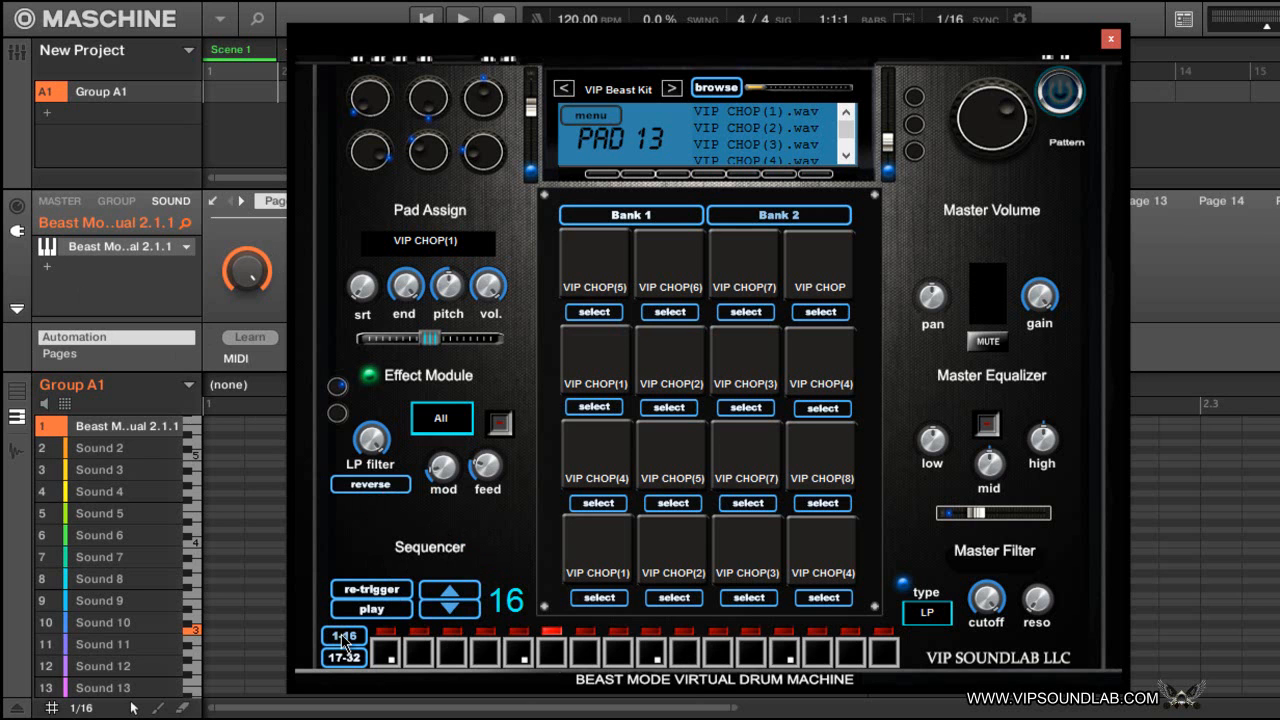
{"action": "left_click", "coordinate": [344, 656]}
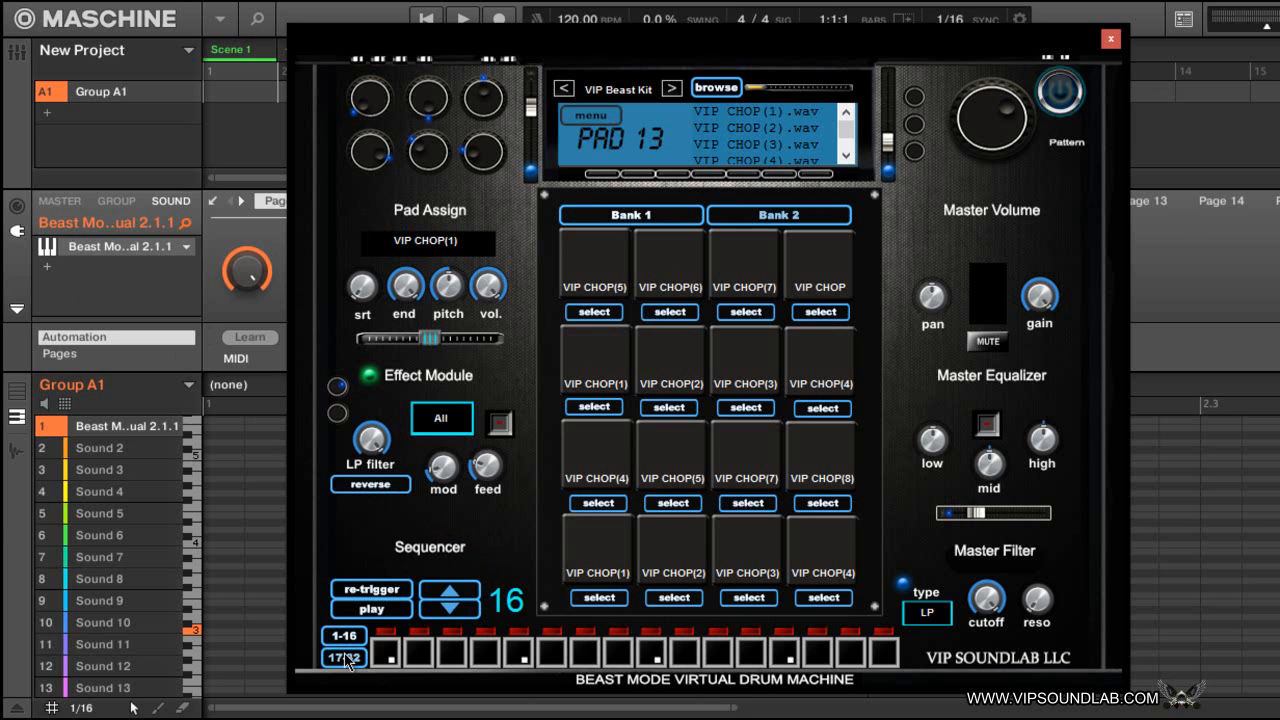
{"action": "mouse_move", "coordinate": [1056, 412]}
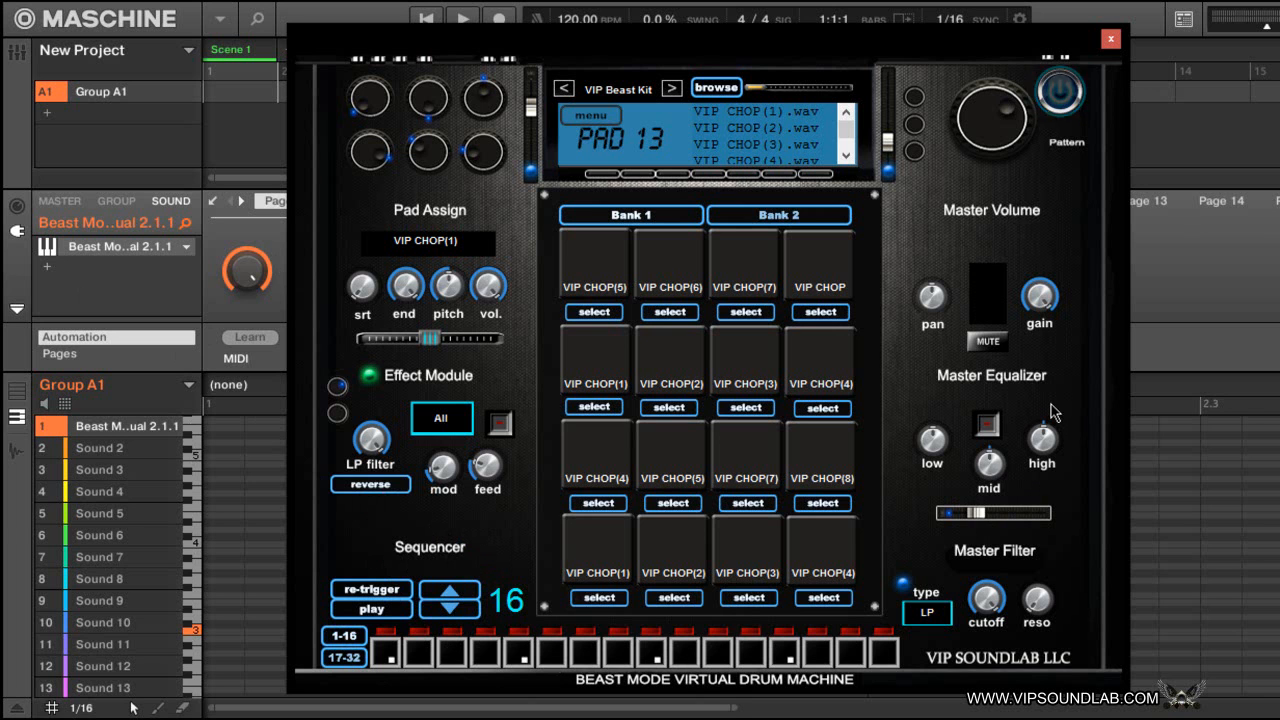
{"action": "mouse_move", "coordinate": [932, 418]}
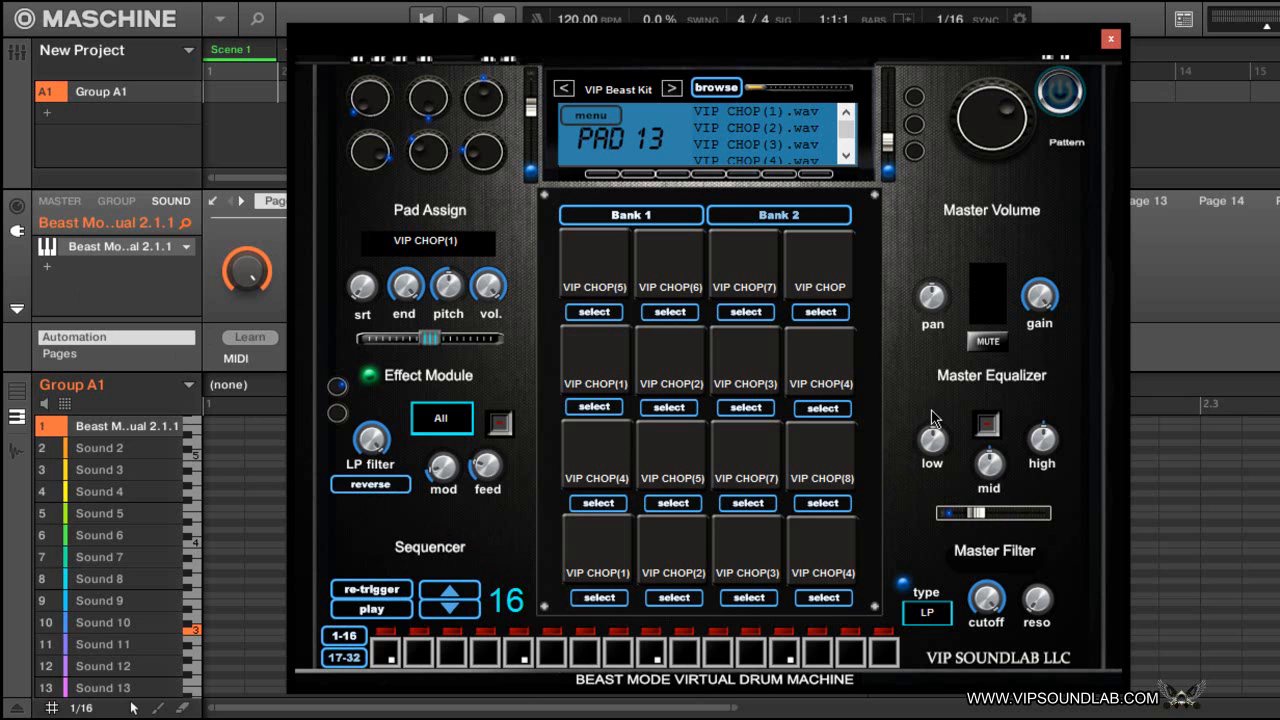
{"action": "mouse_move", "coordinate": [896, 198]}
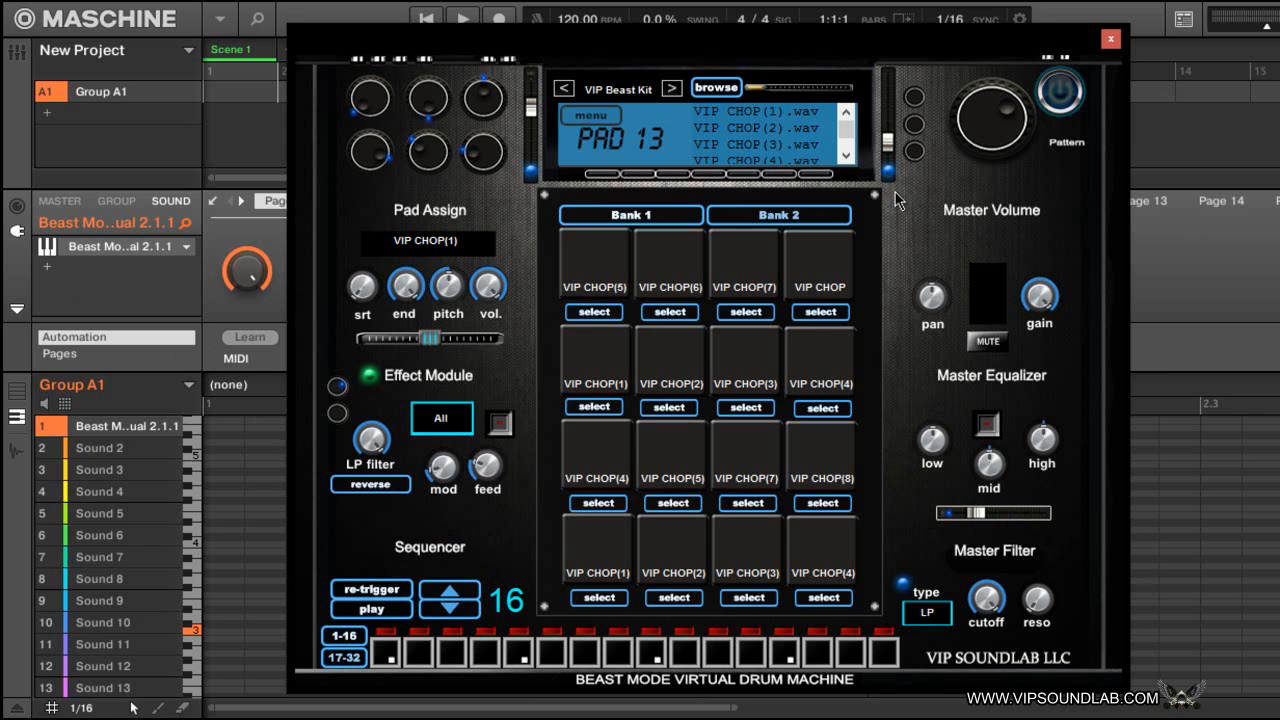
{"action": "mouse_move", "coordinate": [670, 410]}
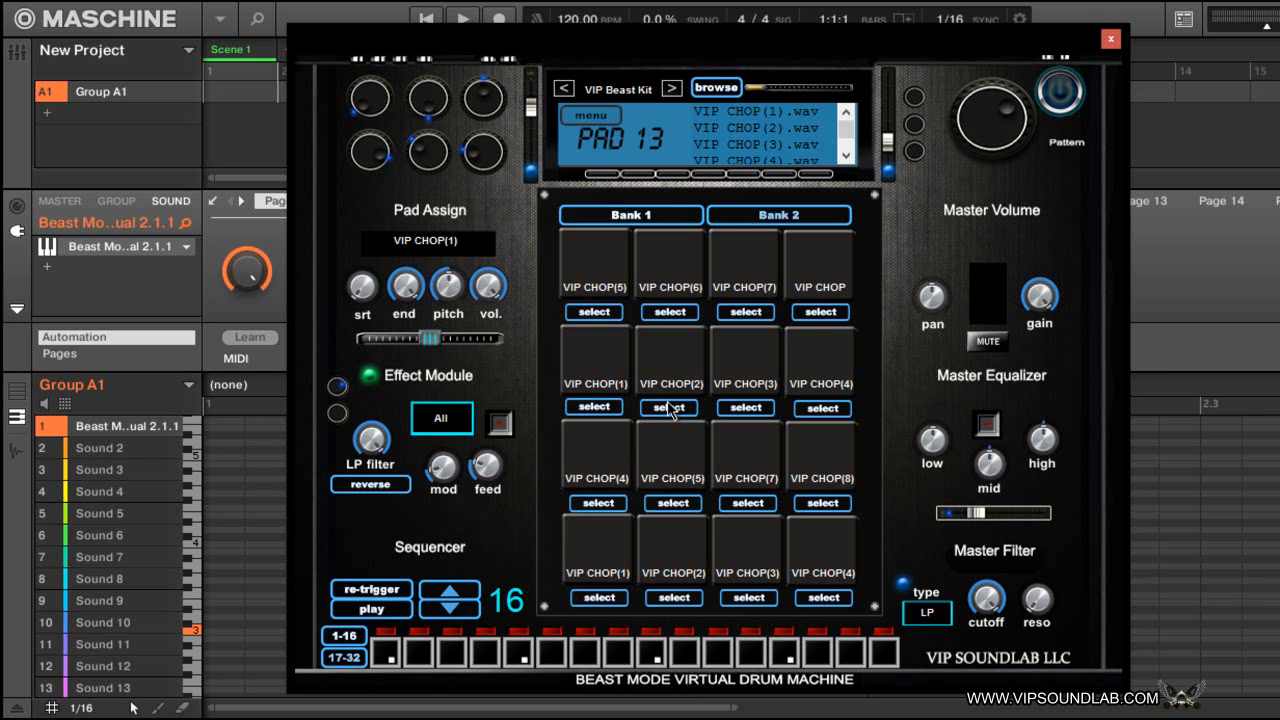
{"action": "mouse_move", "coordinate": [780, 198]}
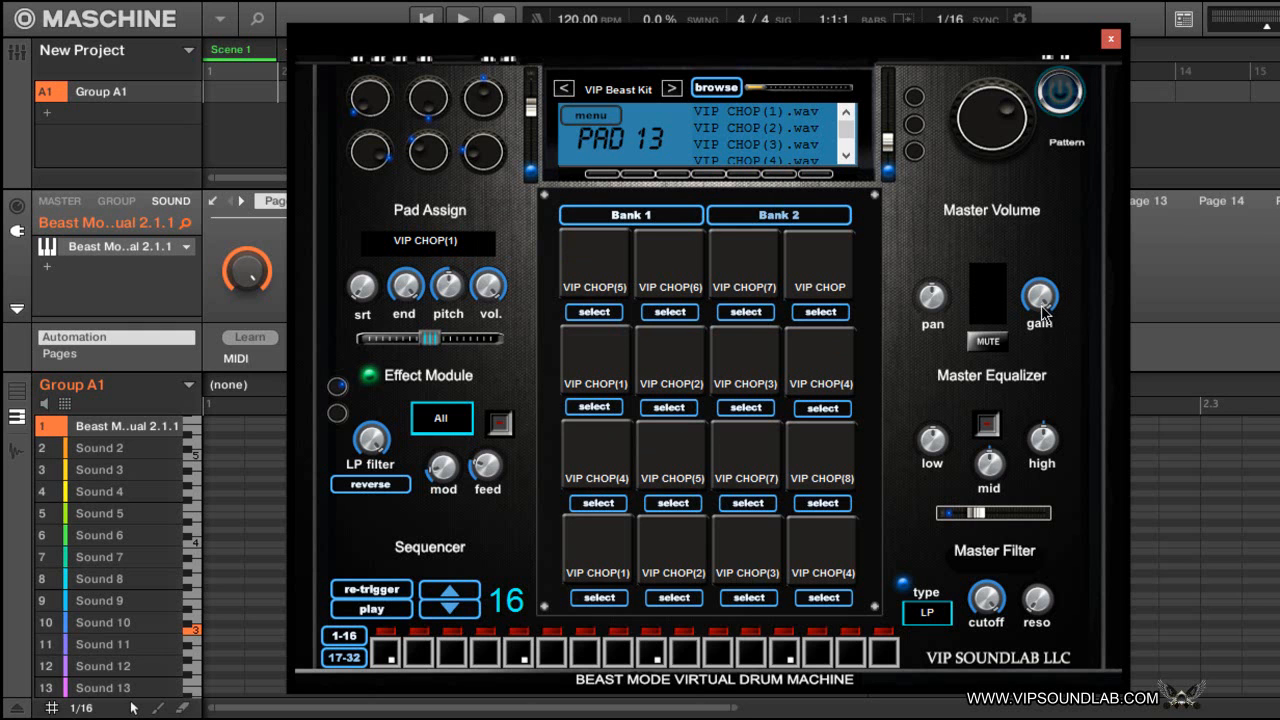
{"action": "mouse_move", "coordinate": [928, 348]}
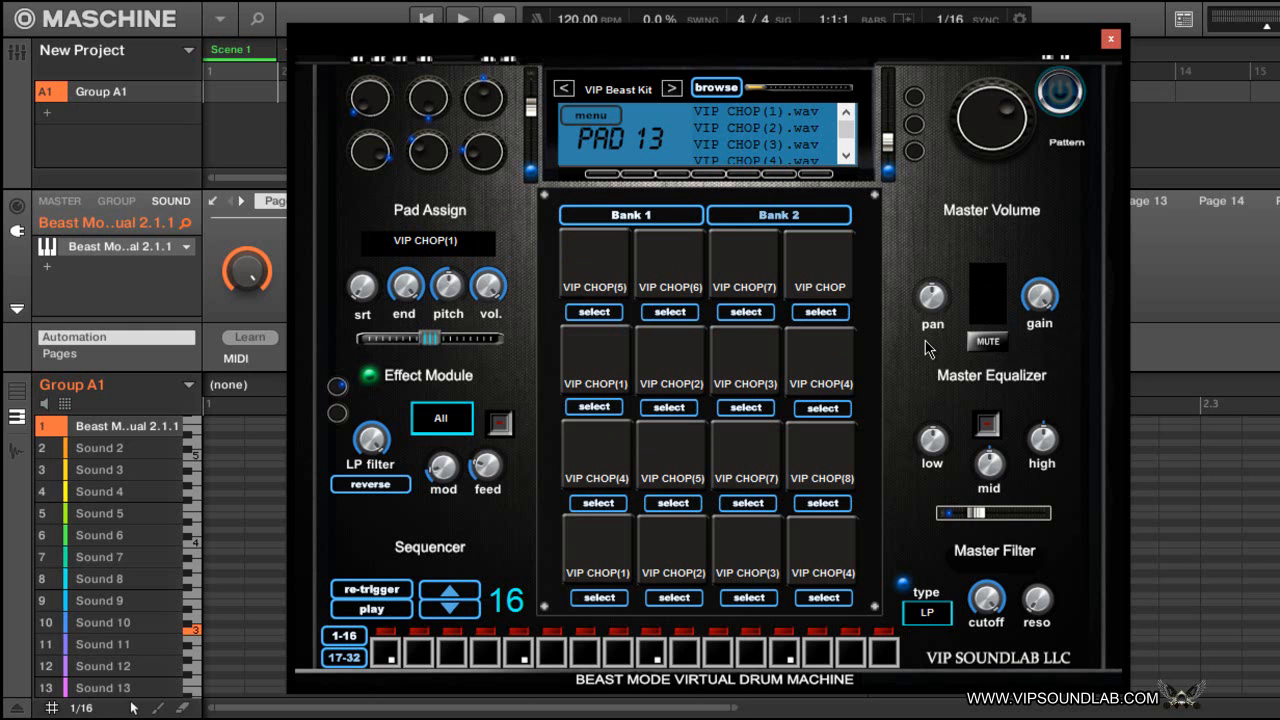
{"action": "mouse_move", "coordinate": [960, 584]}
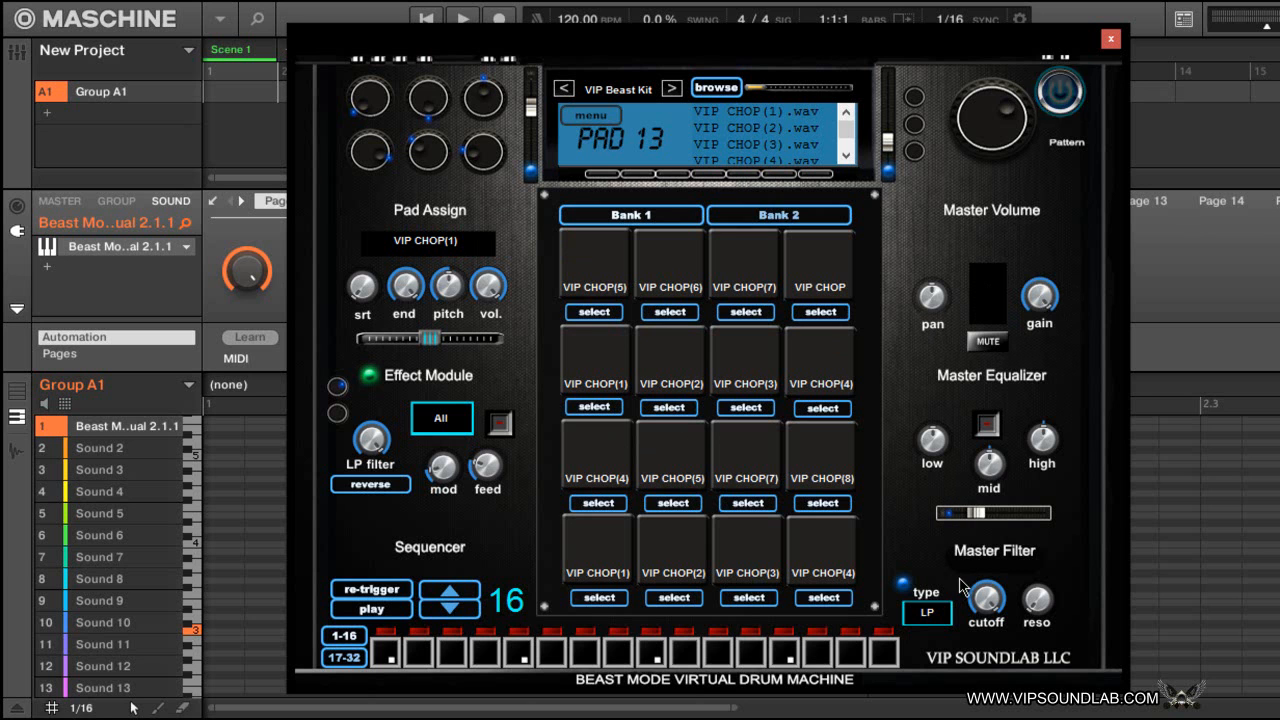
{"action": "mouse_move", "coordinate": [984, 596]}
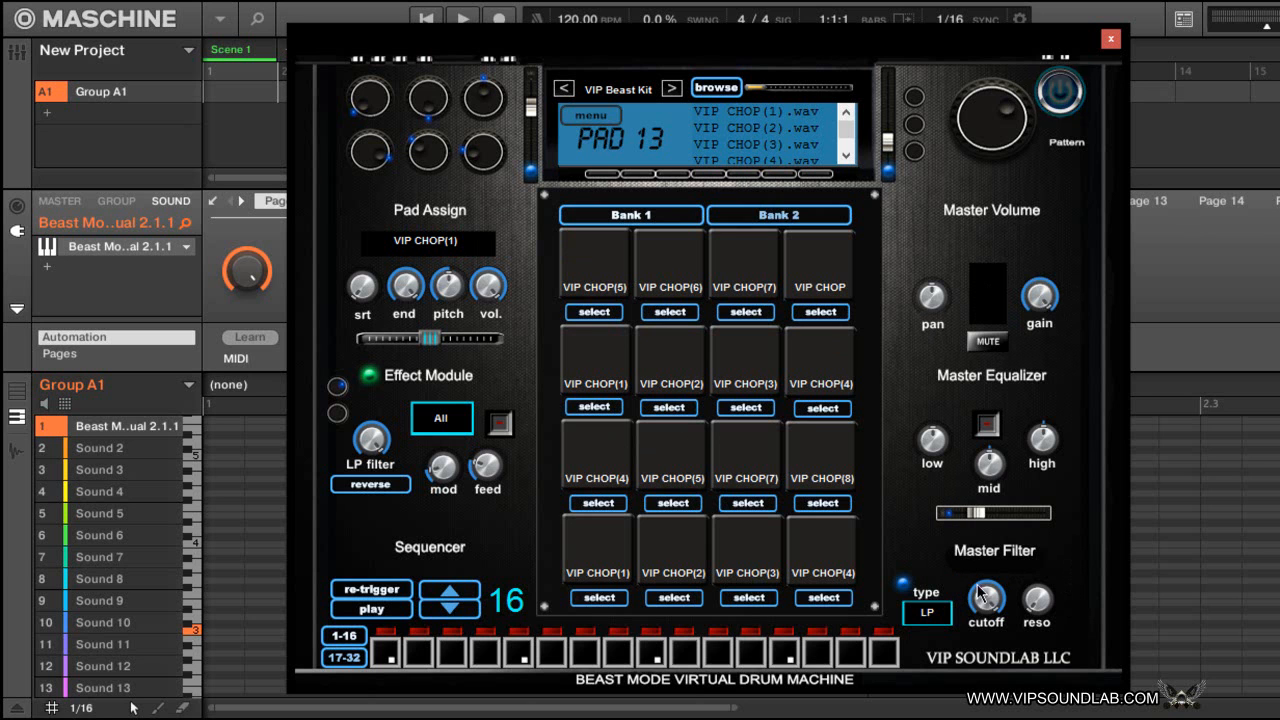
{"action": "left_click", "coordinate": [926, 612]}
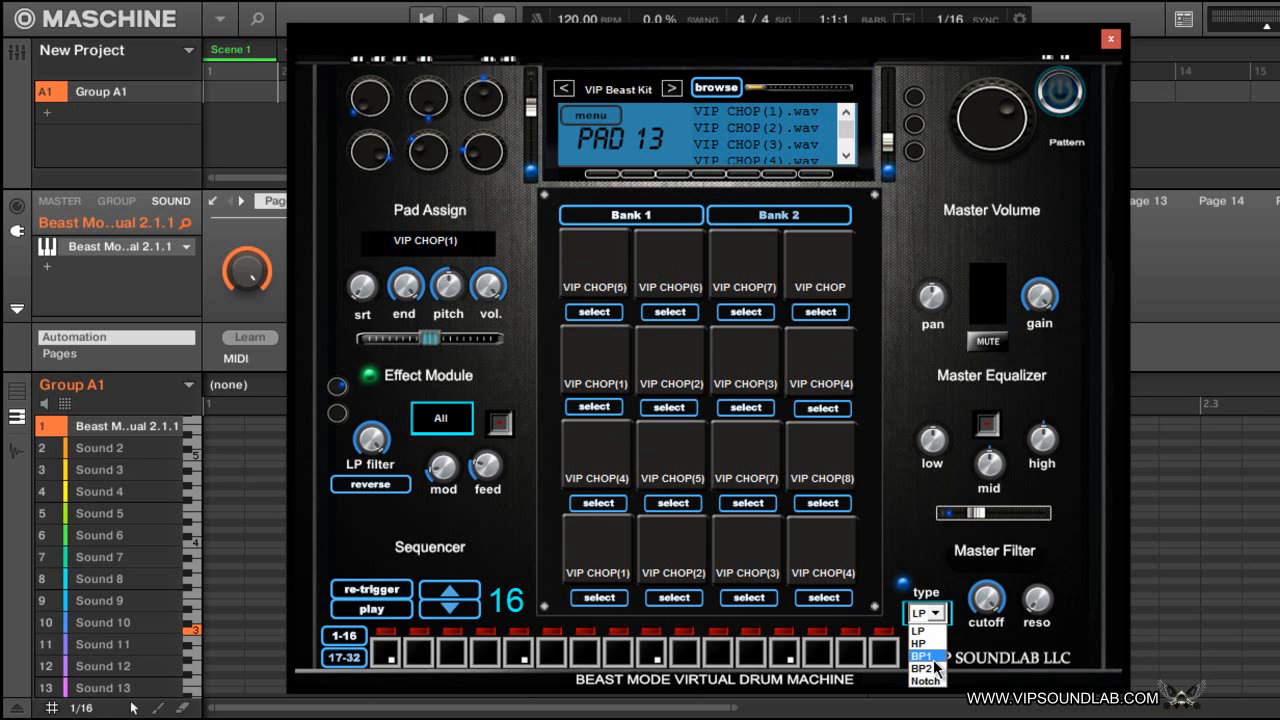
{"action": "left_click", "coordinate": [924, 628]}
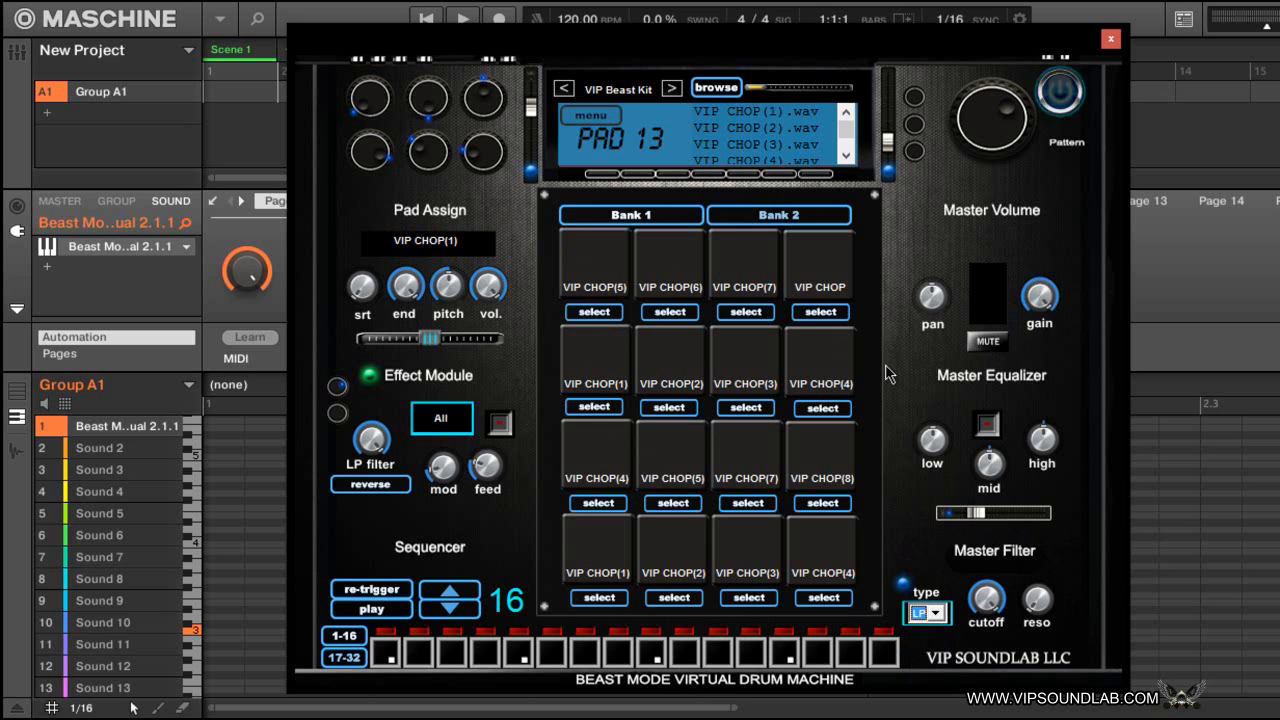
{"action": "mouse_move", "coordinate": [528, 238]}
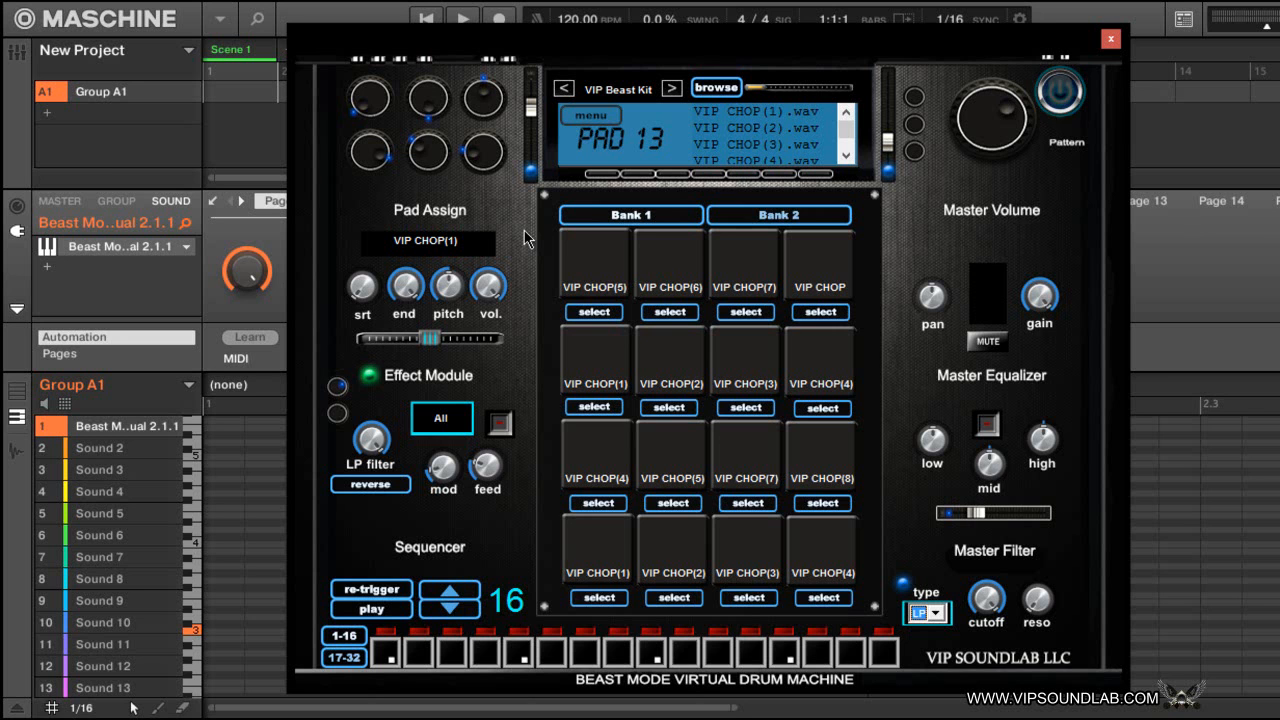
{"action": "mouse_move", "coordinate": [540, 292]}
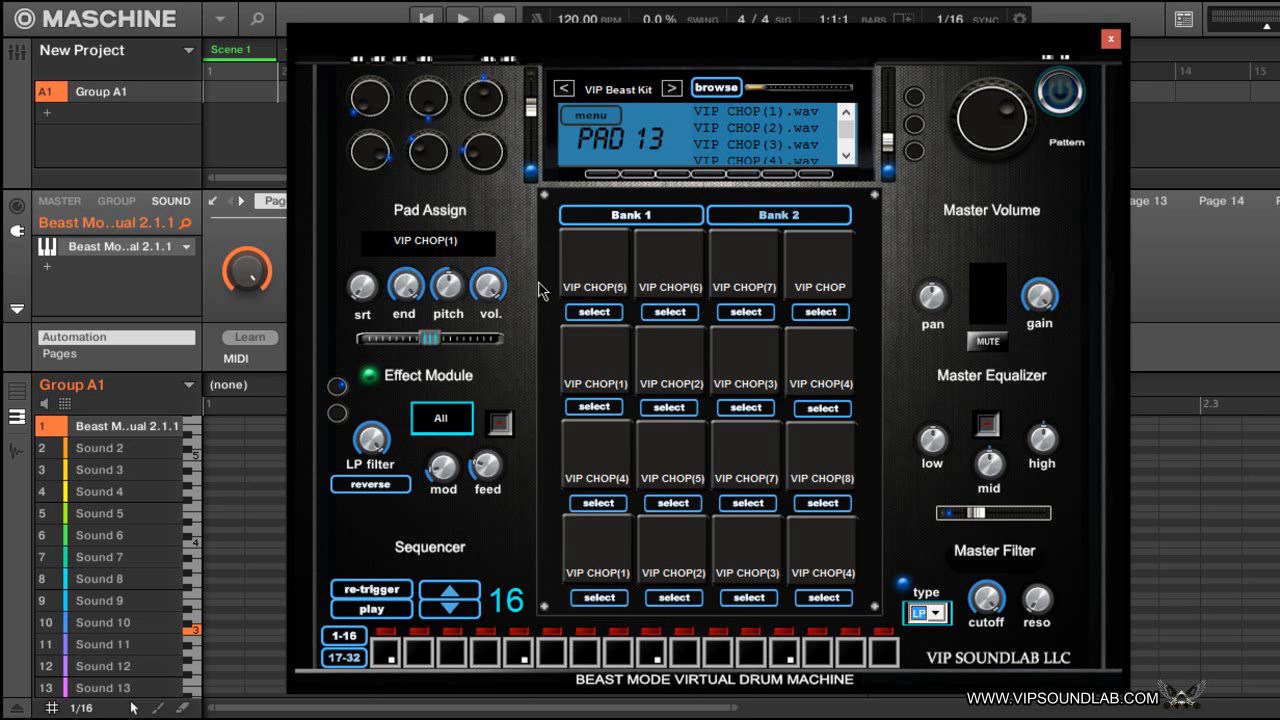
{"action": "mouse_move", "coordinate": [612, 260]}
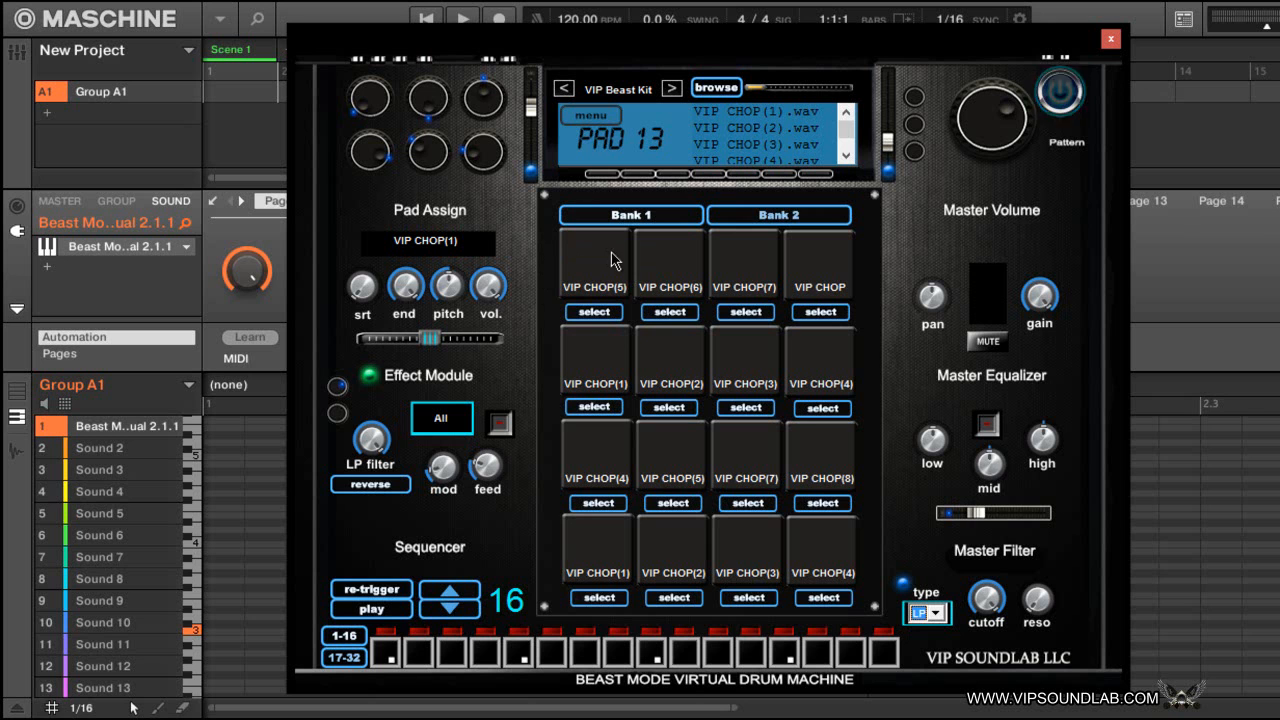
{"action": "mouse_move", "coordinate": [510, 524]}
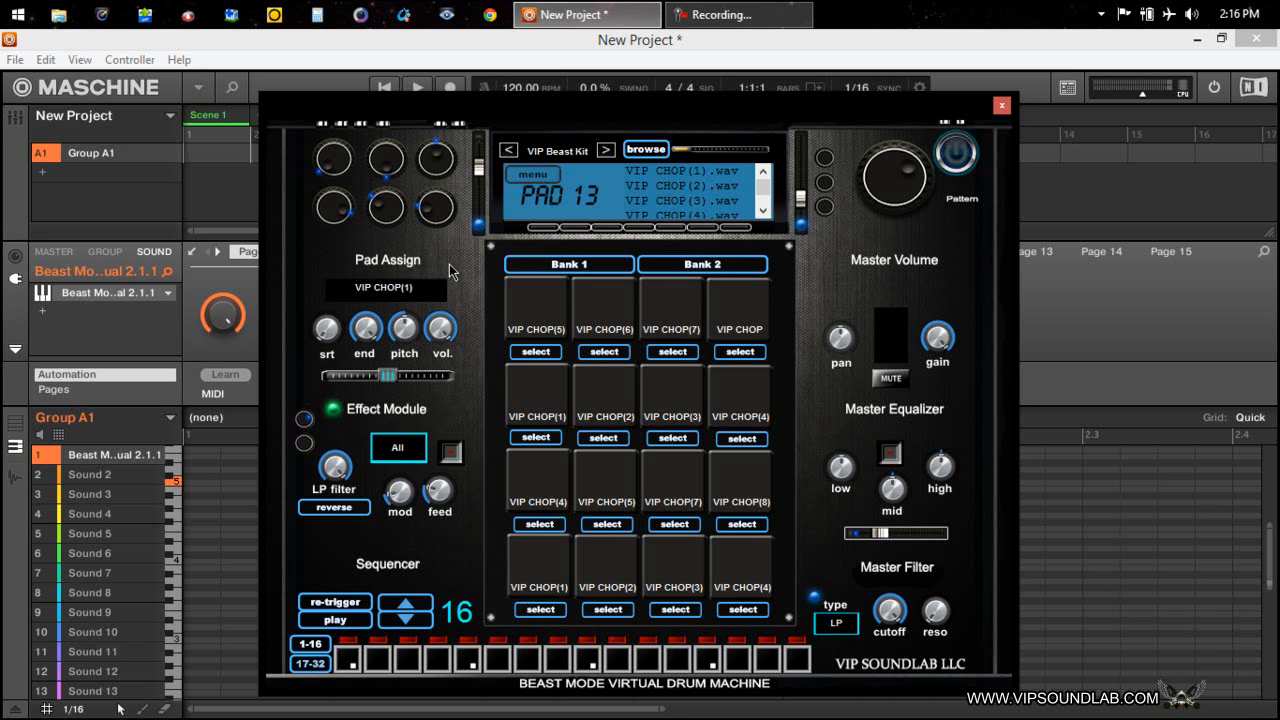
{"action": "mouse_move", "coordinate": [548, 478]}
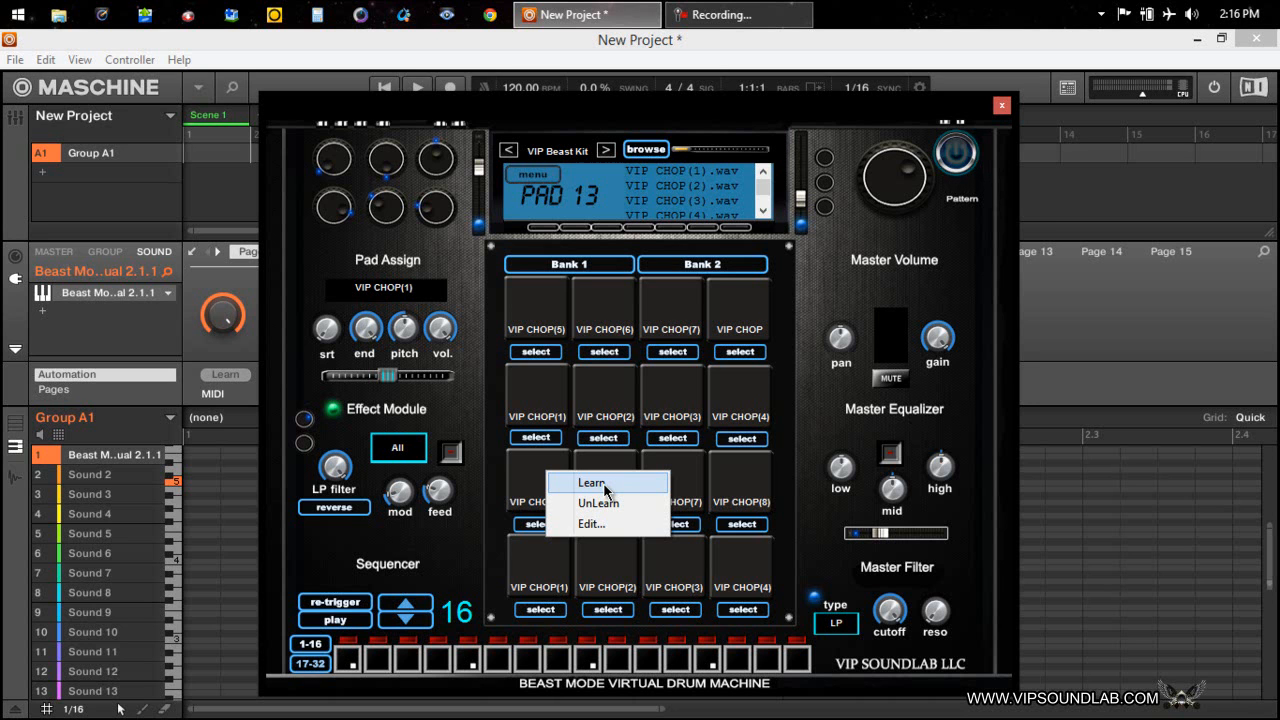
- MIDI-learn the bottom-left VIP CHOP(1) pad and play it twice to confirm
{"action": "left_click", "coordinate": [484, 420]}
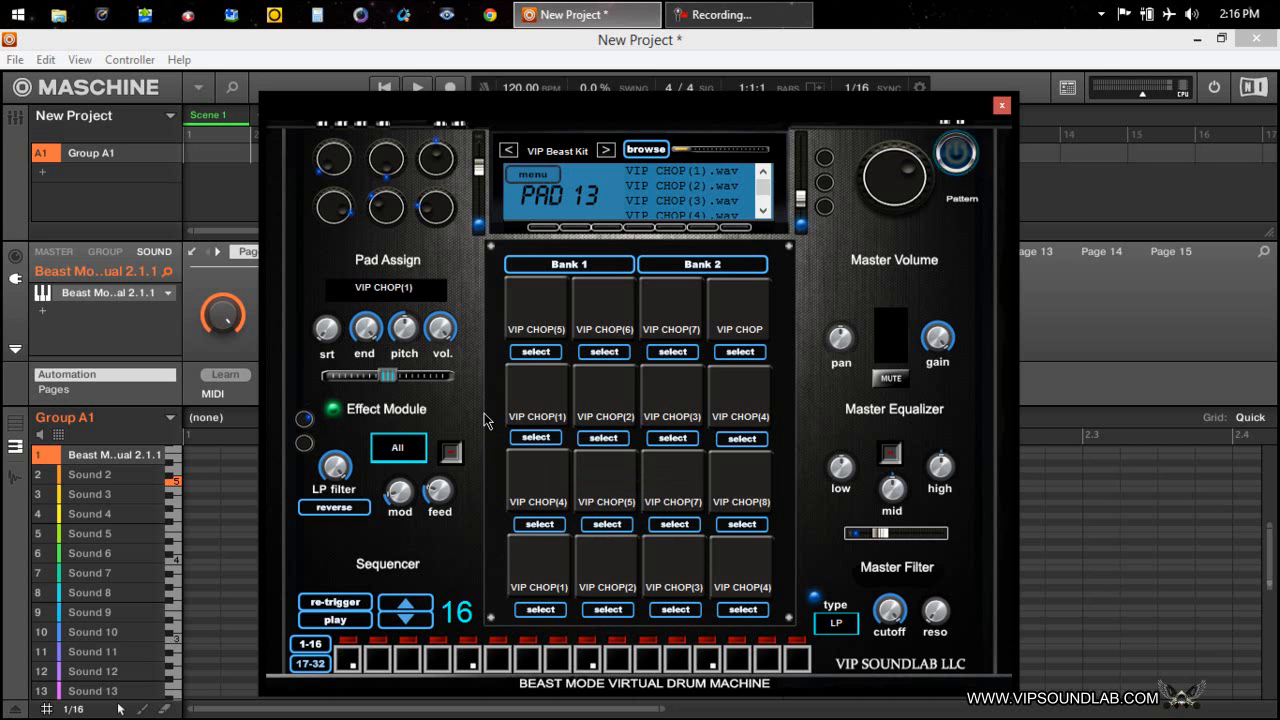
{"action": "left_click", "coordinate": [538, 564]}
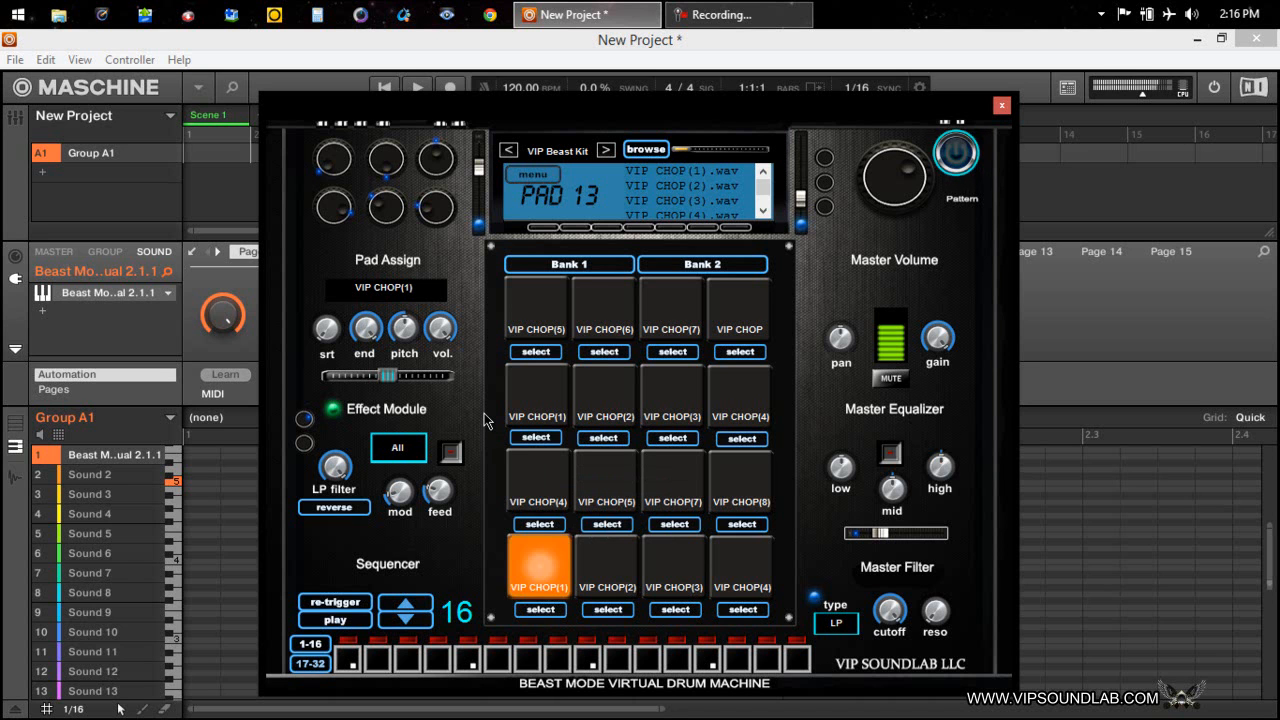
{"action": "left_click", "coordinate": [540, 564]}
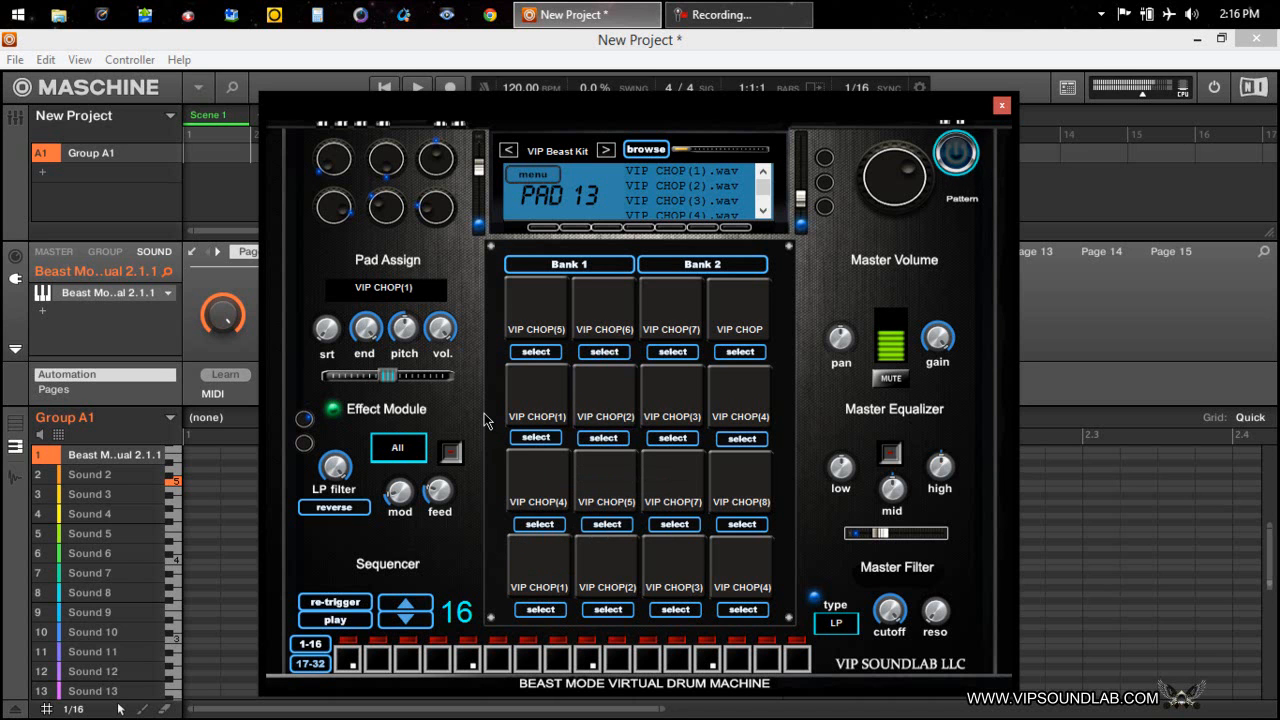
- Trigger the top-left, top-right and other pads to show their hit colours
{"action": "left_click", "coordinate": [740, 390]}
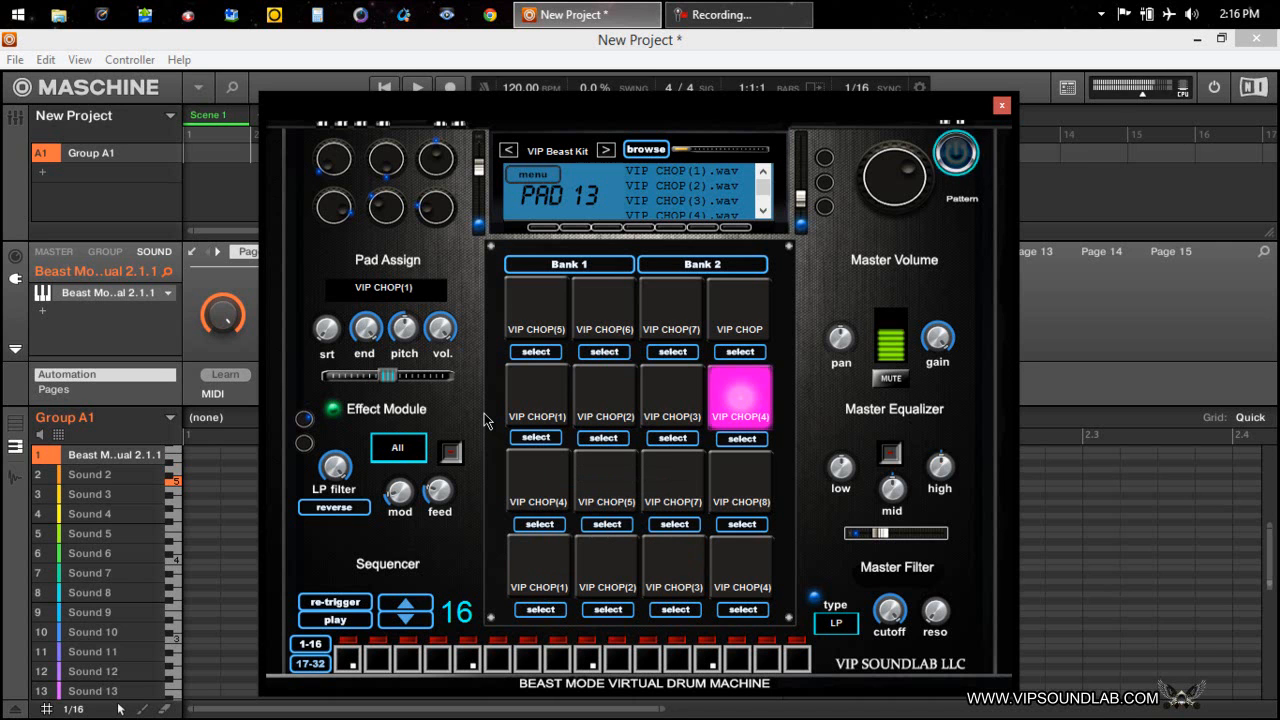
{"action": "left_click", "coordinate": [536, 308]}
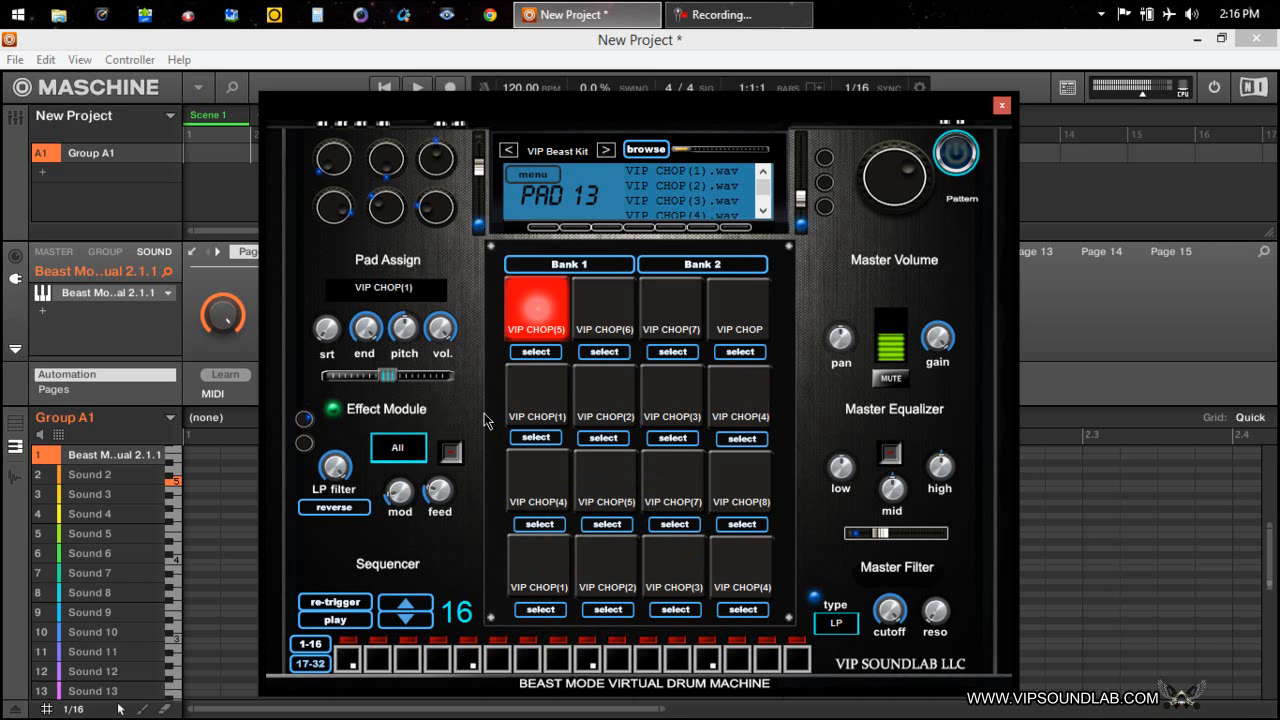
{"action": "left_click", "coordinate": [672, 304]}
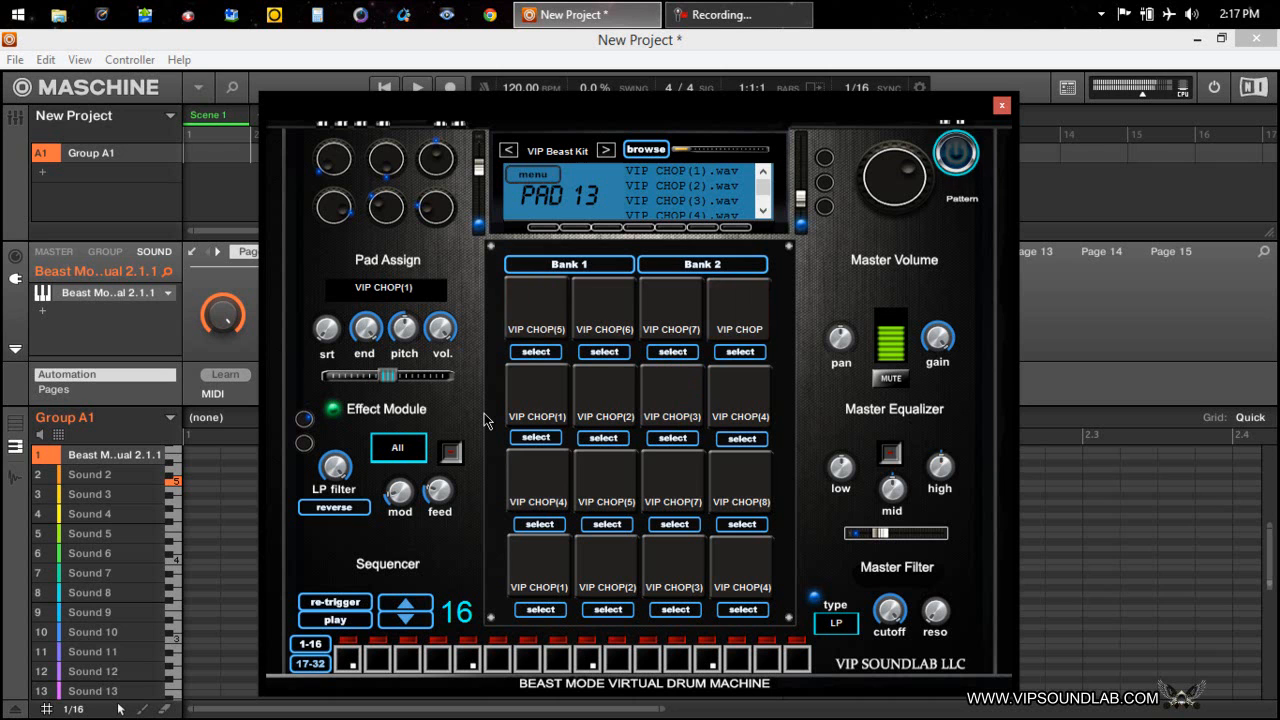
{"action": "left_click", "coordinate": [740, 308]}
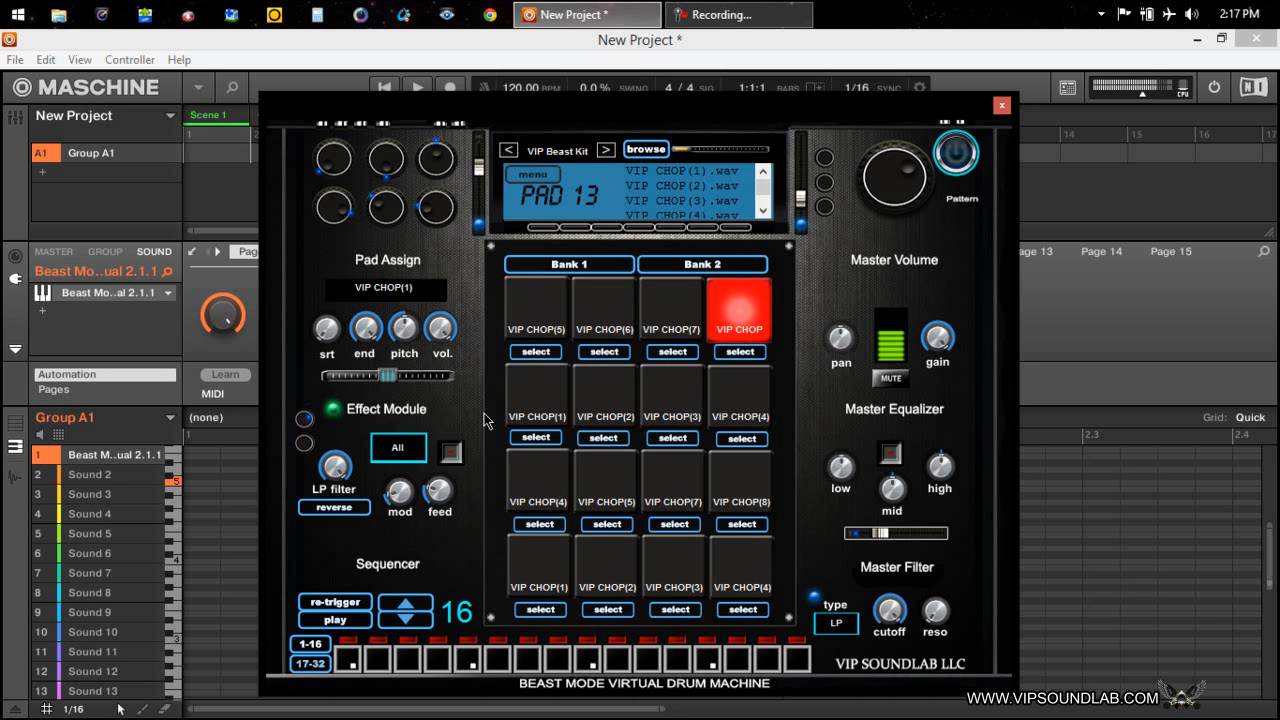
{"action": "left_click", "coordinate": [738, 308]}
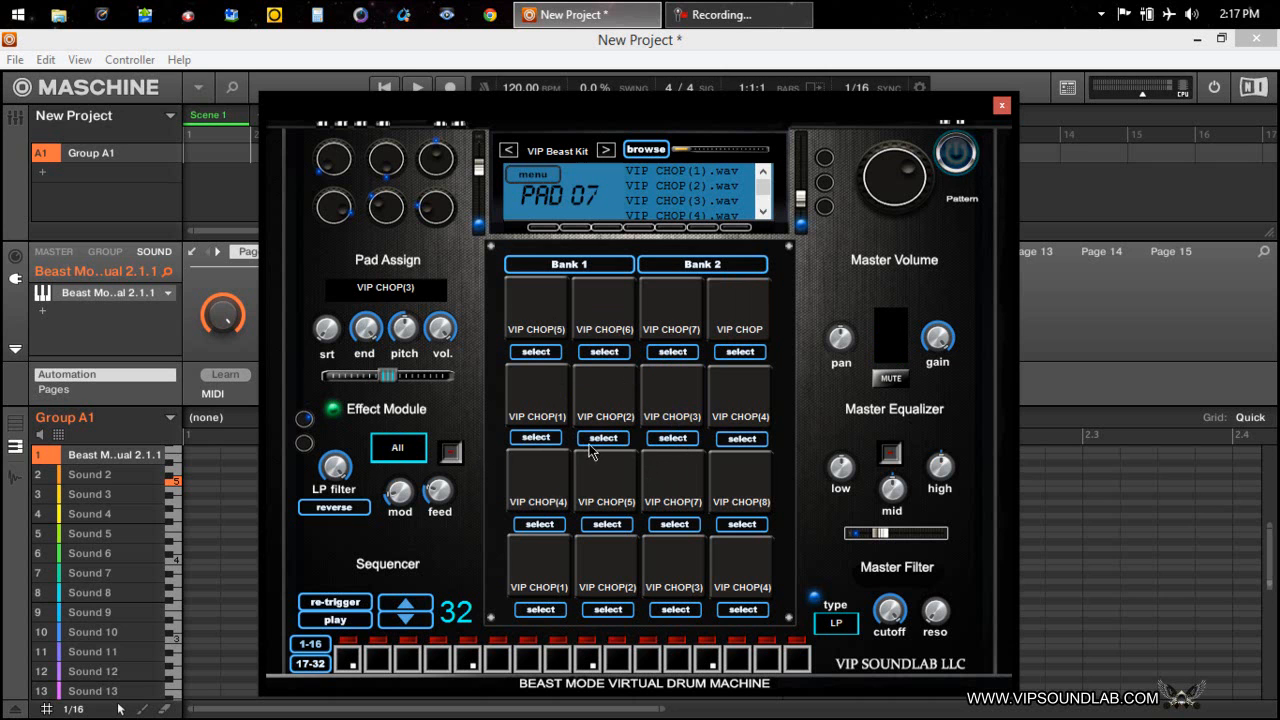
{"action": "left_click", "coordinate": [398, 448]}
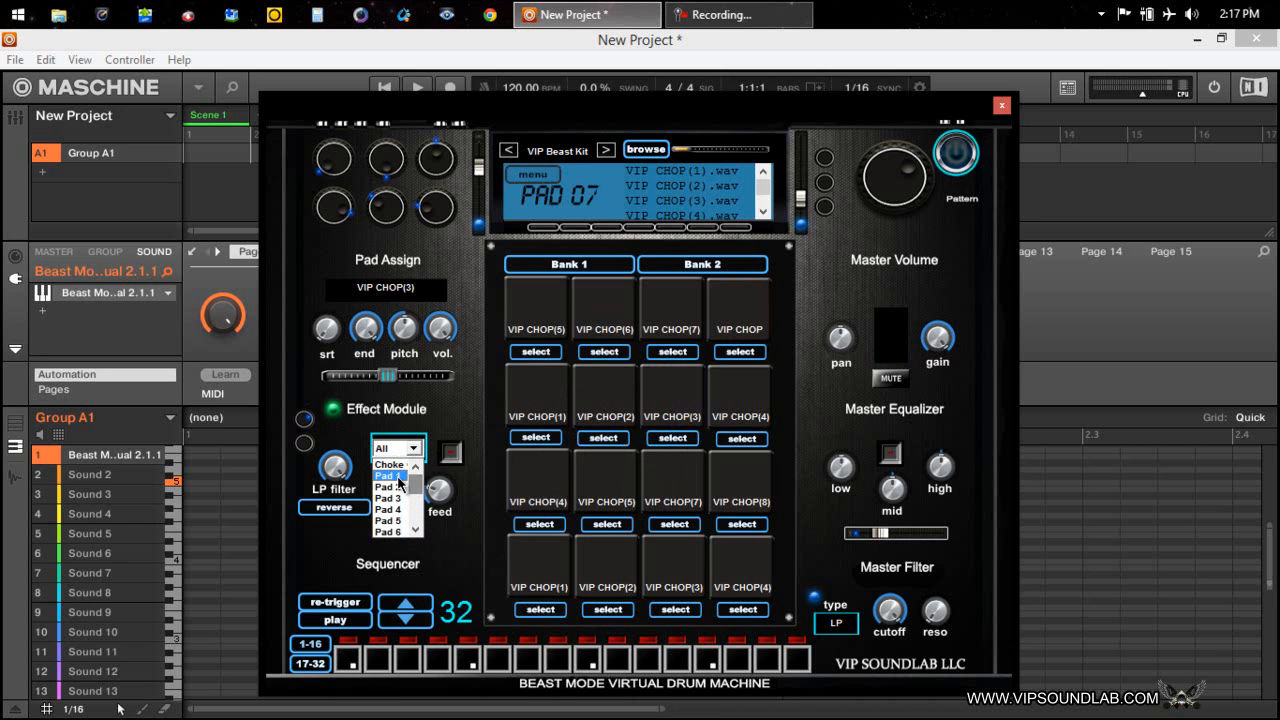
{"action": "left_click", "coordinate": [396, 448]}
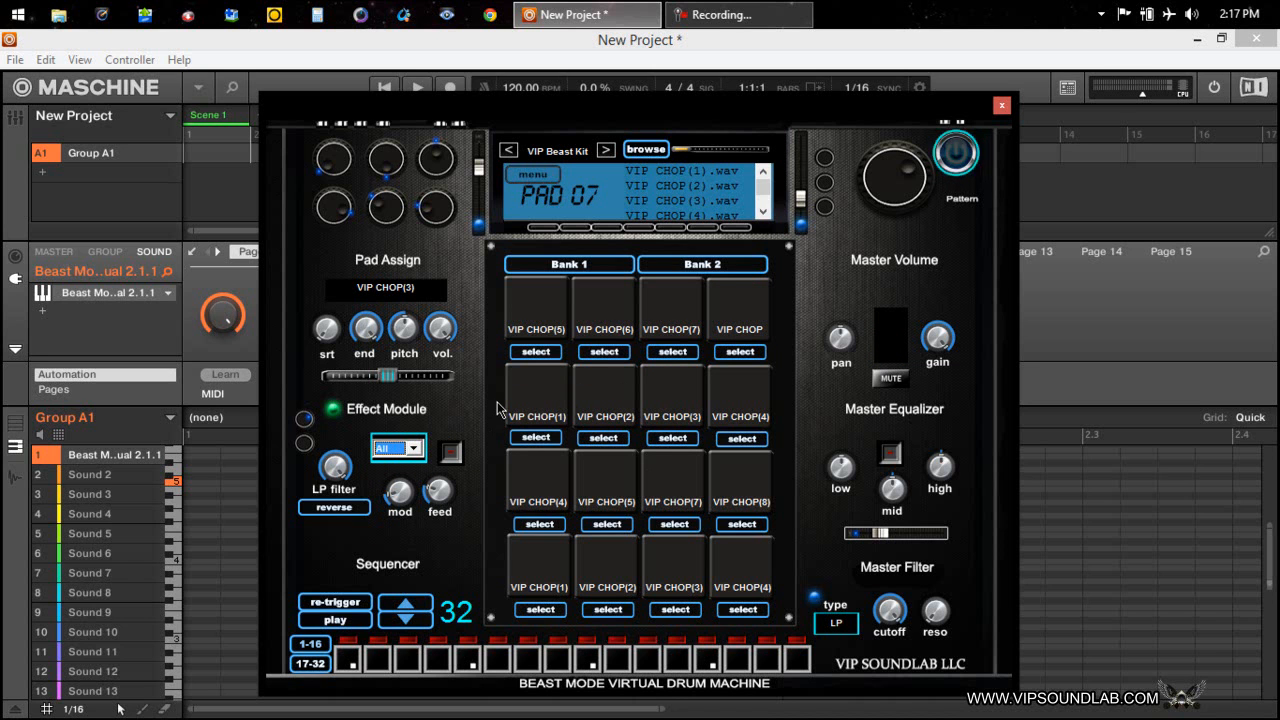
{"action": "mouse_move", "coordinate": [456, 424]}
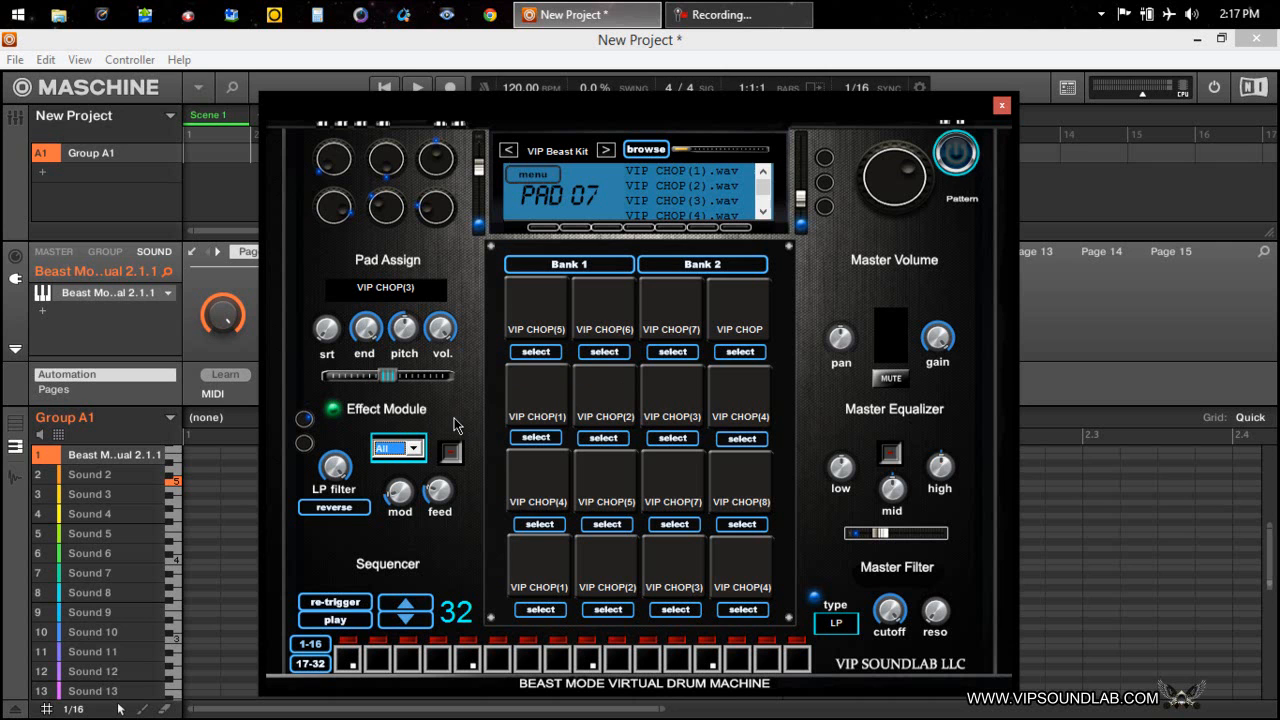
{"action": "mouse_move", "coordinate": [484, 460]}
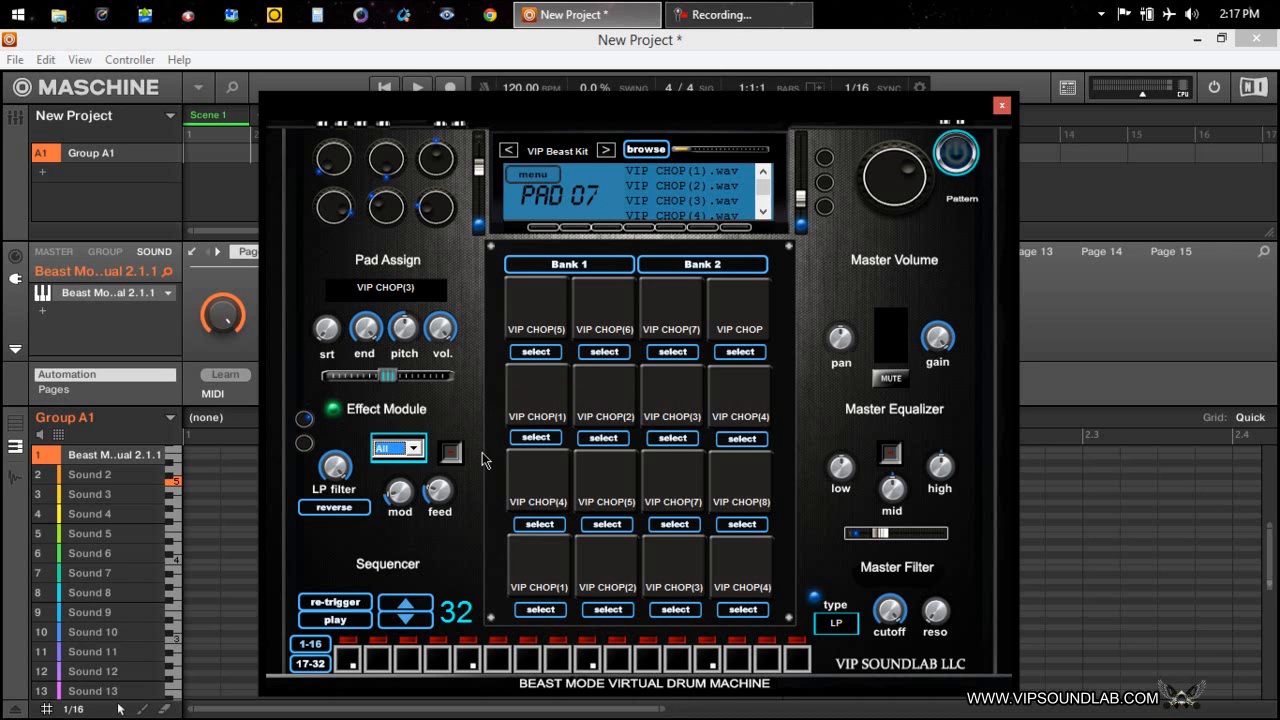
{"action": "mouse_move", "coordinate": [530, 570]}
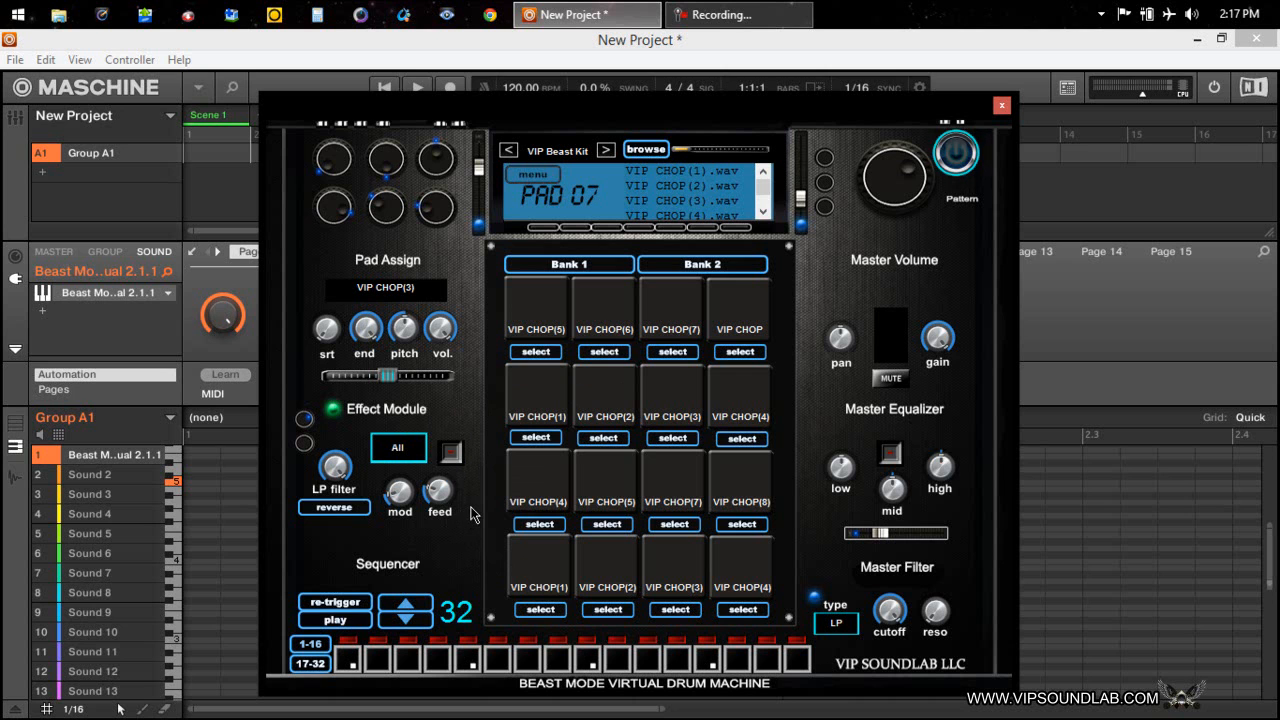
{"action": "mouse_move", "coordinate": [500, 496]}
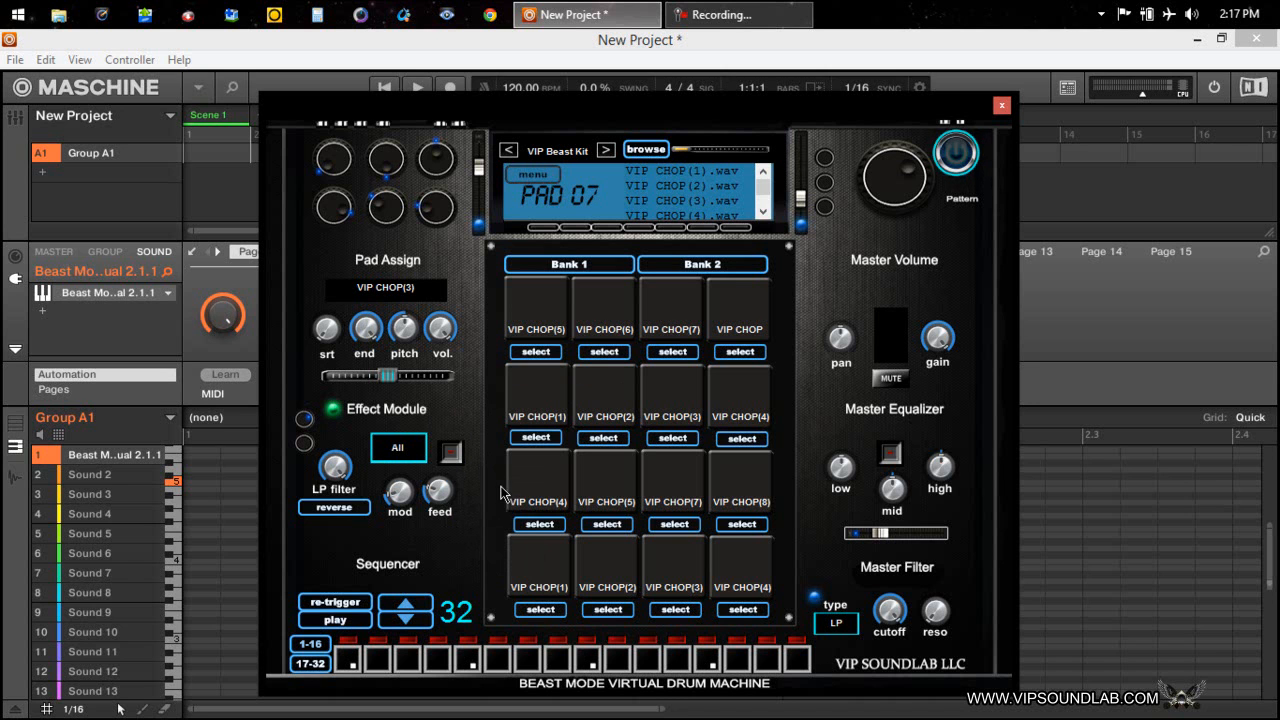
{"action": "mouse_move", "coordinate": [520, 572]}
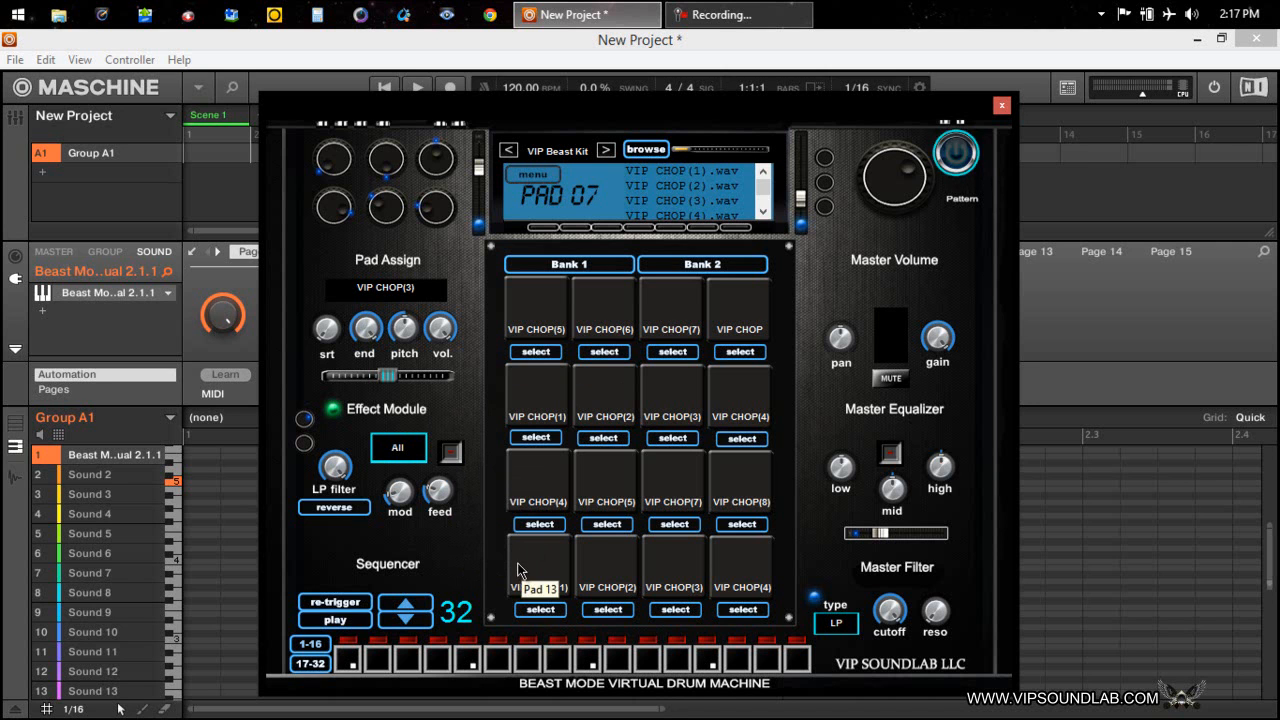
{"action": "mouse_move", "coordinate": [482, 532]}
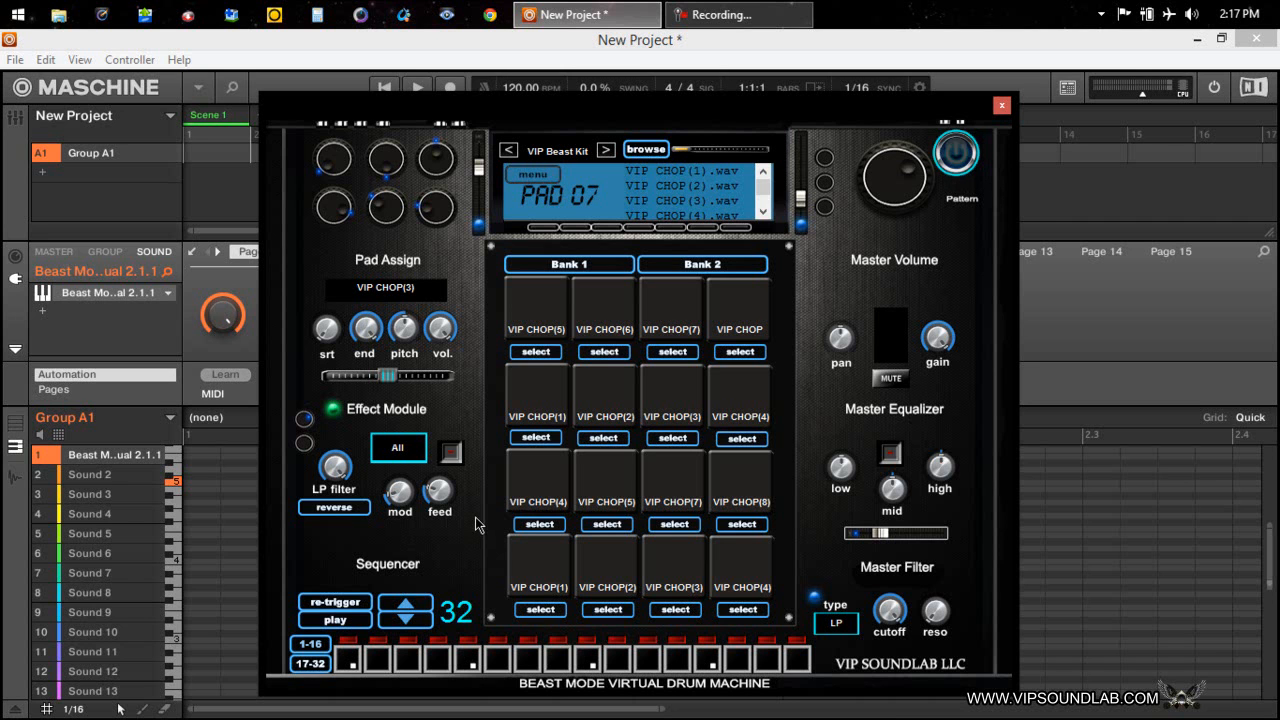
- Audition the VIP CHOP(2), (6), (7) and bottom-row chop samples
{"action": "left_click", "coordinate": [606, 480]}
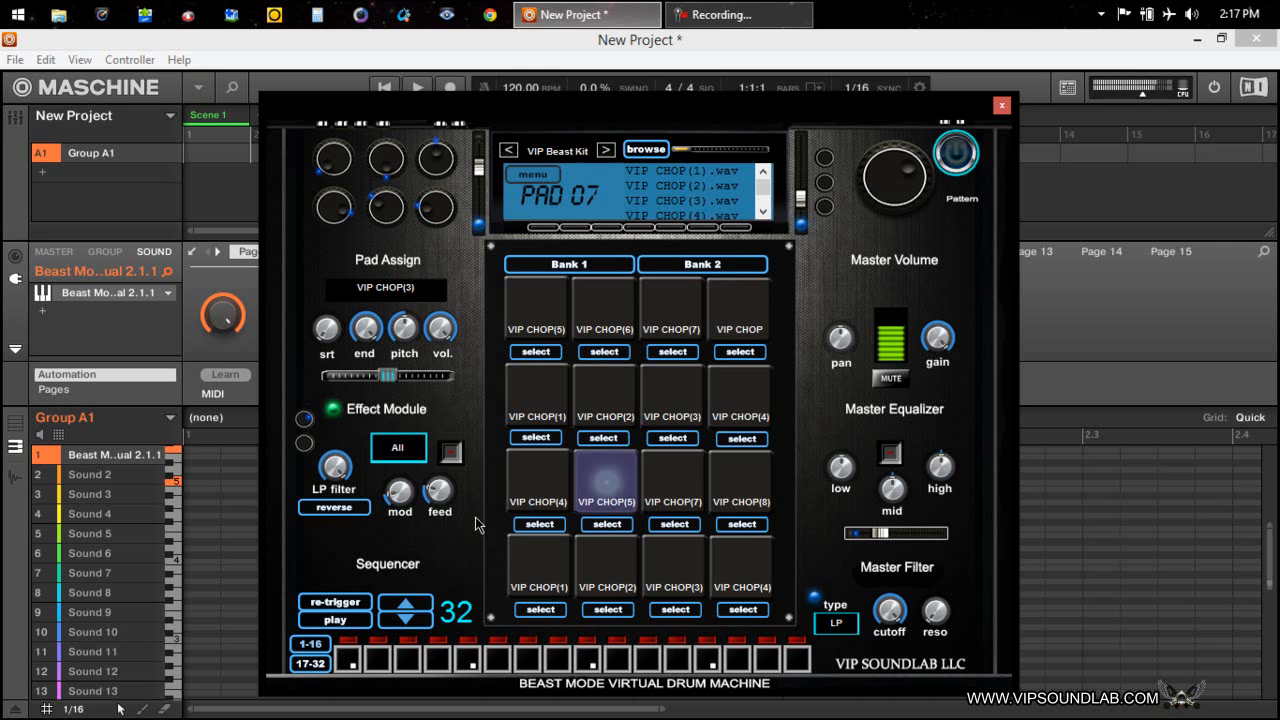
{"action": "left_click", "coordinate": [606, 564]}
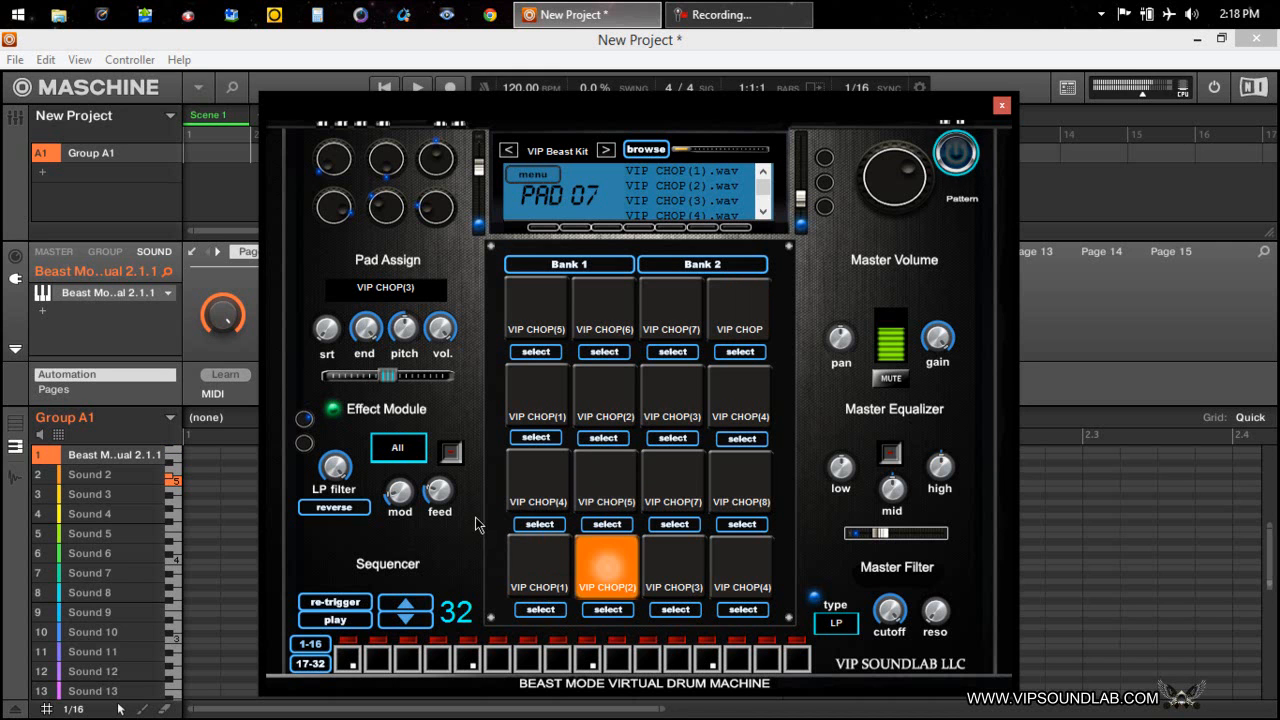
{"action": "left_click", "coordinate": [740, 564]}
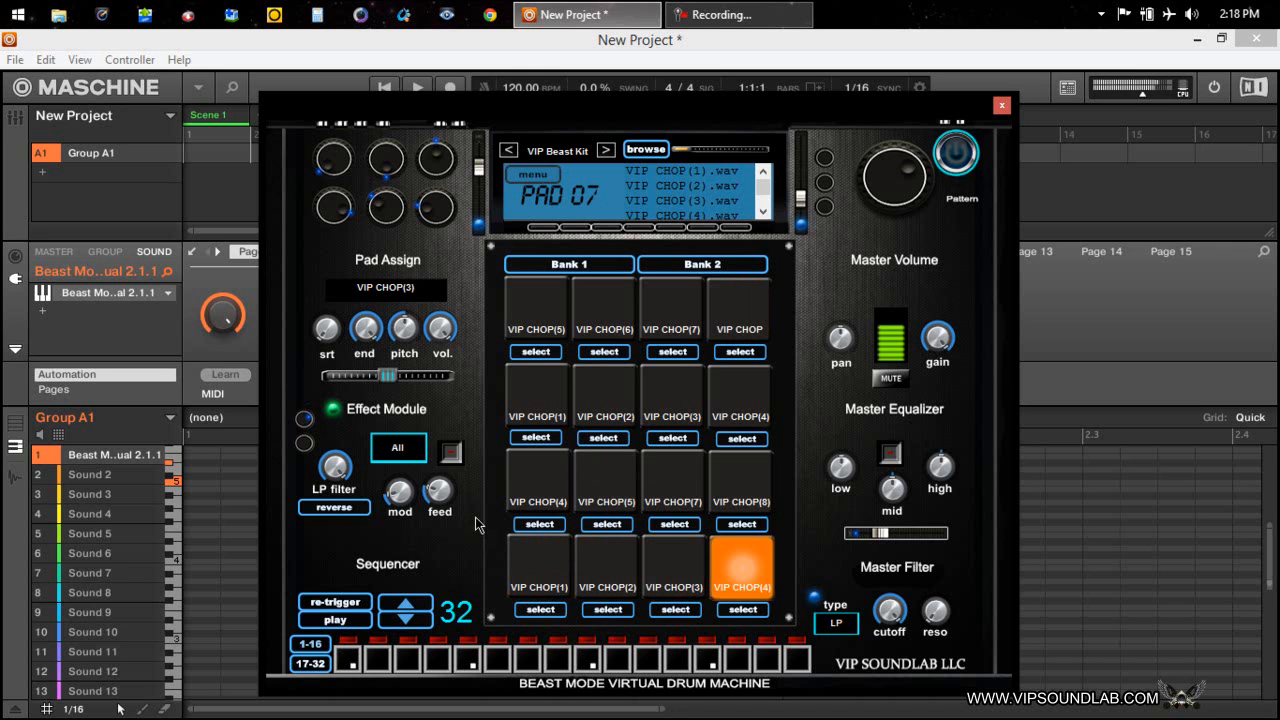
{"action": "left_click", "coordinate": [536, 308]}
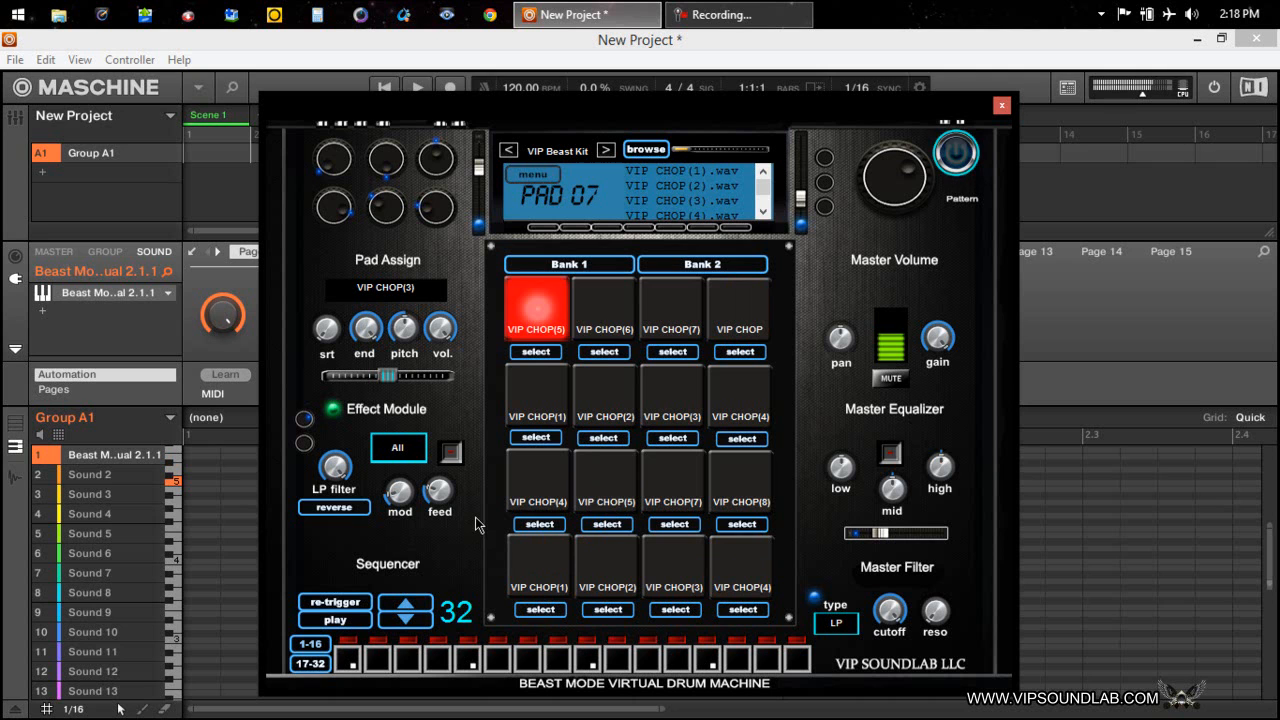
{"action": "left_click", "coordinate": [672, 308]}
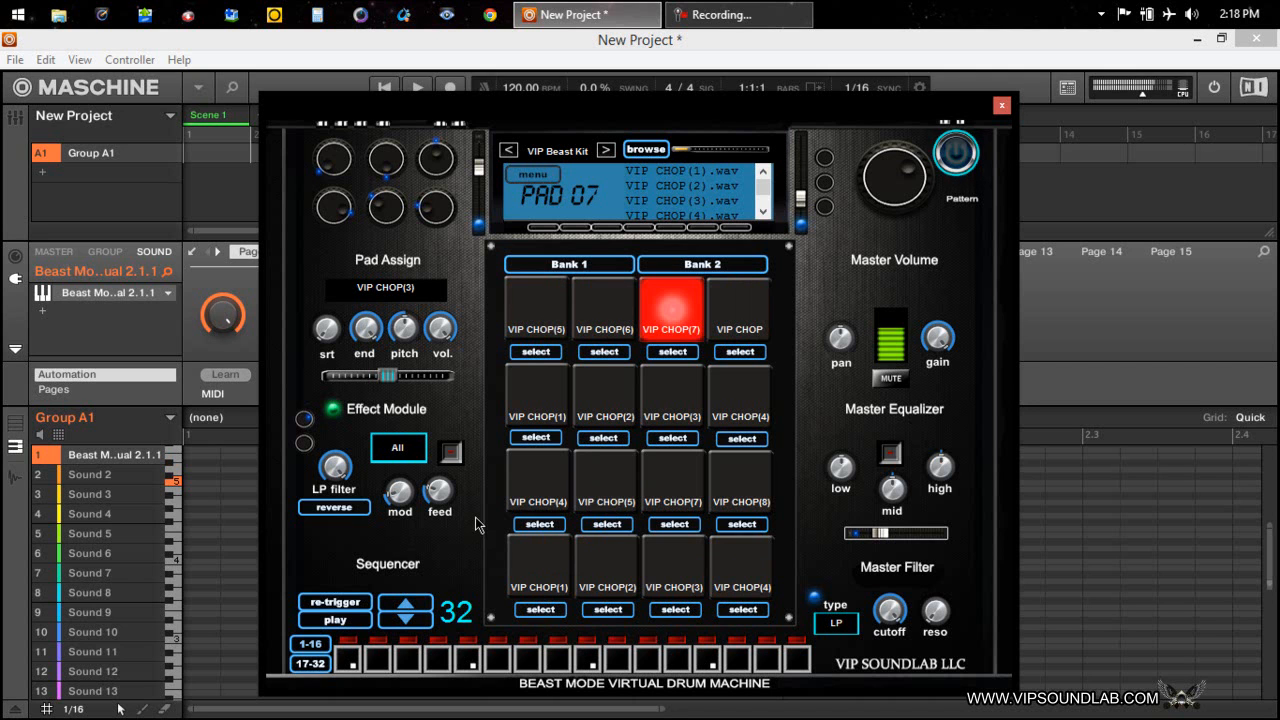
{"action": "left_click", "coordinate": [672, 308]}
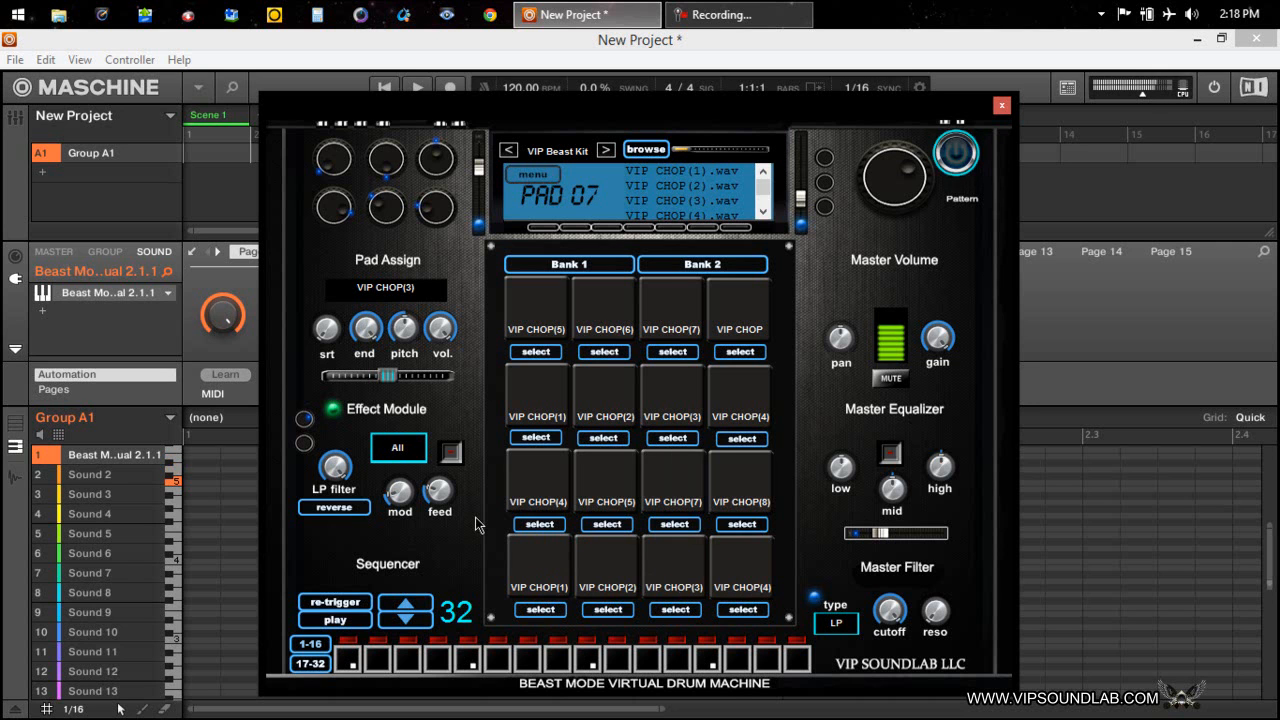
- Replay one chop pad several times to hear its sample repeatedly
{"action": "left_click", "coordinate": [672, 478]}
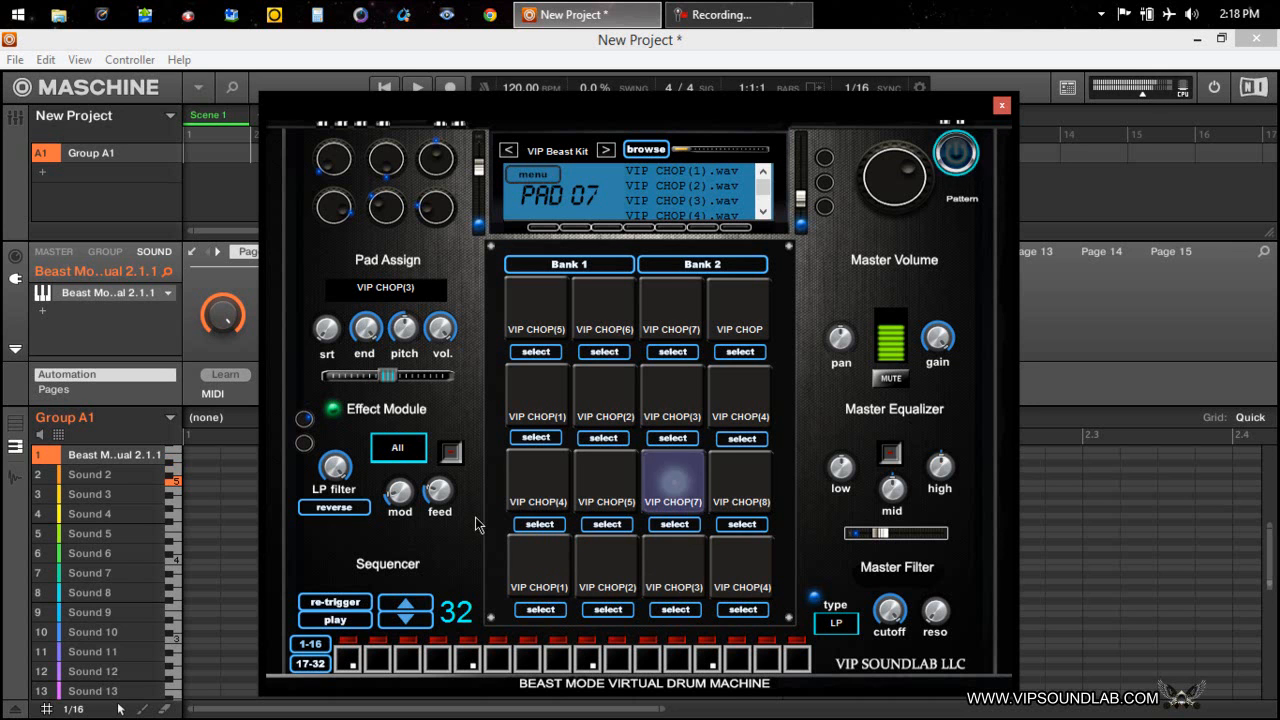
{"action": "left_click", "coordinate": [672, 480]}
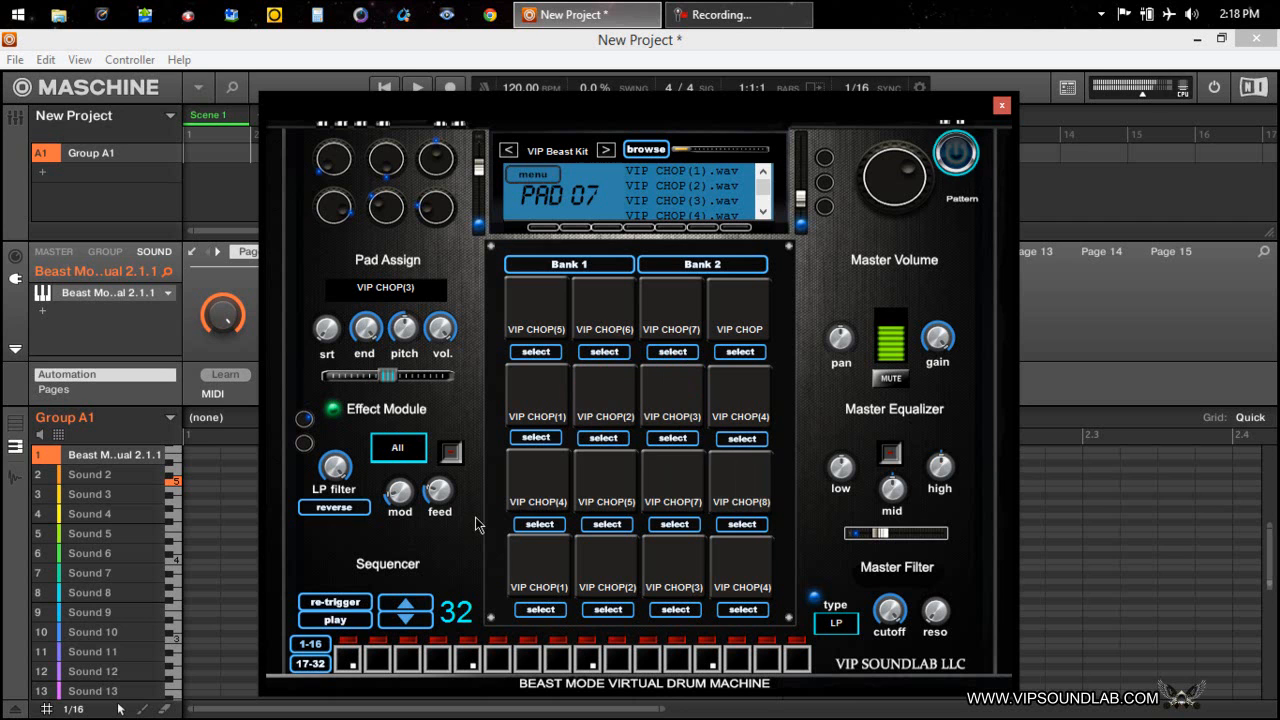
{"action": "left_click", "coordinate": [672, 478]}
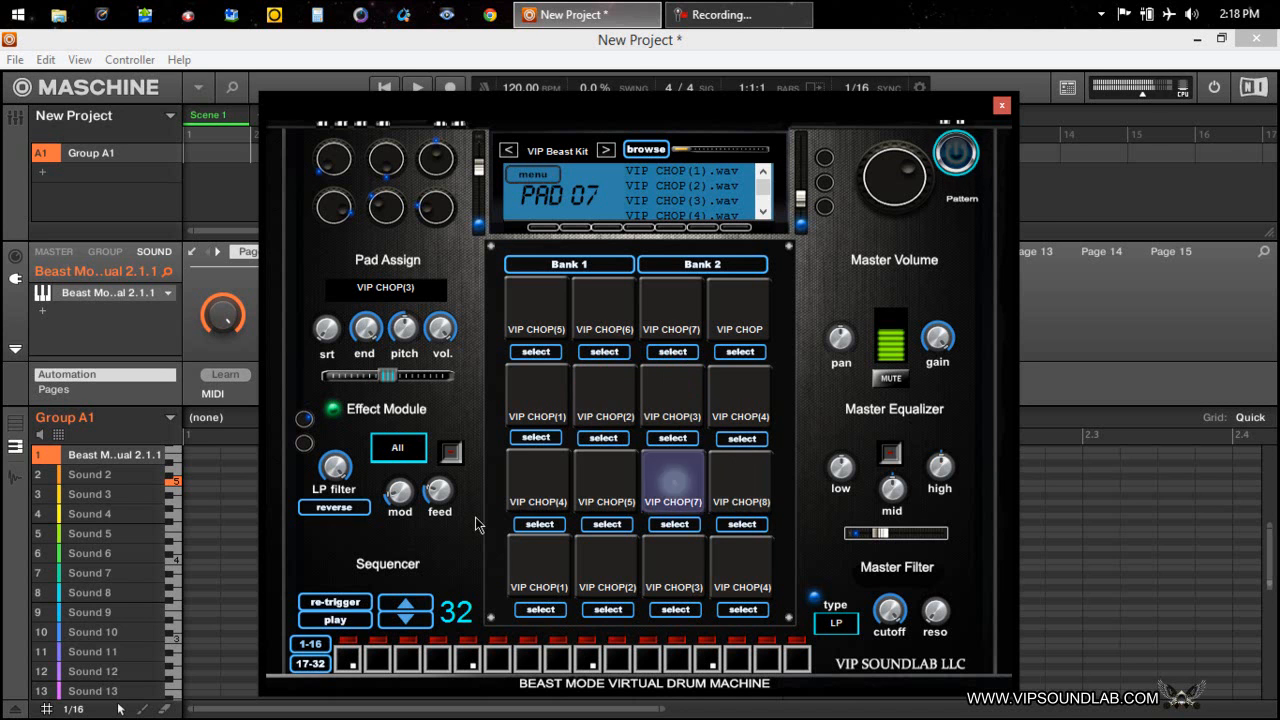
{"action": "left_click", "coordinate": [672, 480]}
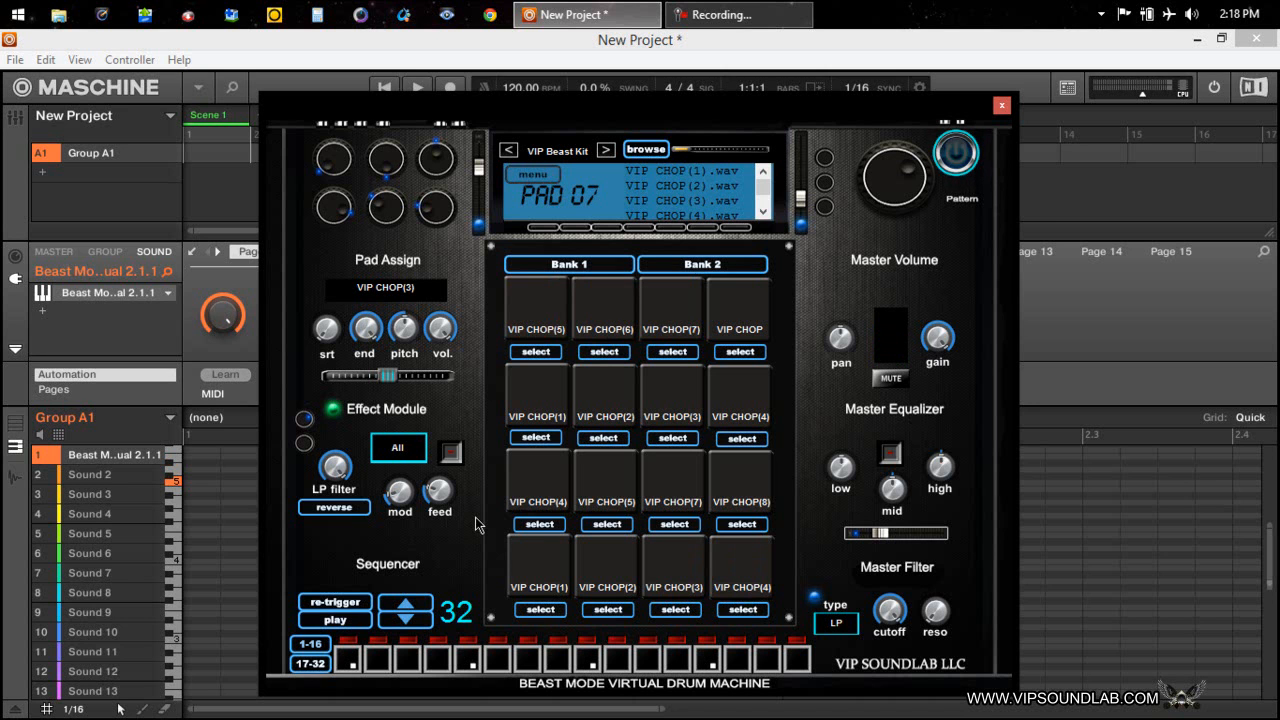
{"action": "mouse_move", "coordinate": [518, 392]}
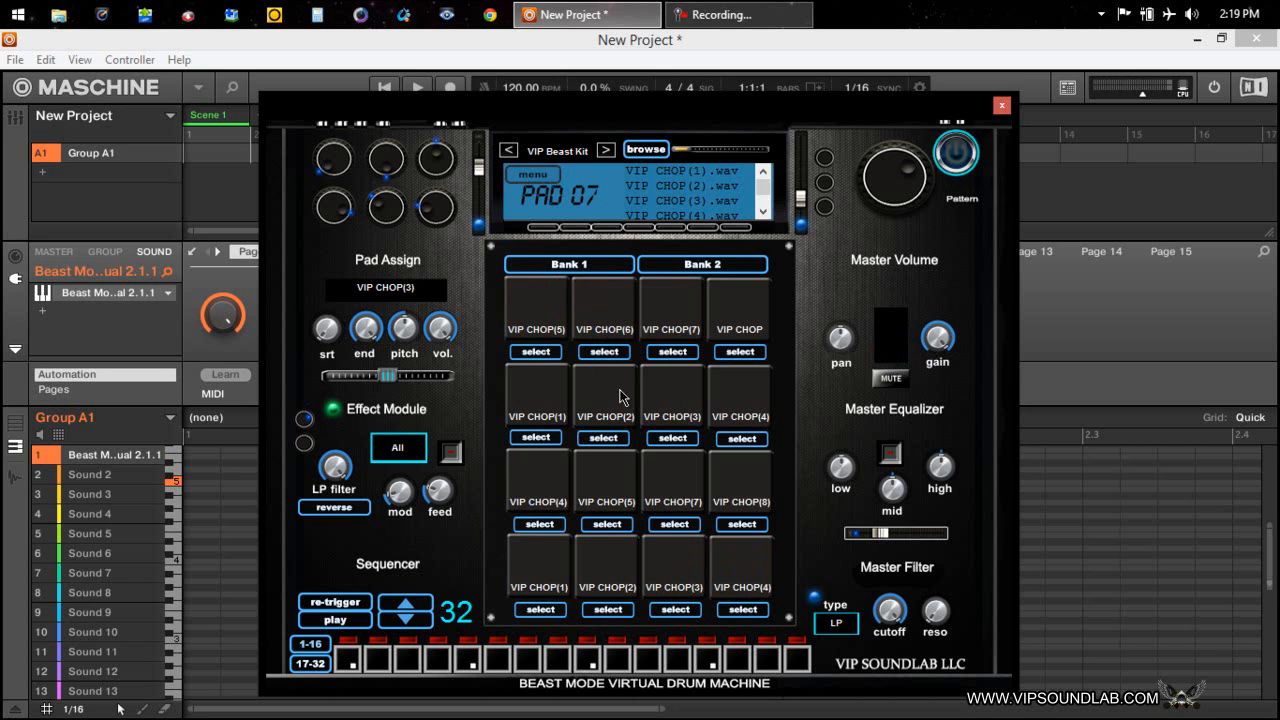
{"action": "mouse_move", "coordinate": [604, 404]}
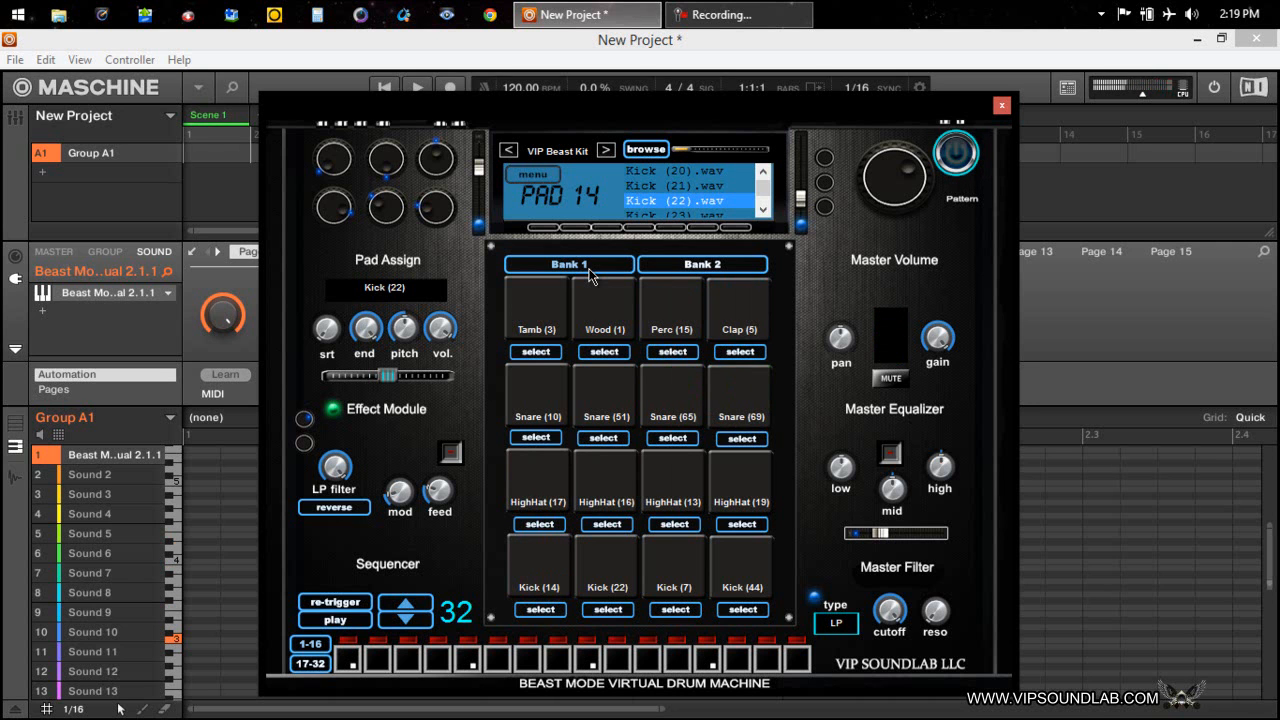
{"action": "left_click", "coordinate": [538, 564]}
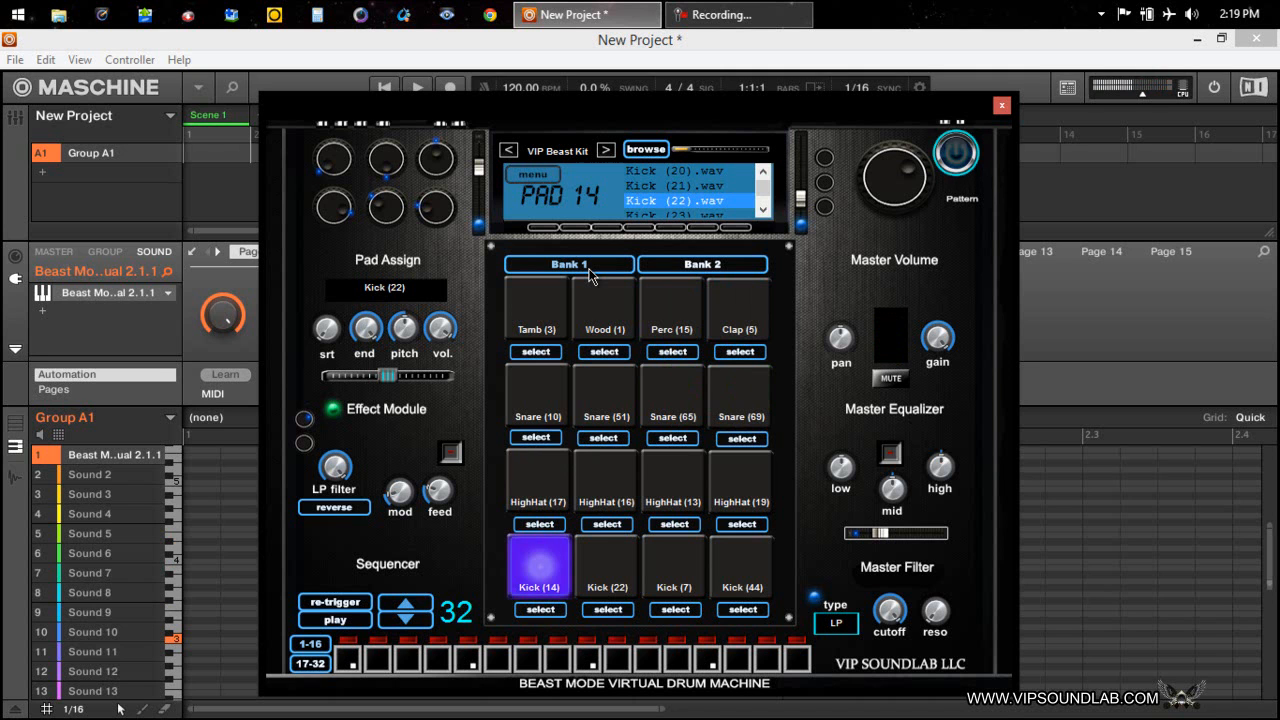
{"action": "left_click", "coordinate": [538, 564]}
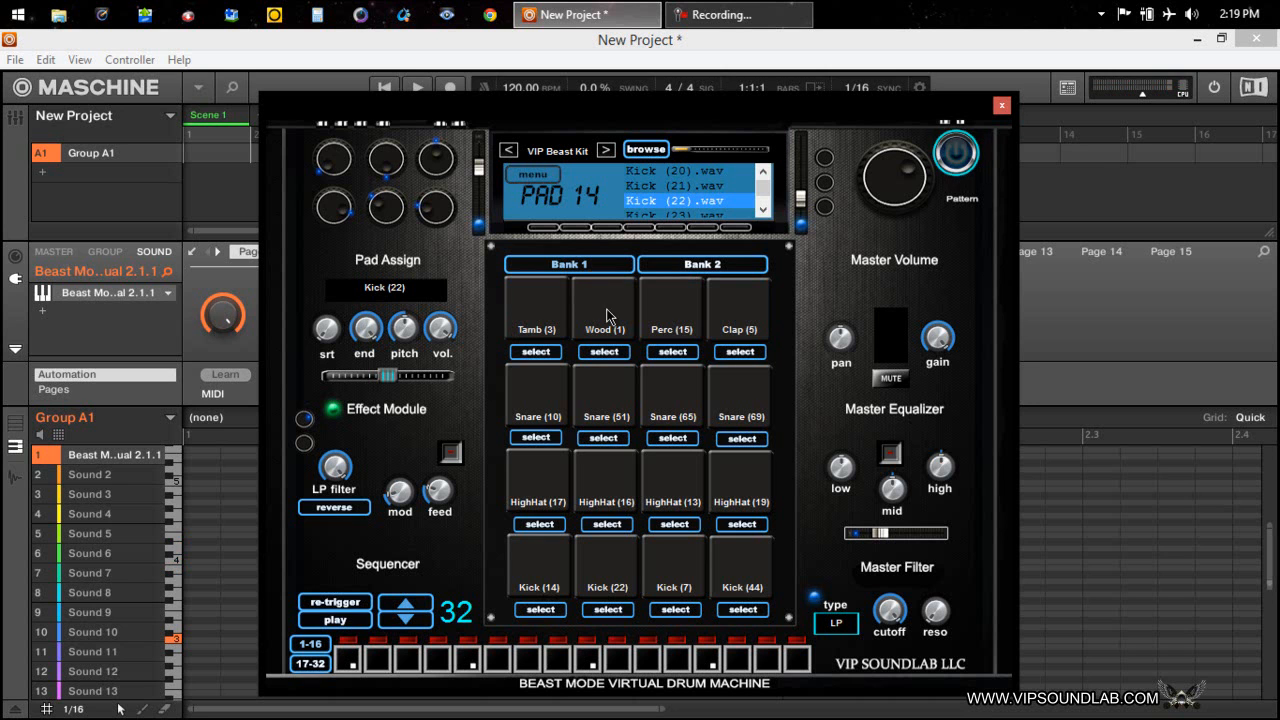
{"action": "mouse_move", "coordinate": [718, 328]}
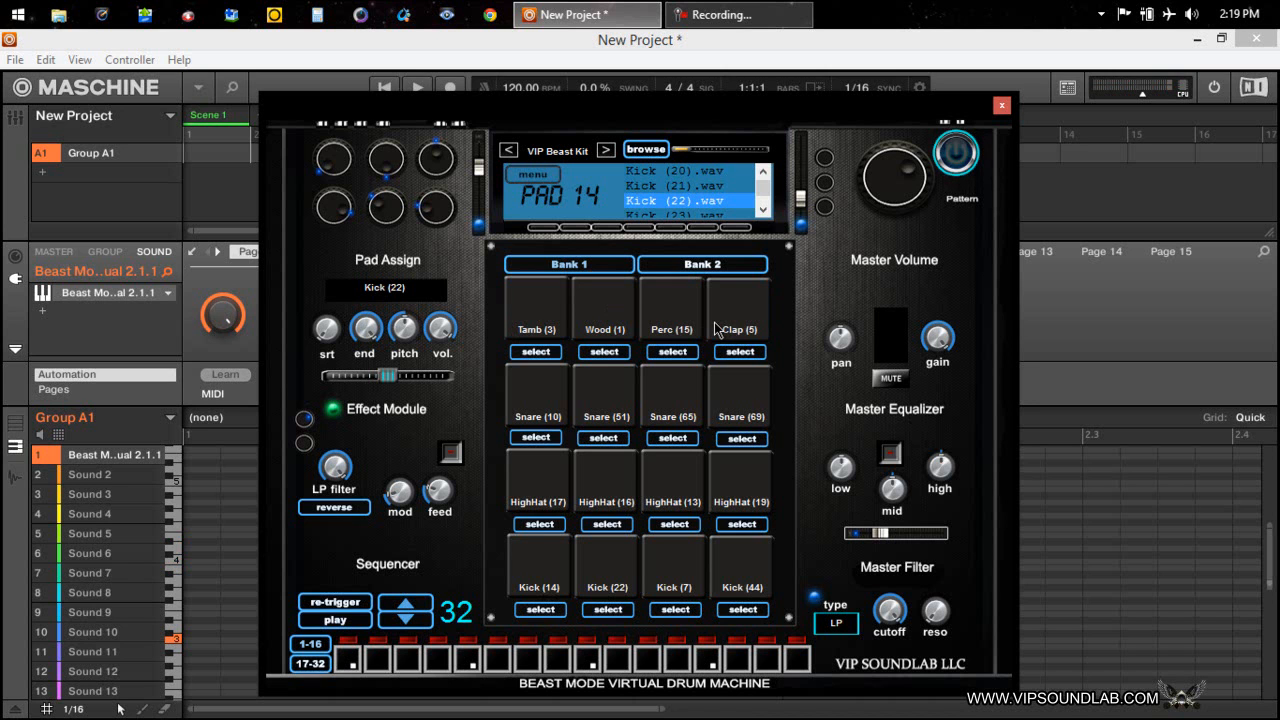
{"action": "mouse_move", "coordinate": [816, 304]}
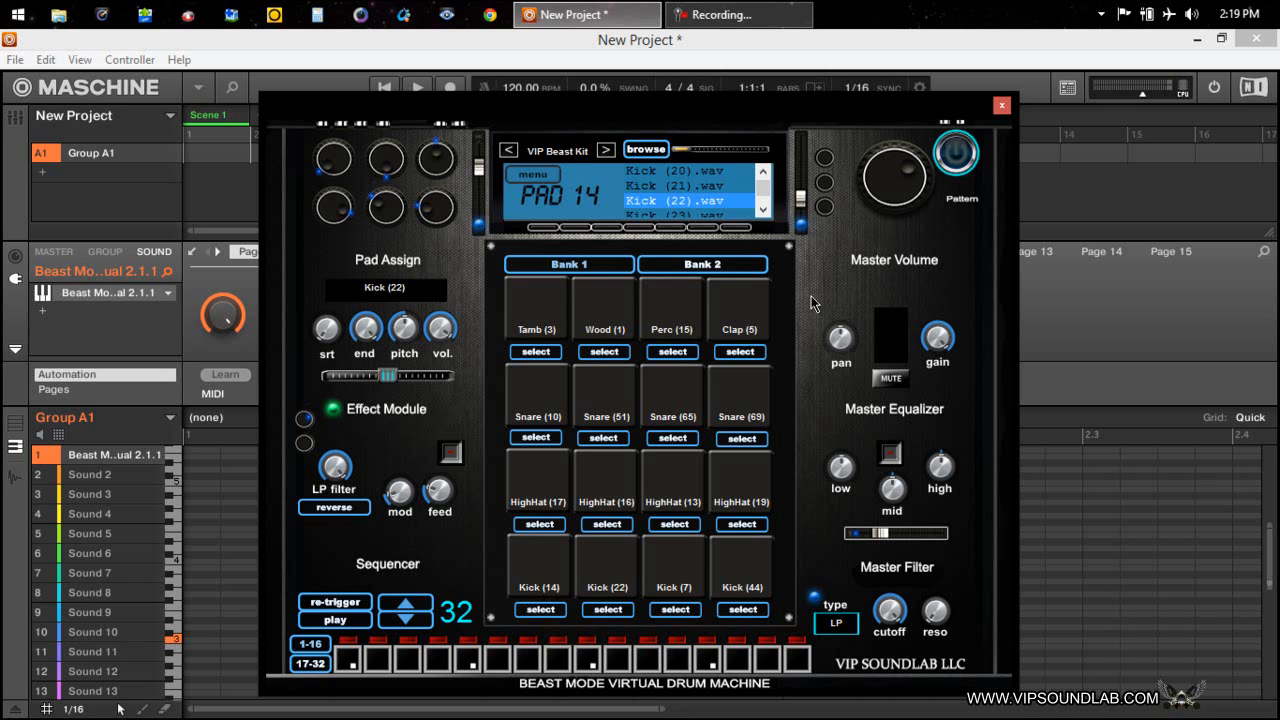
{"action": "mouse_move", "coordinate": [736, 316]}
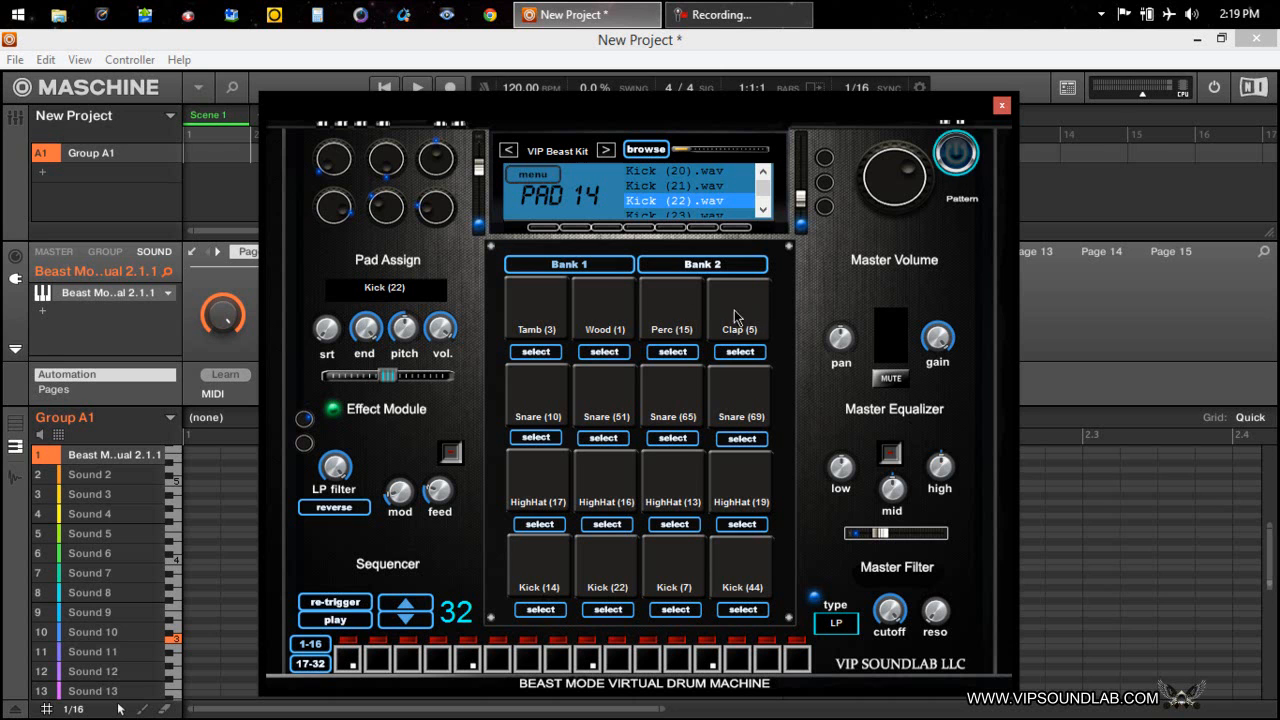
{"action": "mouse_move", "coordinate": [800, 356]}
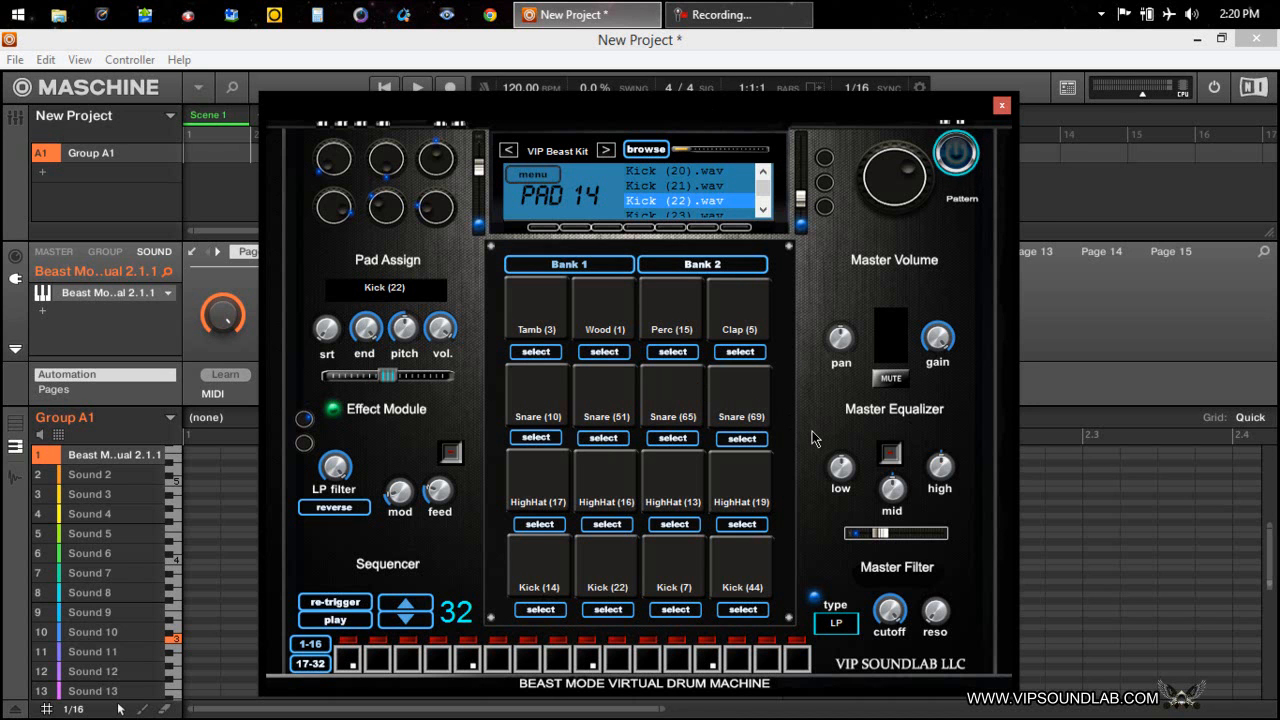
{"action": "mouse_move", "coordinate": [800, 424]}
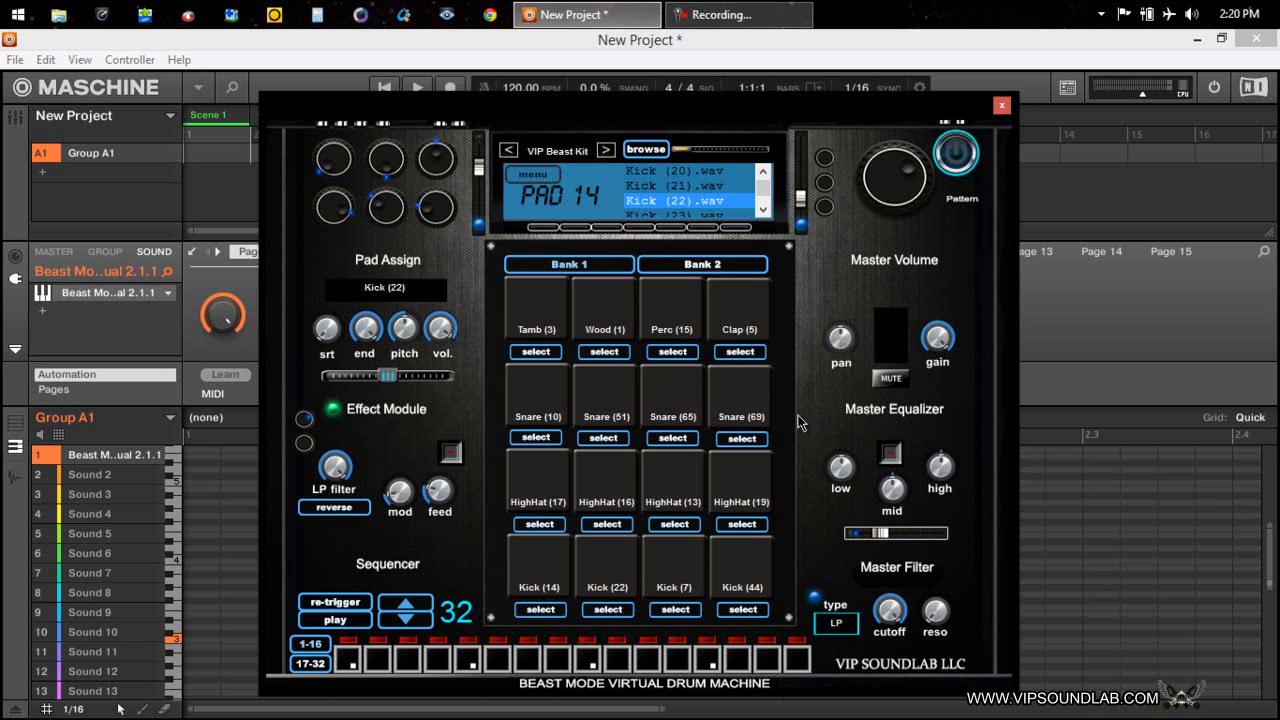